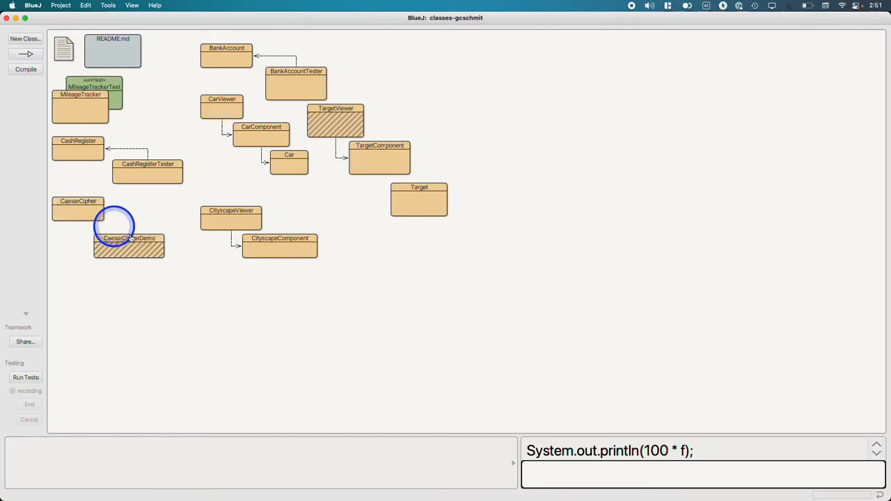
Step: Open the CaesarCipherDemo class source from the project's class diagram
double_click(128, 243)
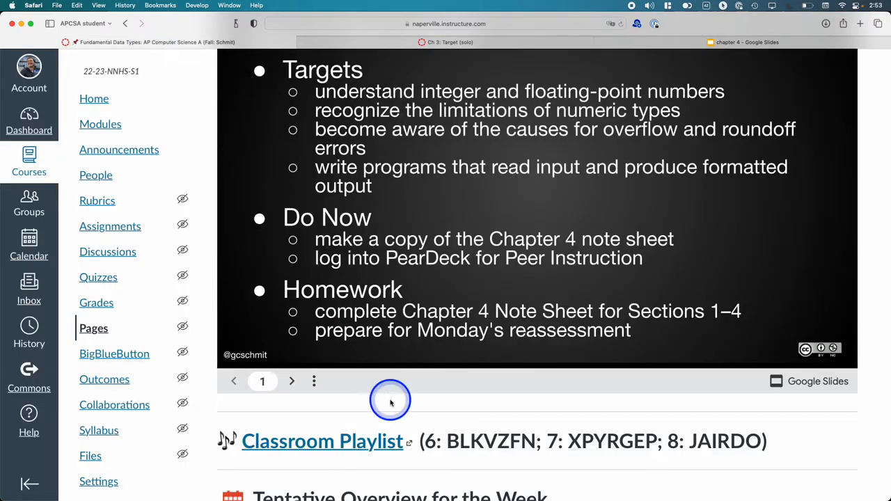
Step: Scroll the Canvas course page down to the To Do List
scroll(down, 3)
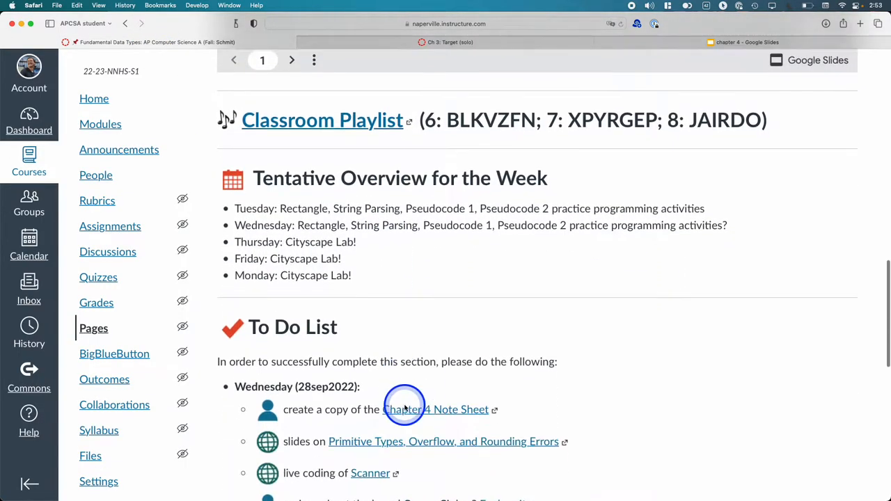
scroll(down, 3)
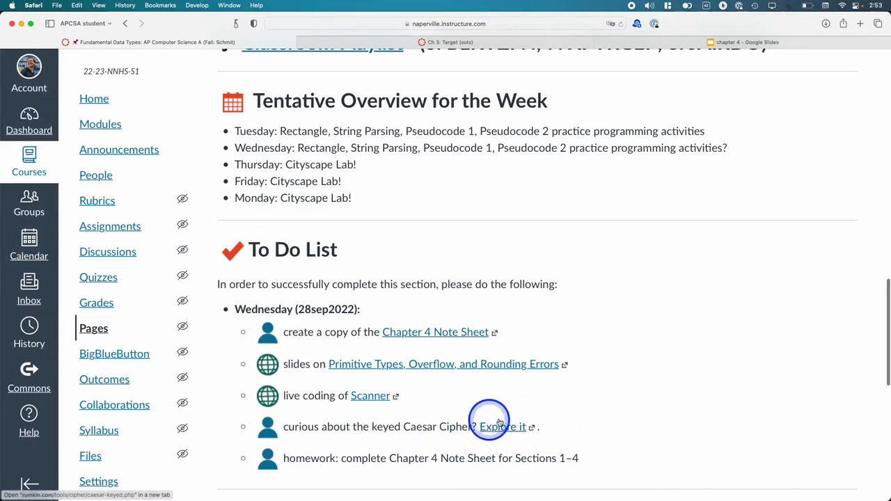
mouse_move(576, 432)
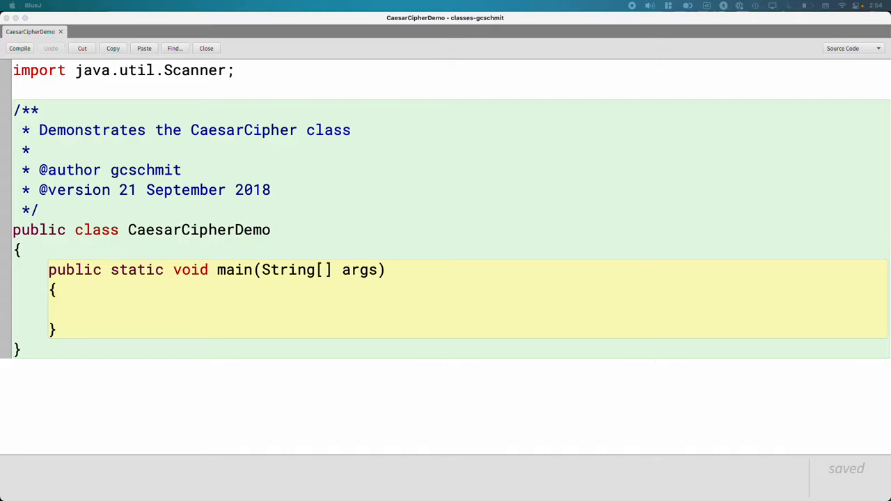
Step: Start a block comment in main: "A Scanner object parses primitive types and Strings from a stream."
click(146, 308)
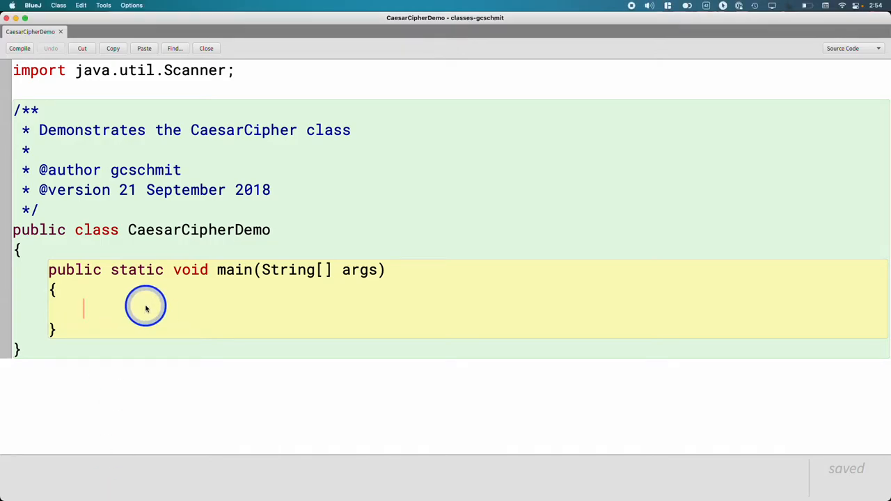
text(/*)
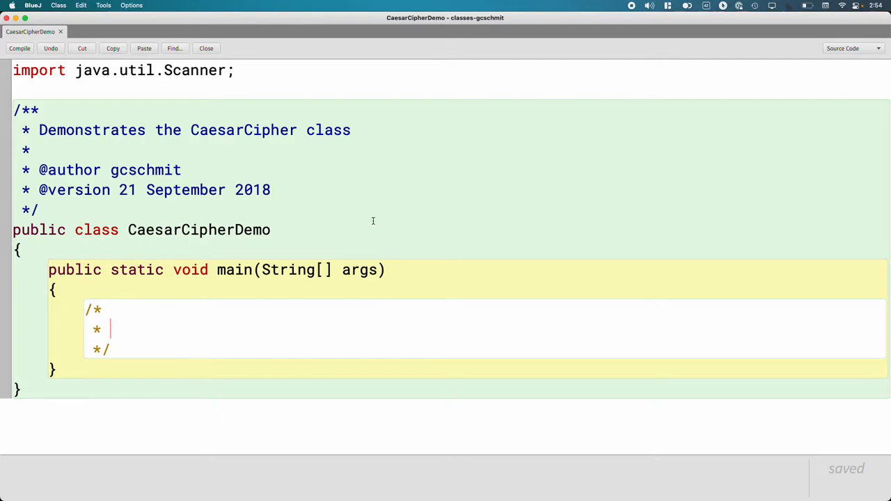
text(A S)
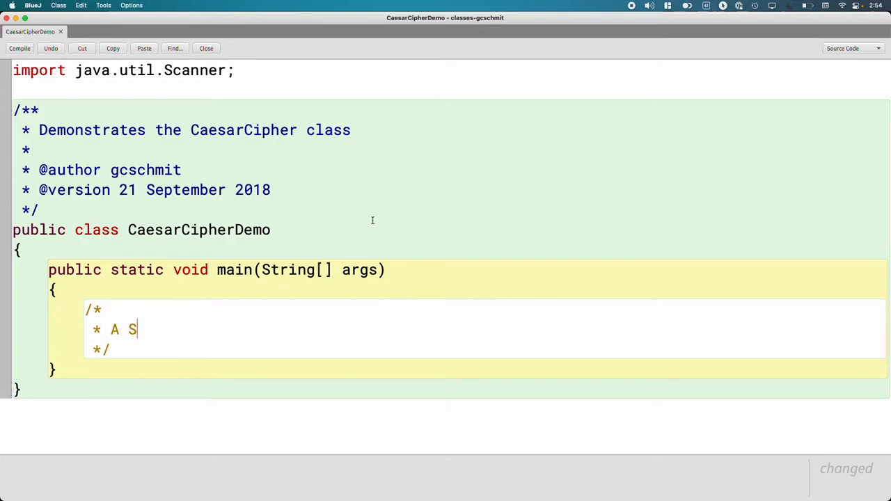
text(canner)
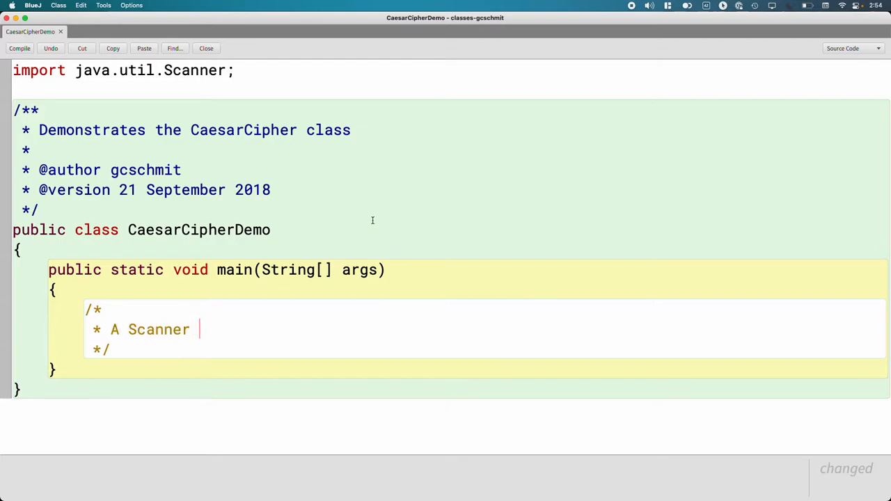
text(object)
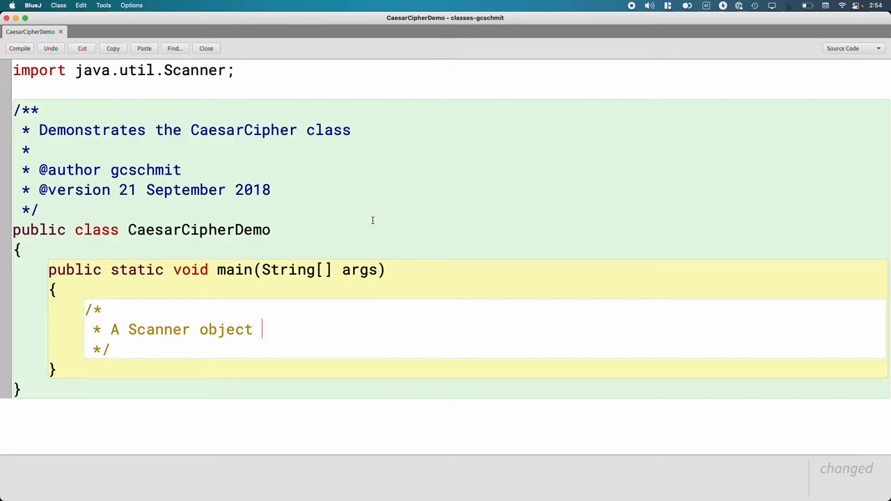
text(parses)
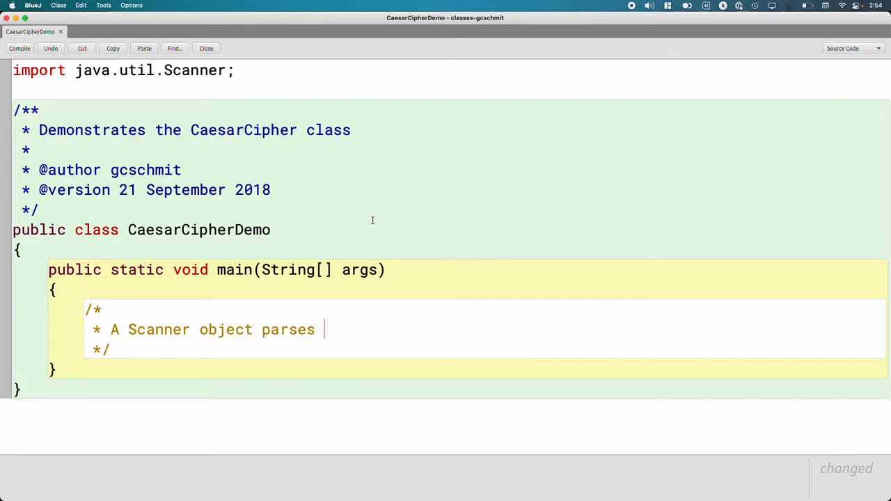
text(primitive type)
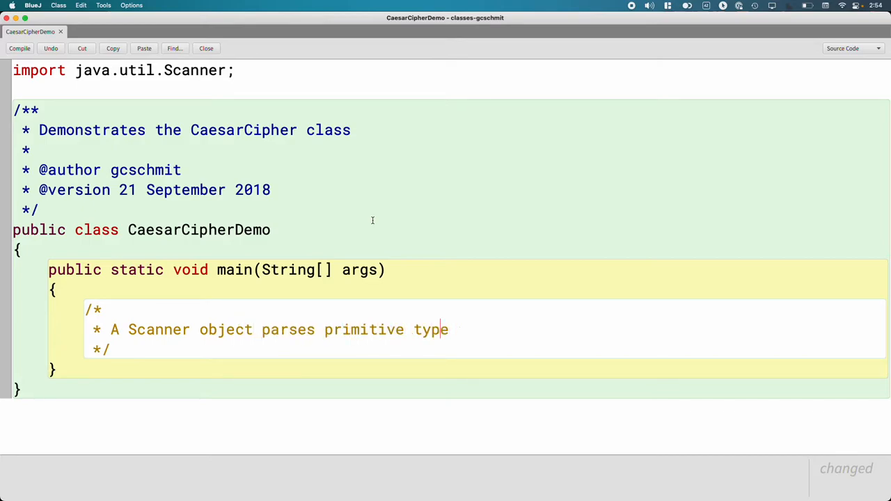
text(s and Strings)
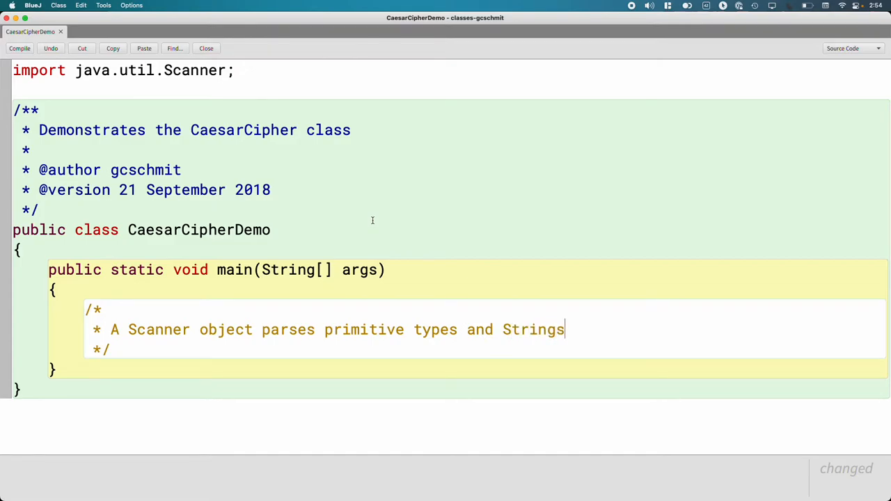
text(from a str)
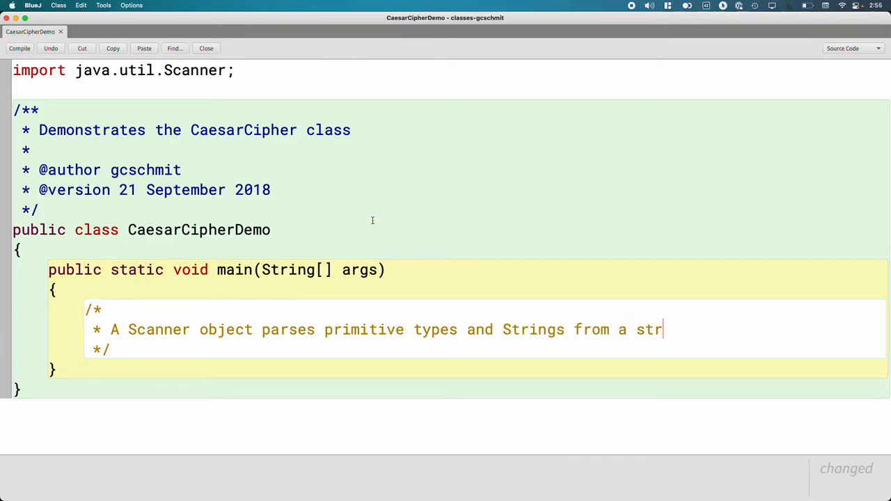
text(eam.)
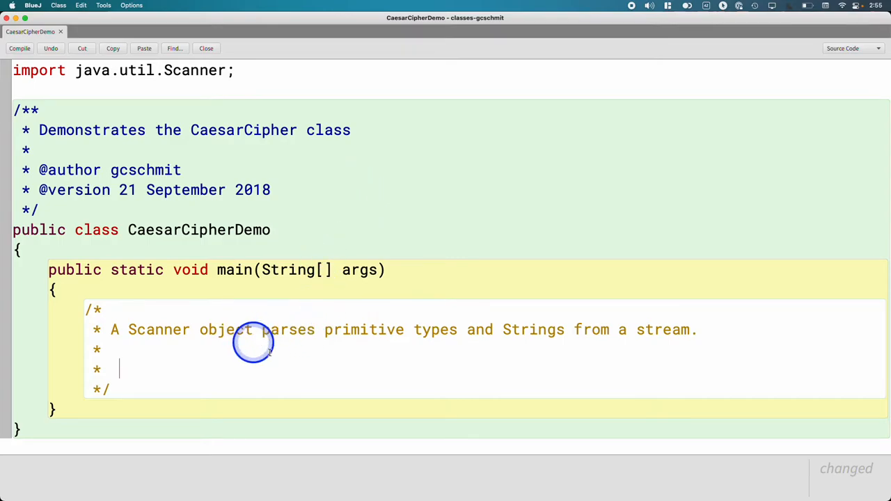
mouse_move(663, 329)
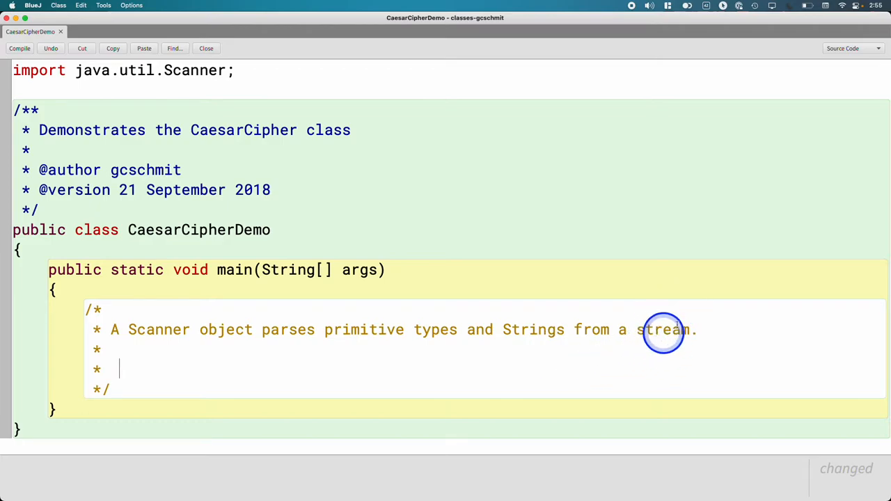
mouse_move(741, 333)
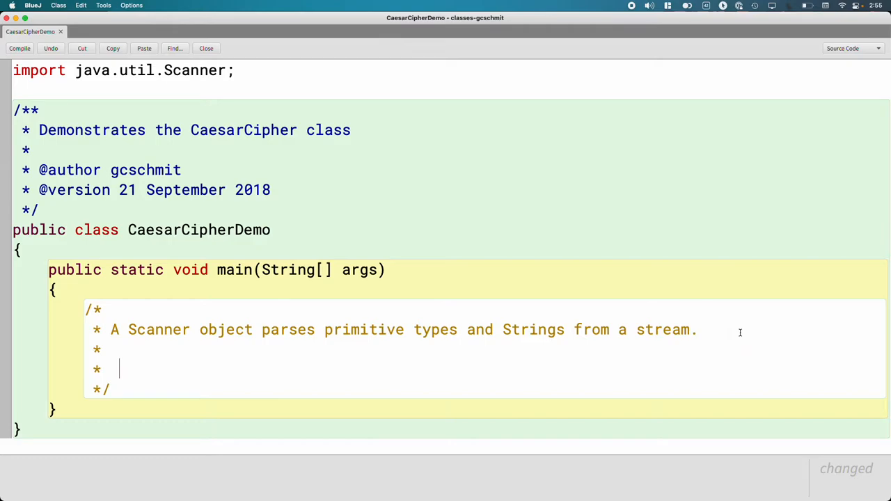
Step: Add the line: a stream is a sequence of characters from a file, String, terminal, network connection, etc
text(A)
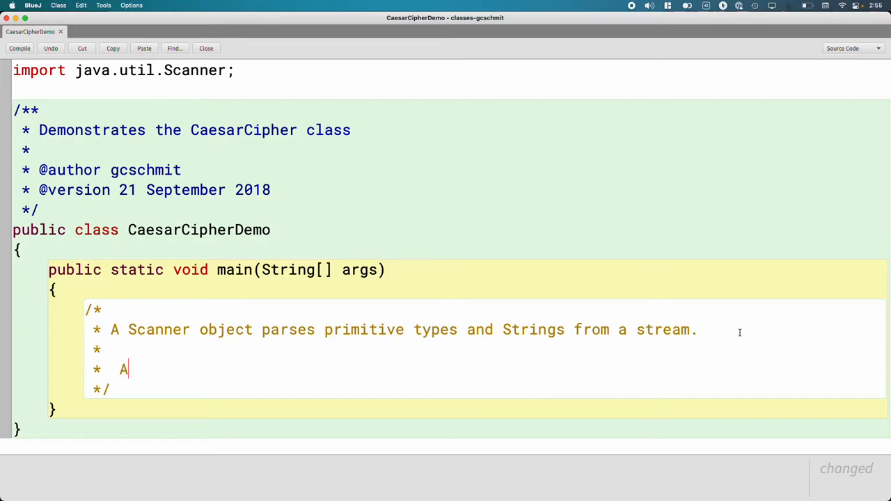
text(stream)
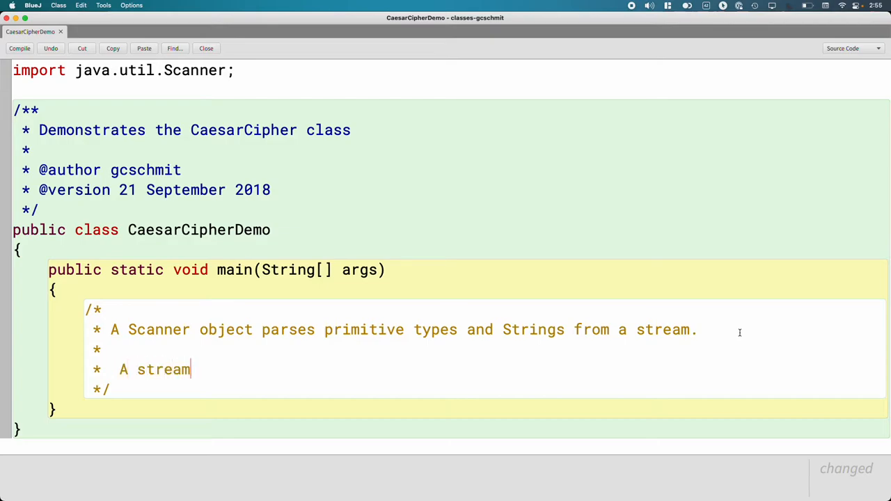
text(is a seque)
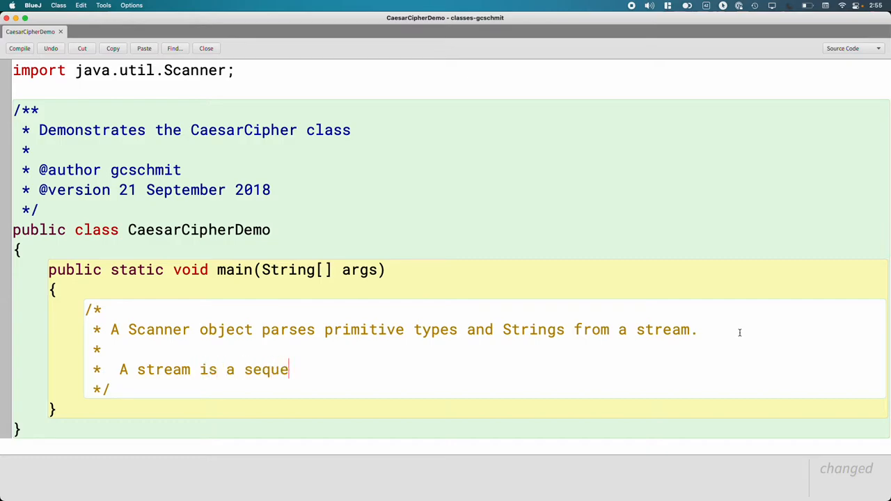
text(nce of cha)
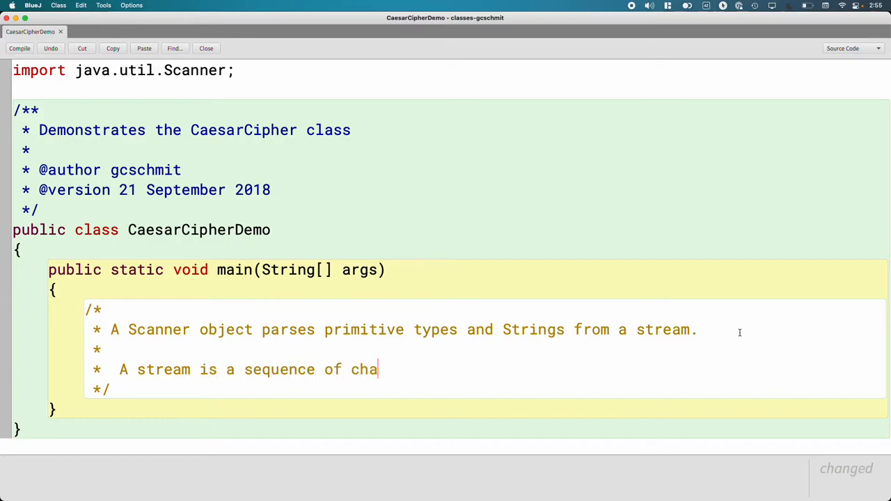
text(racers)
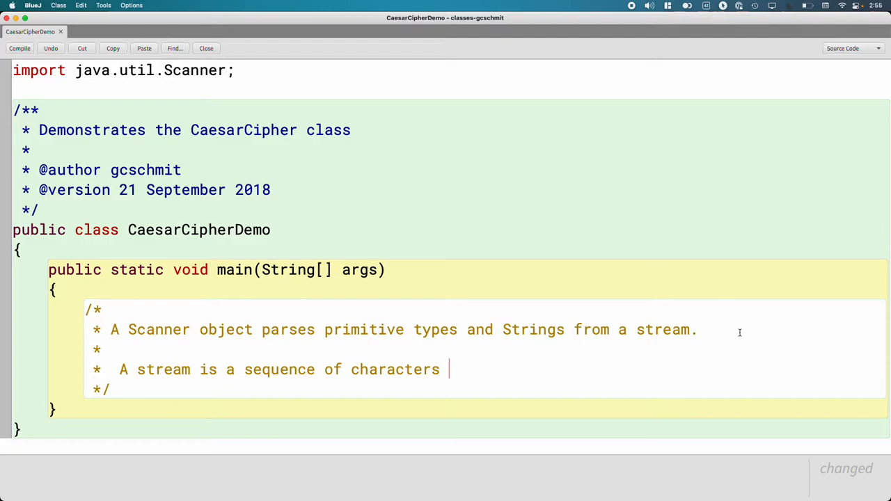
text(f)
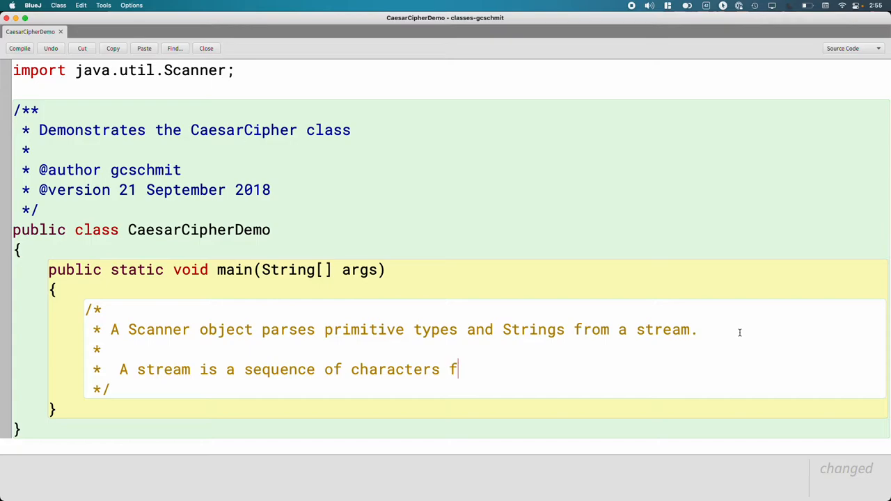
text(rom a file,)
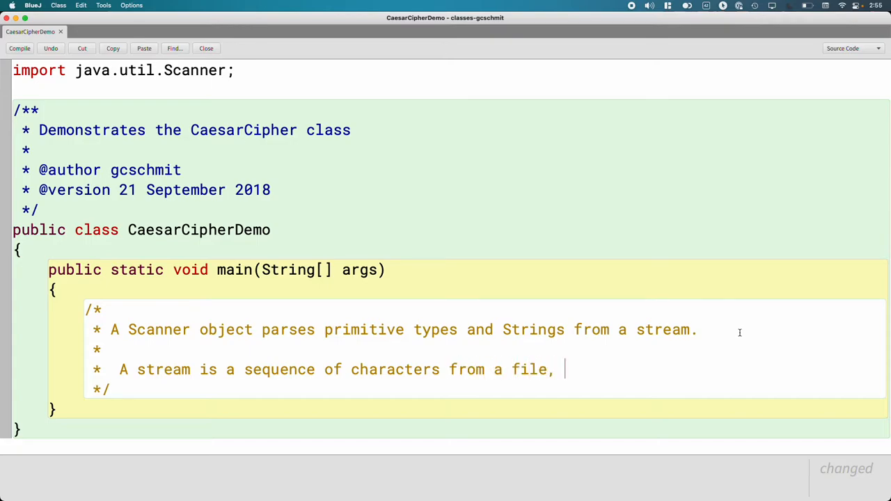
text(String,)
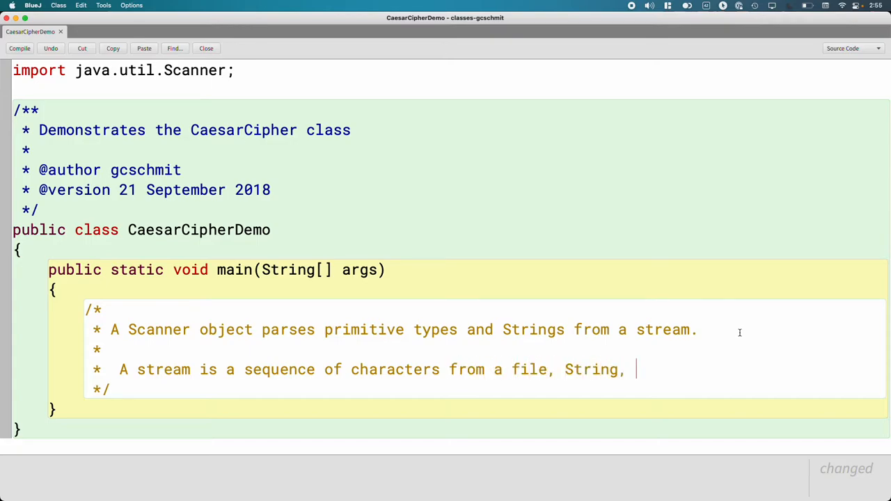
text(terminal,)
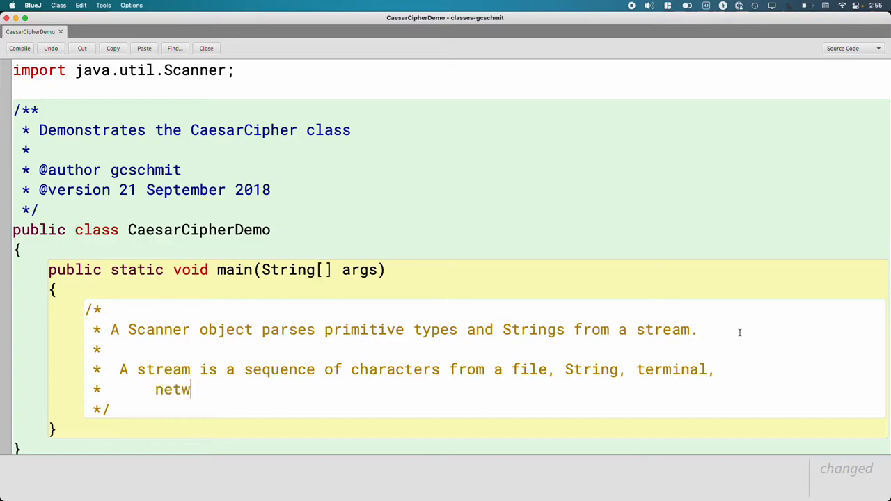
text(ork connect)
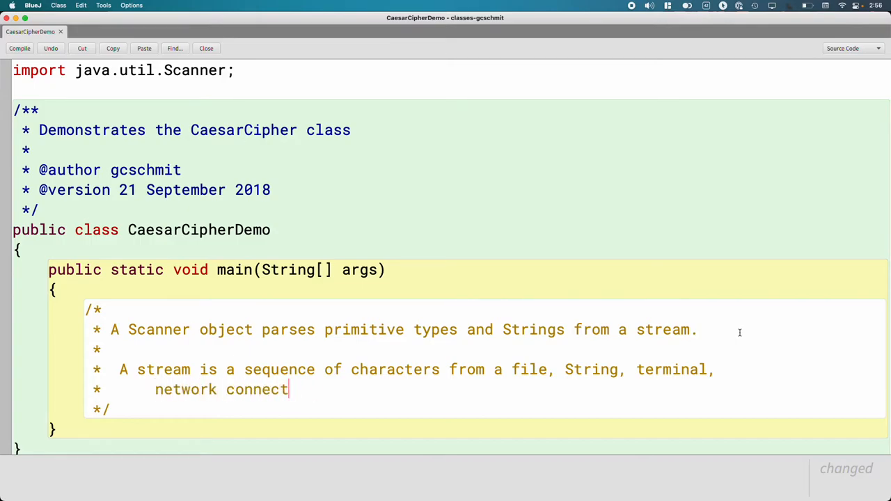
text(ion, etc.)
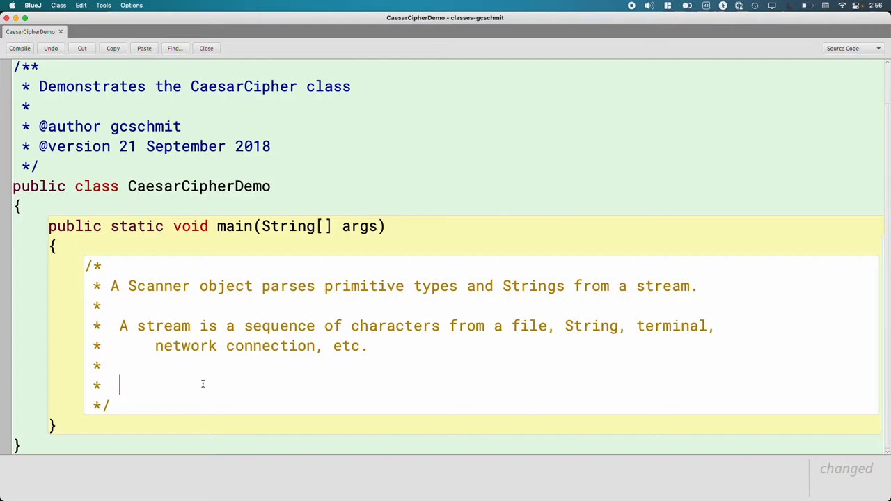
Step: Add the line: parsing is separating a sequence of characters into tokens based on delimiters
text(Par)
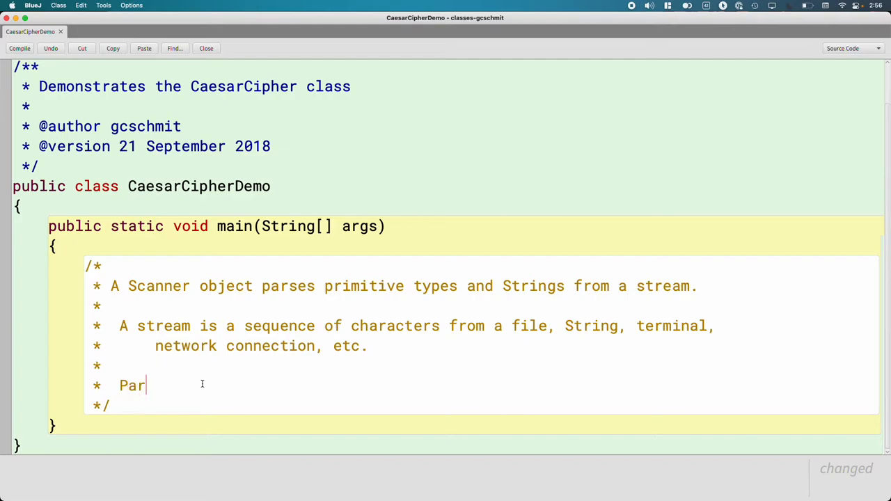
text(sing i)
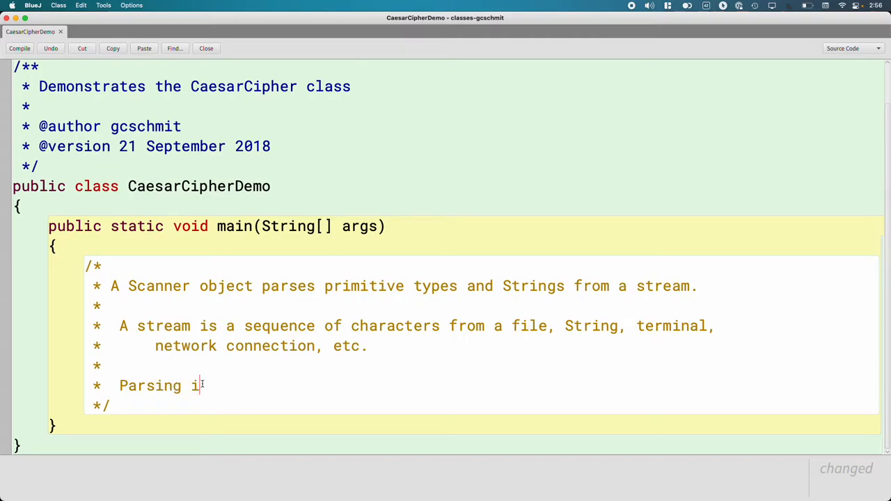
text(s separating a)
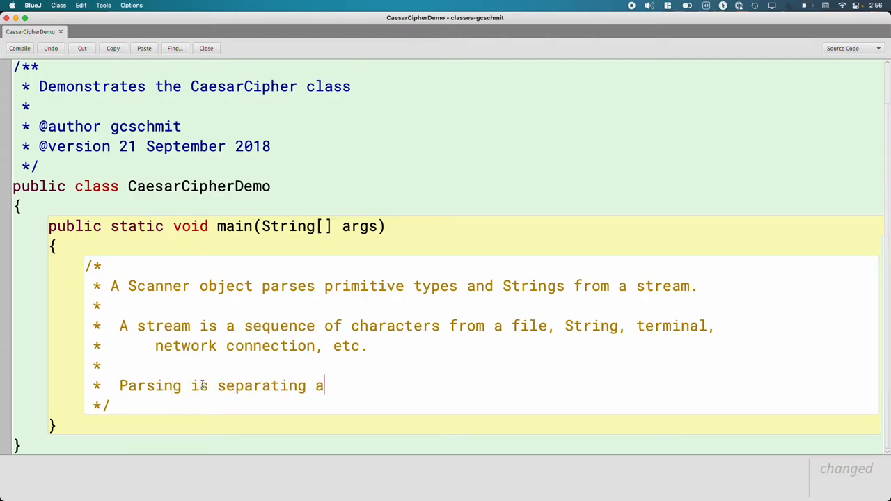
text(sequence of chara)
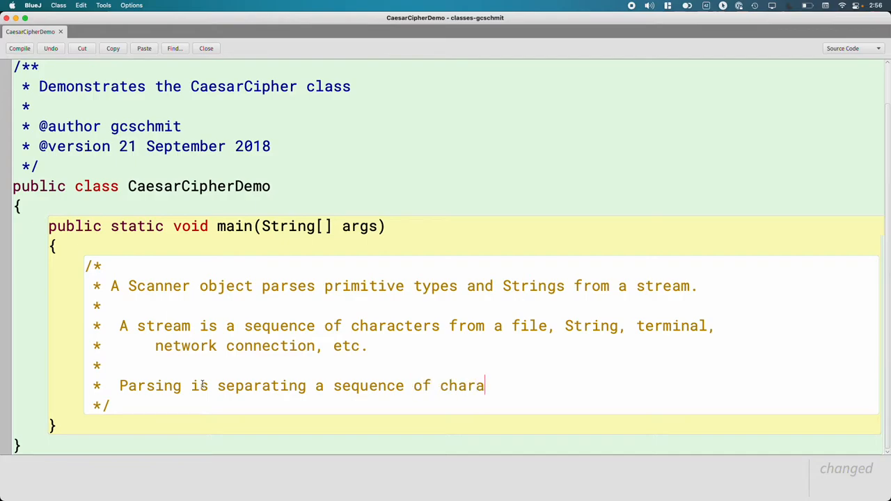
text(cters into)
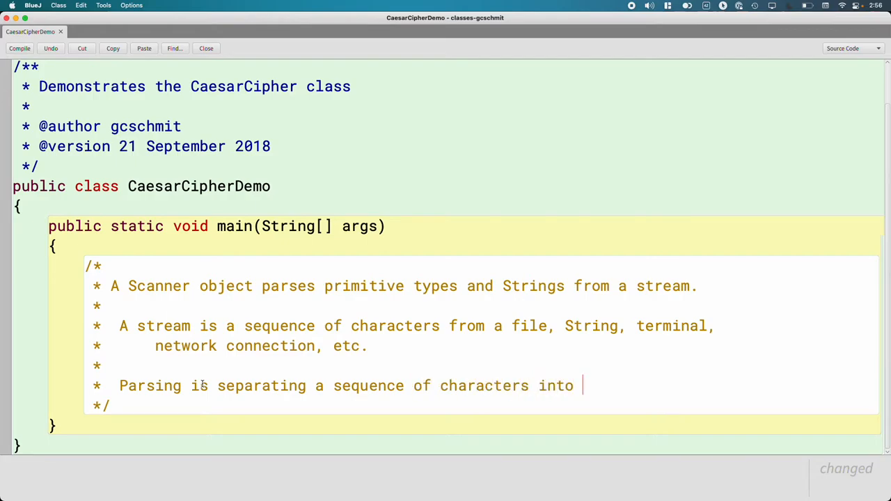
text(token)
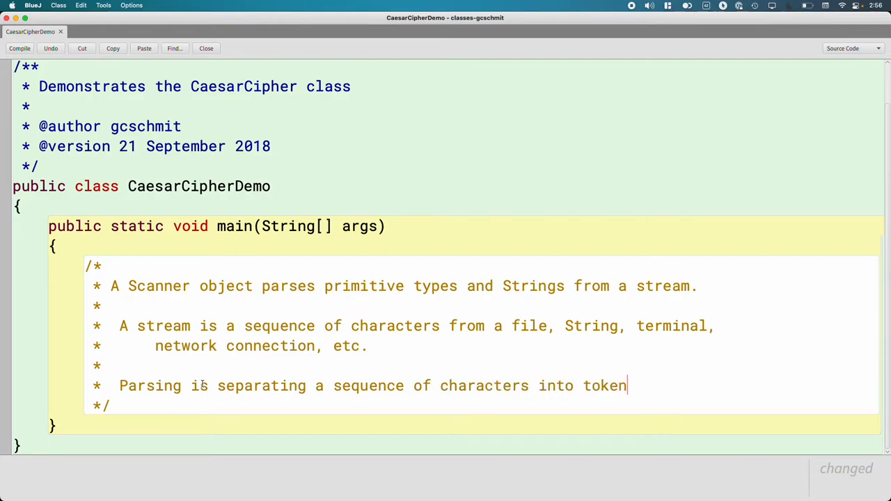
text(s based on)
text(*      d)
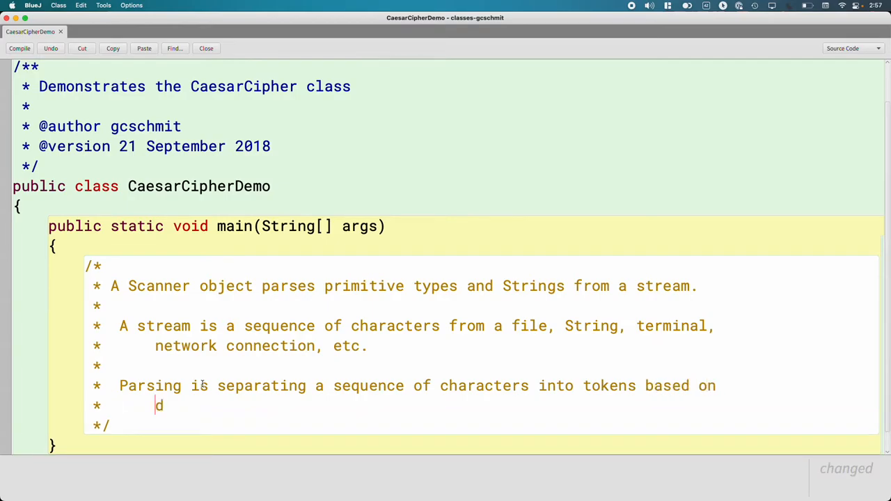
text(elimiters.)
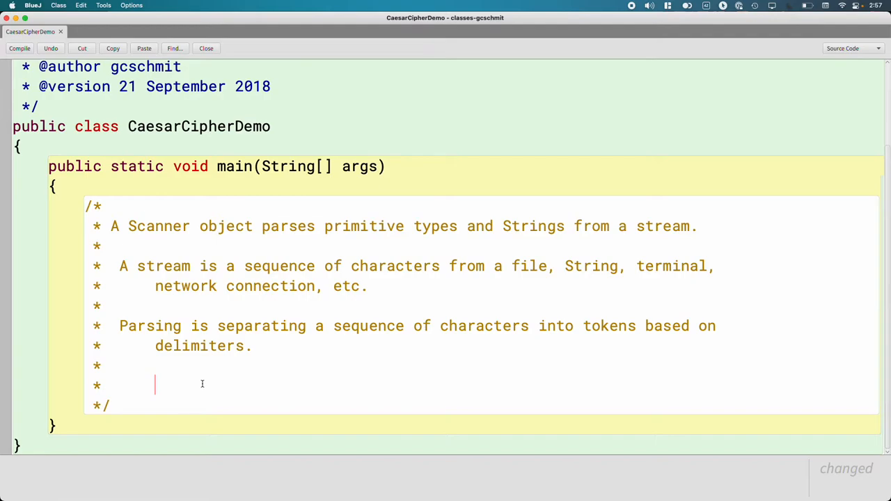
Step: Add the line: a token is a meaningful sequence of characters (e.g., word)
text(A token)
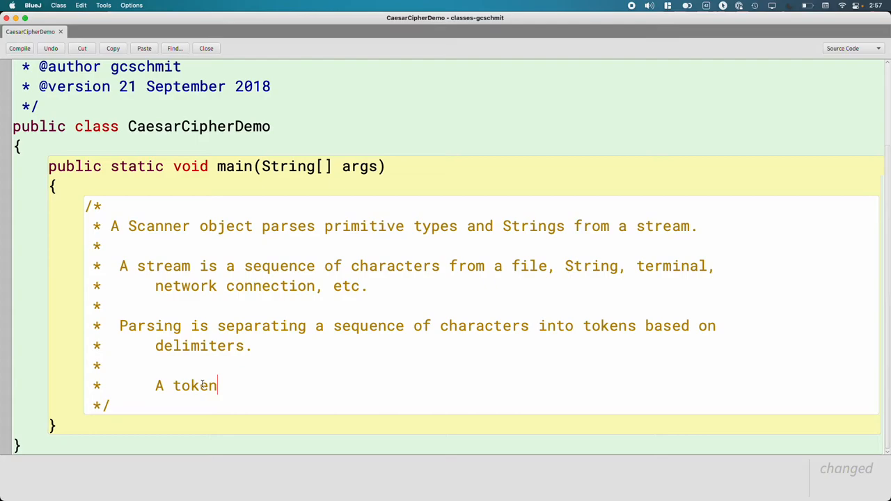
text(is a meanin)
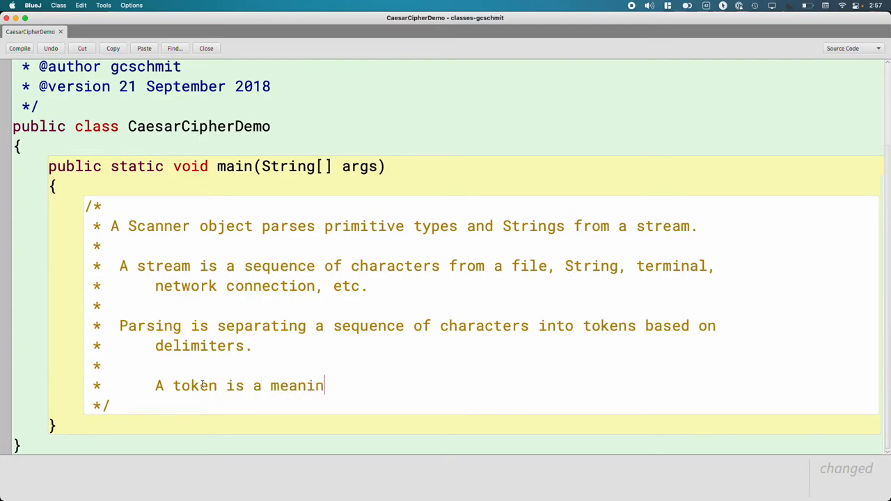
text(gful seqiuen)
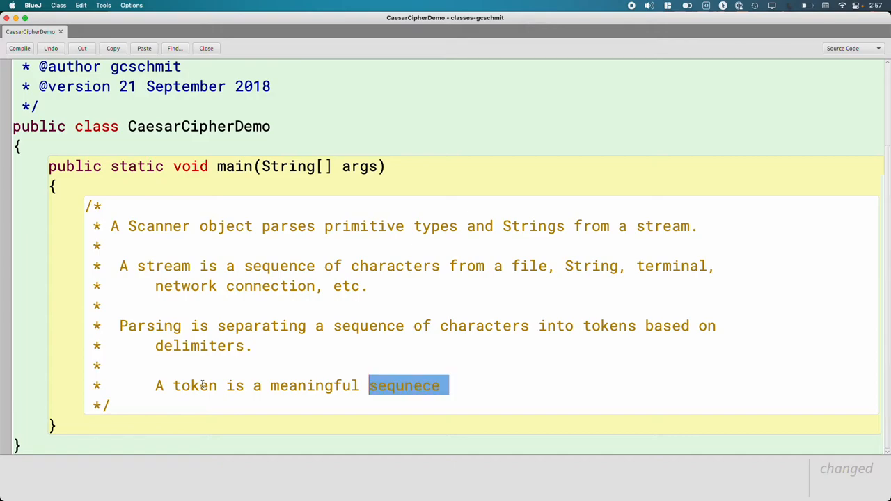
text(sequence of cha)
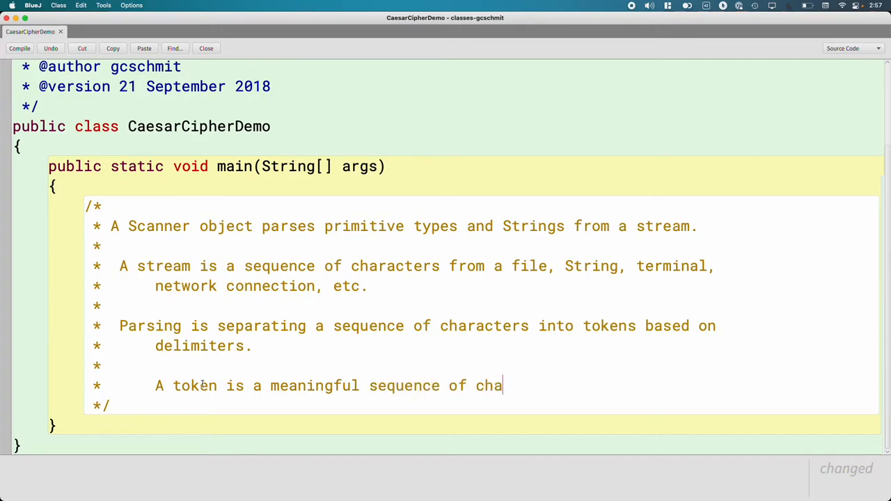
text(racters (e.)
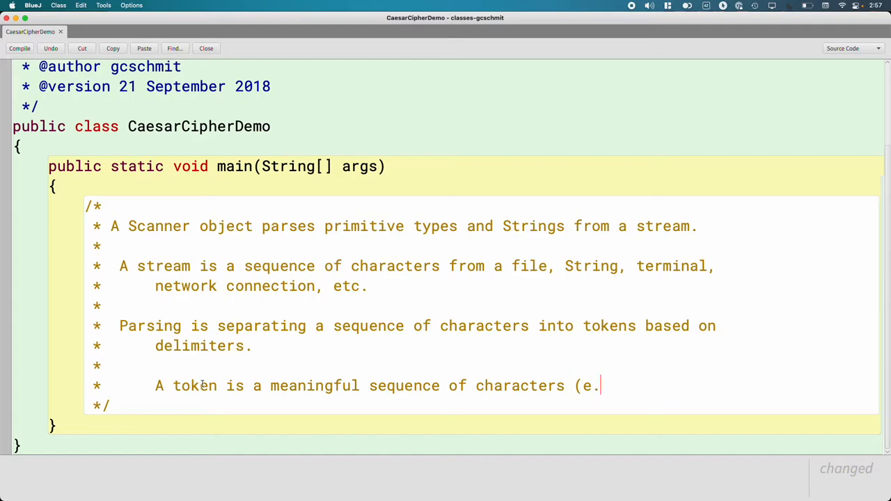
text(g., word).)
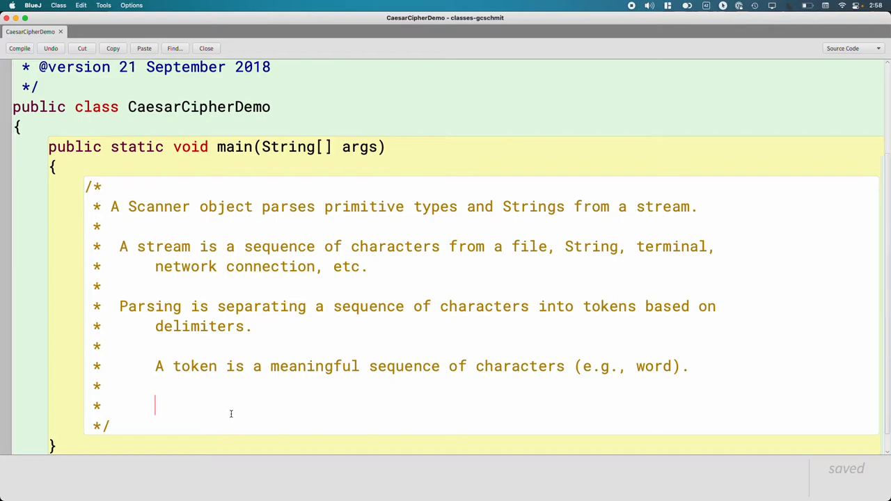
Step: Add the line: delimiters are characters that separate tokens, by default whitespace (space, tab, newline)
text(D)
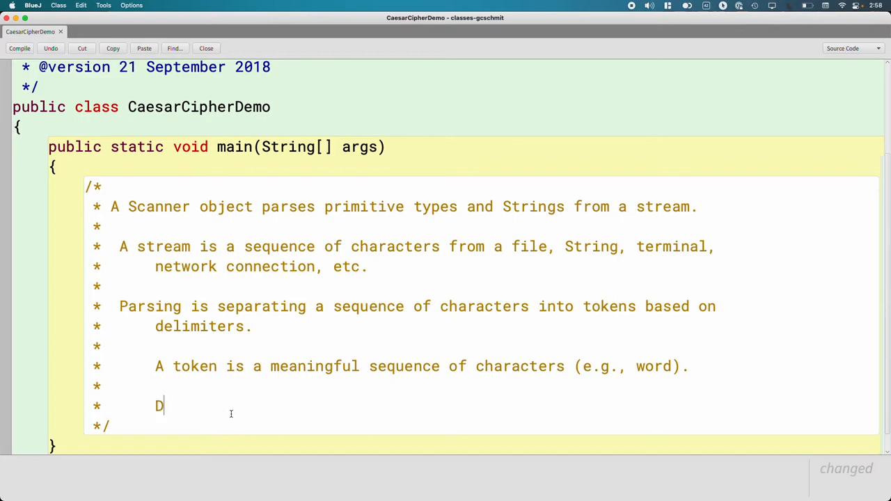
text(elimiters are c)
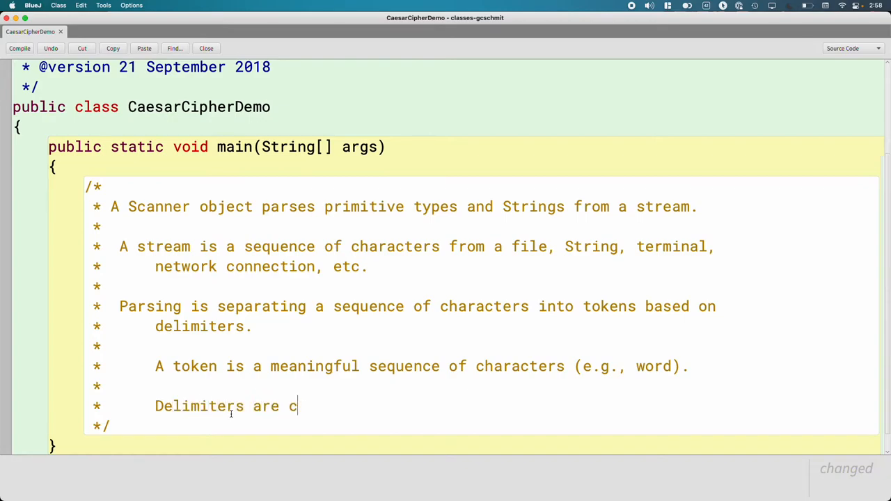
text(haracters)
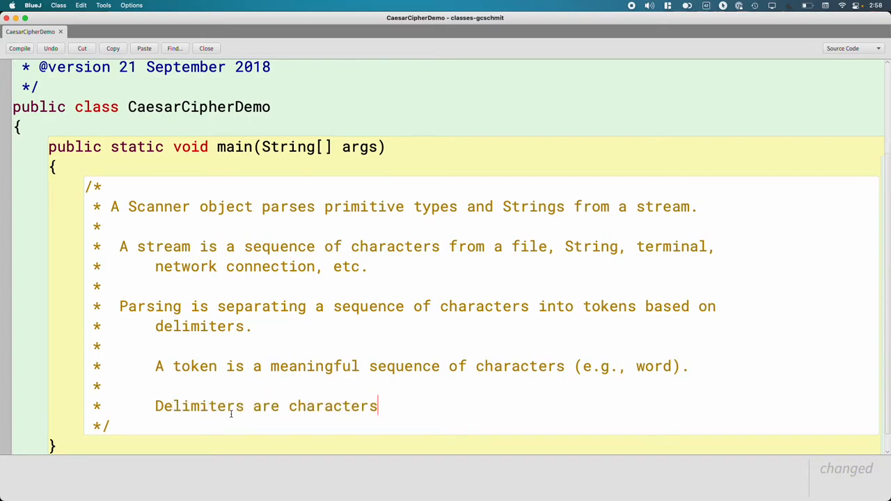
text(that se)
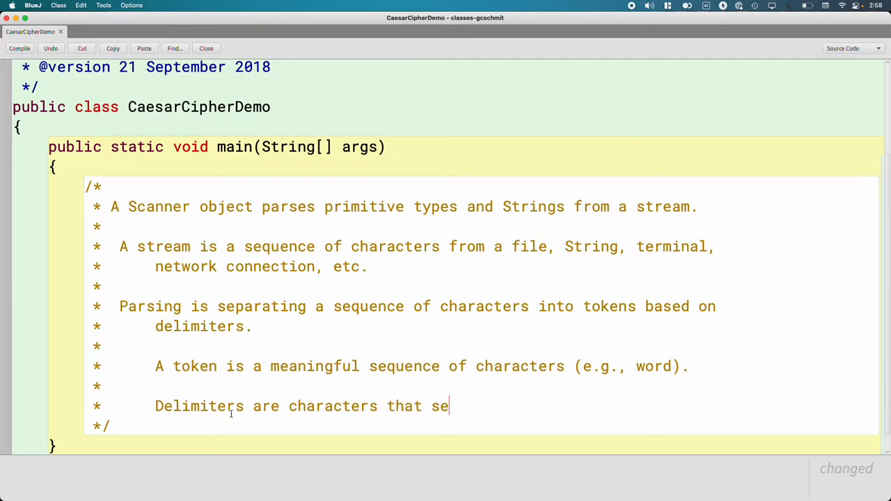
text(parate tokens)
text(*          (by)
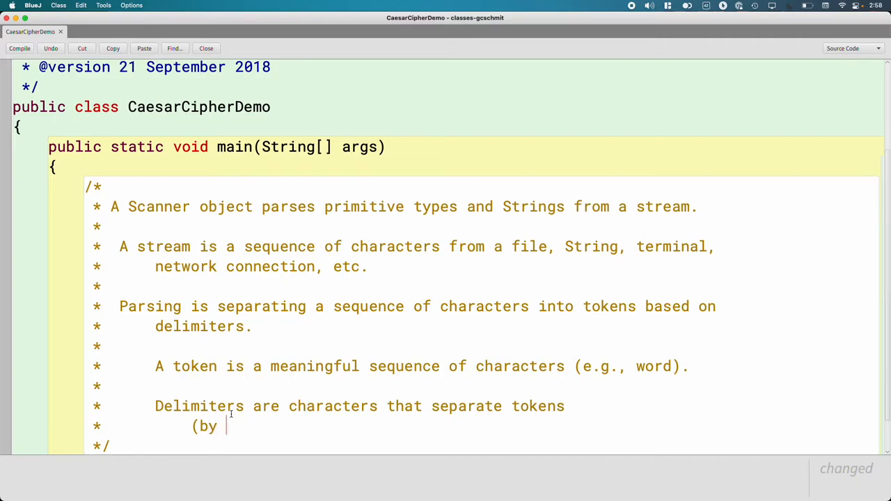
text(default)
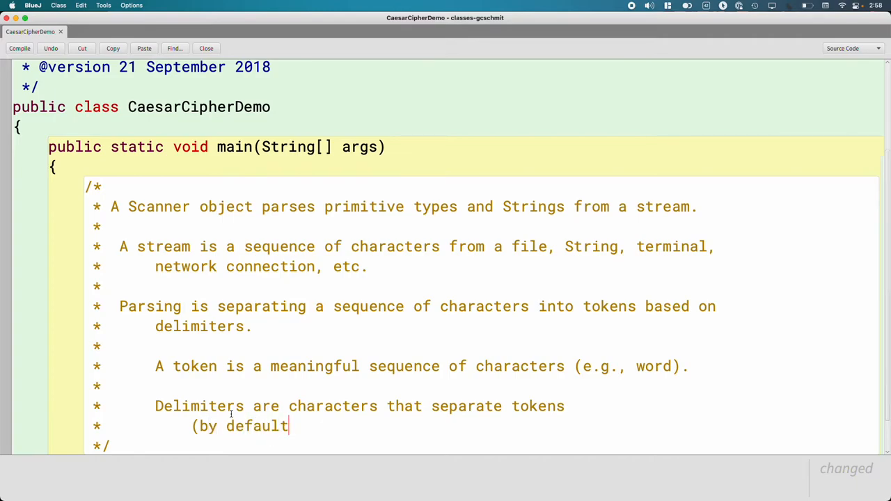
text(,)
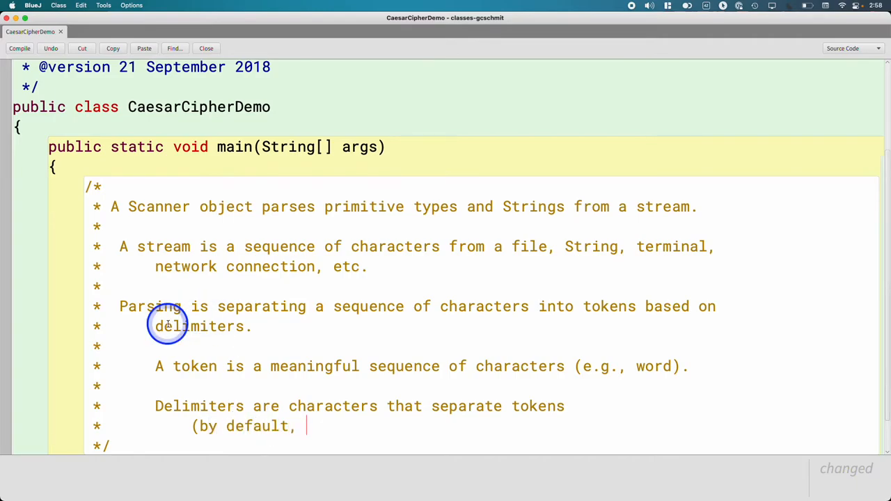
text(whites)
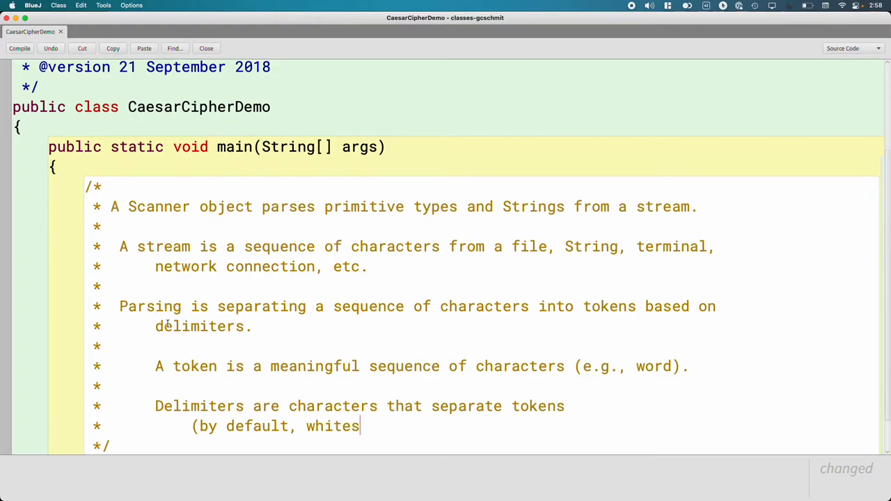
text(pace ()
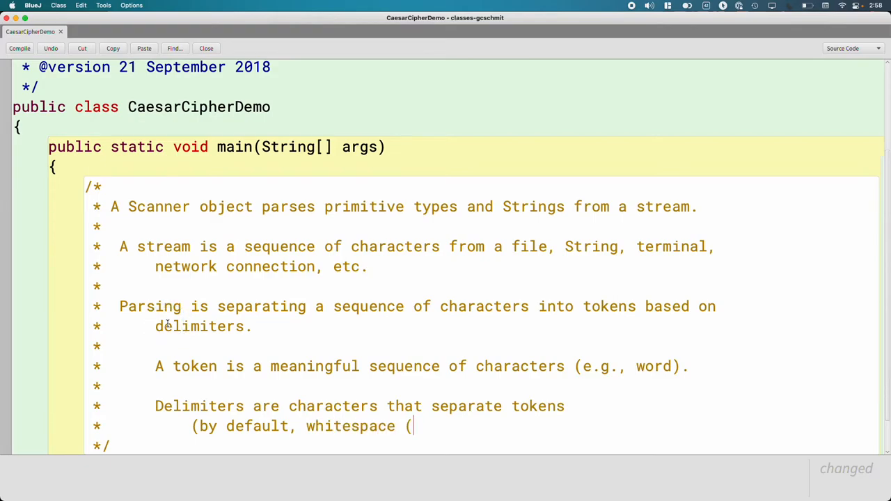
text(space,)
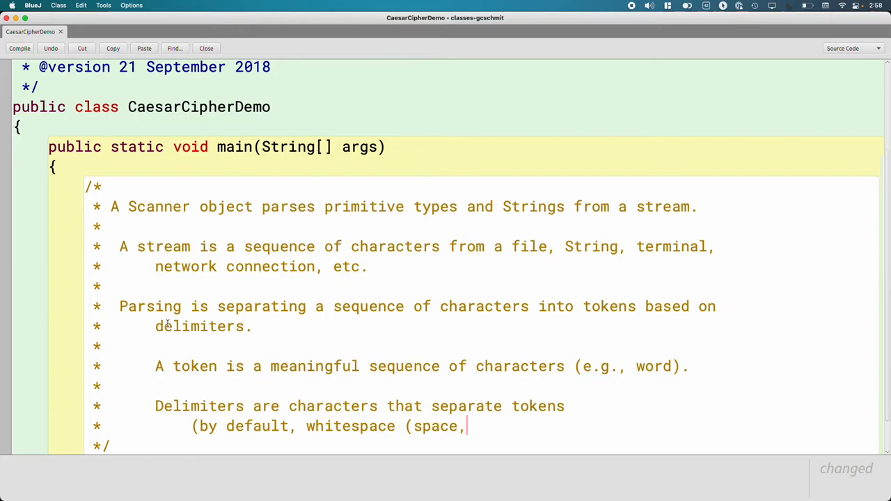
text(tab, newline)).)
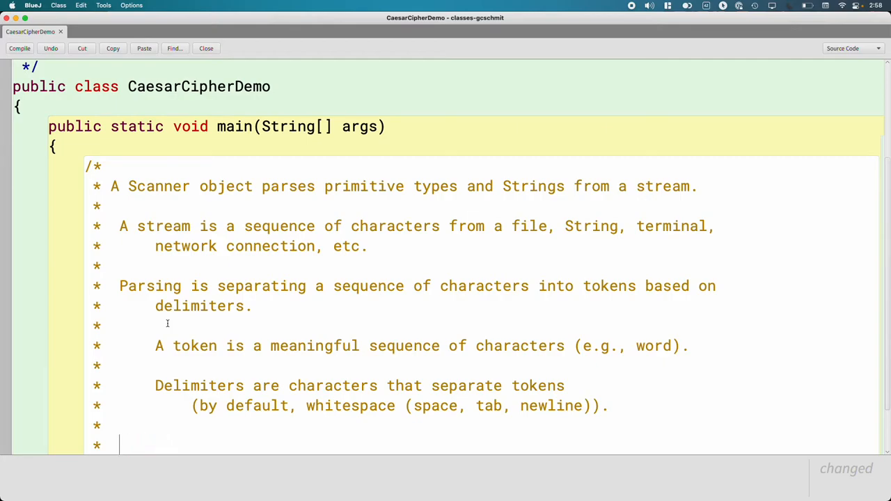
scroll(down, 3)
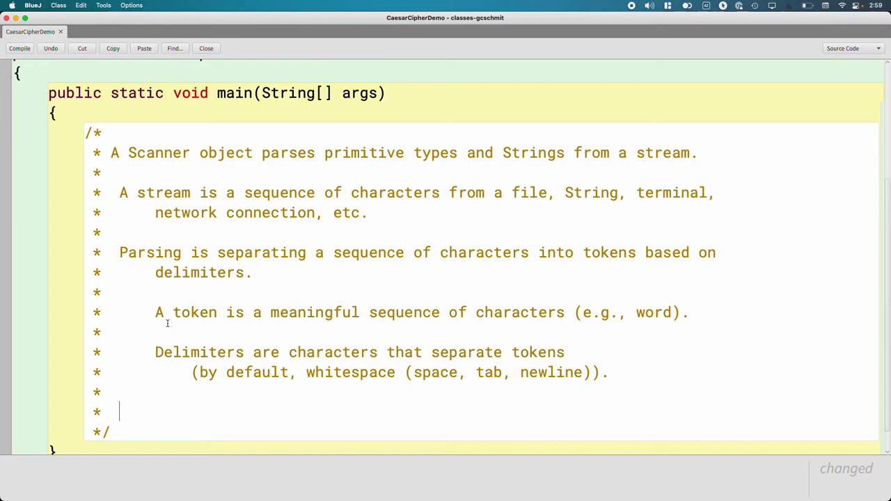
Step: Add the line: when we create a Scanner object, the input stream is specified (e.g., System.in which is the terminal input)
text(When)
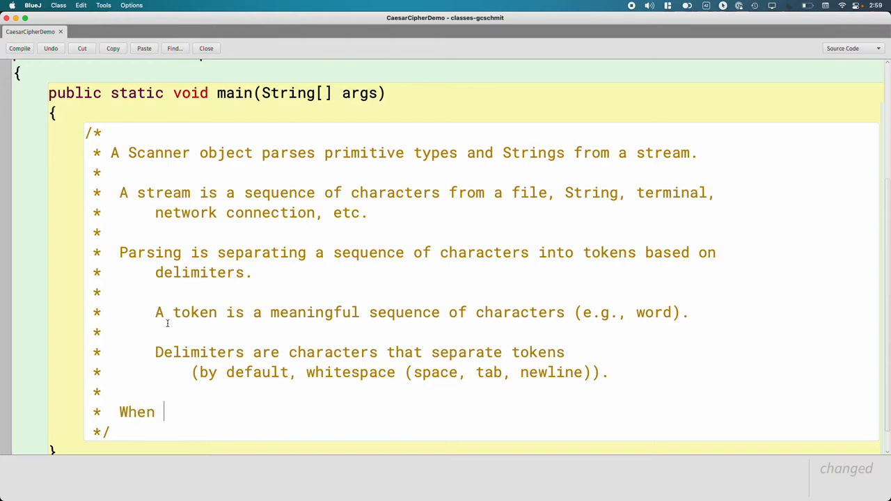
text(we create a S)
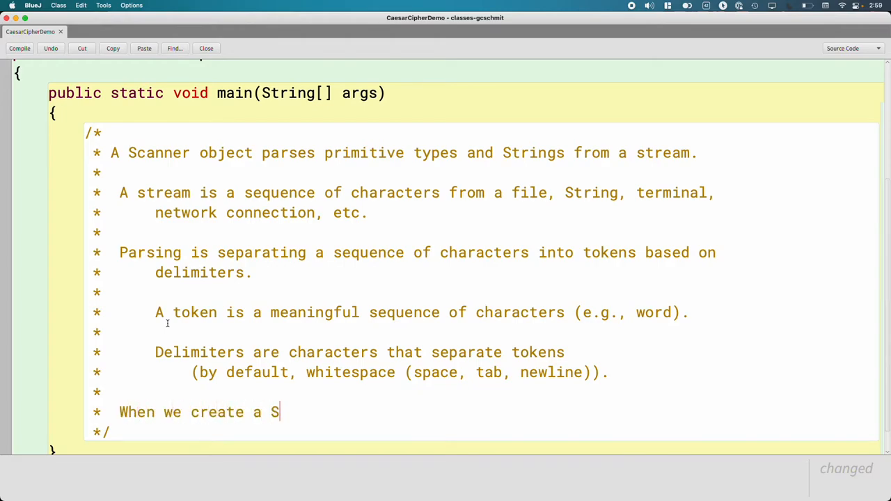
text(canner object, we have to specify)
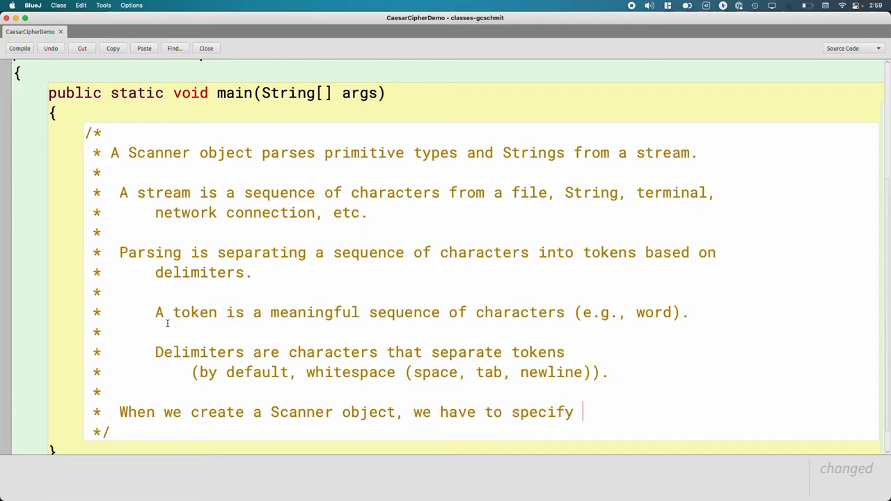
text(the input stream)
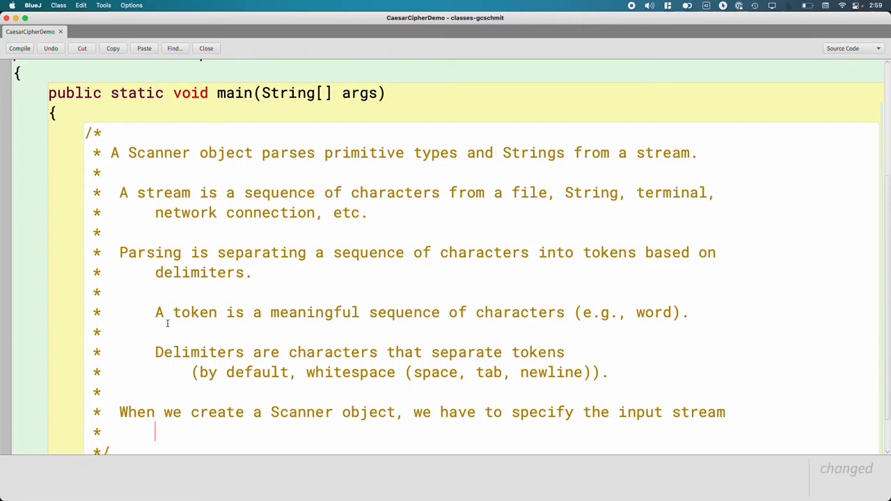
text((e.g.,)
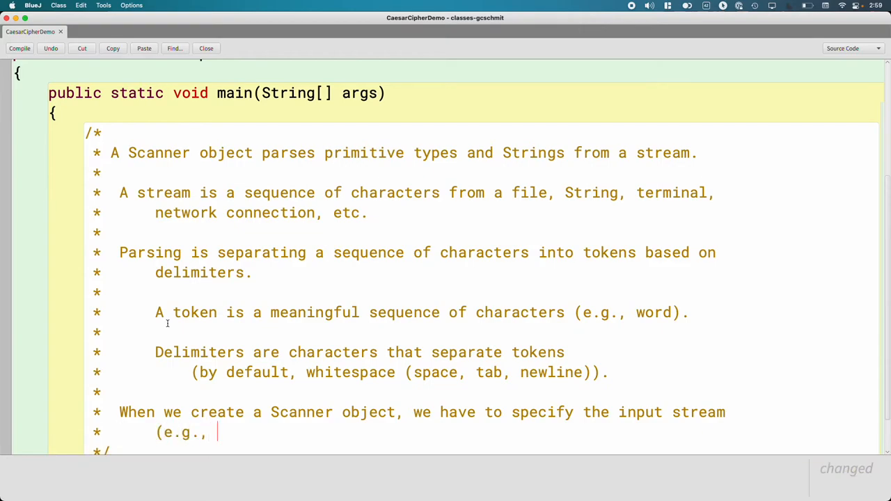
text(S)
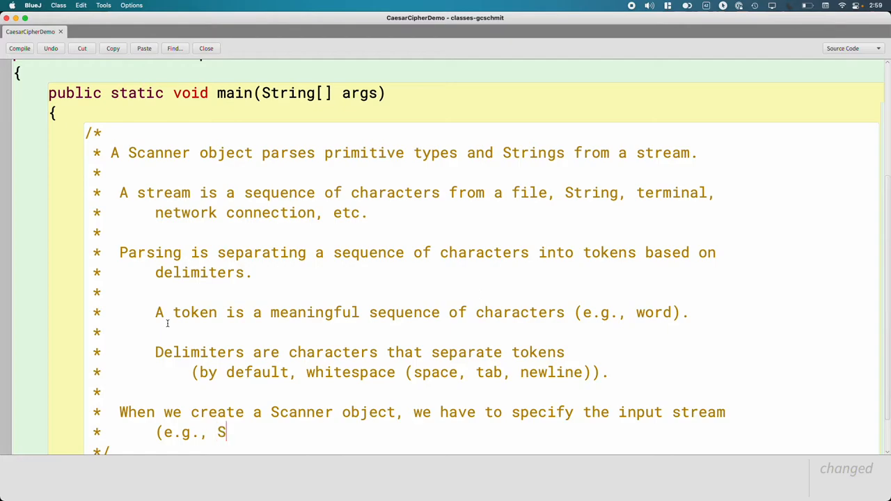
text(ystem.in)
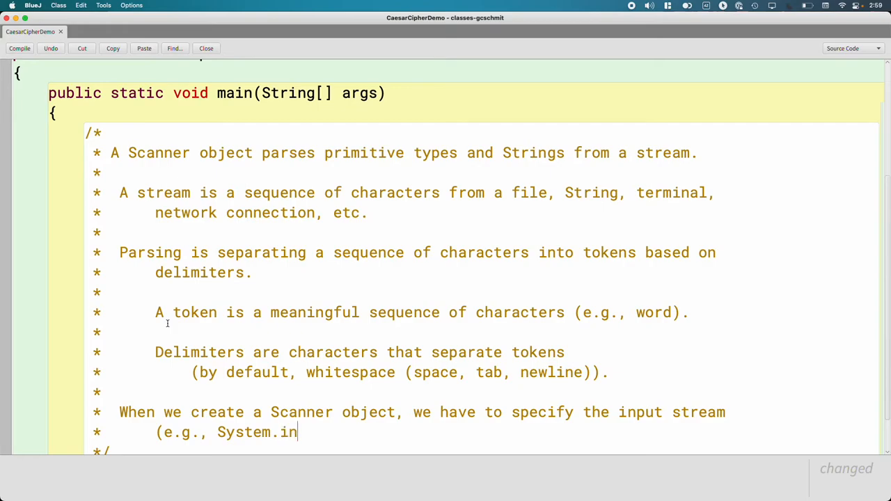
text(which is the terminal input).)
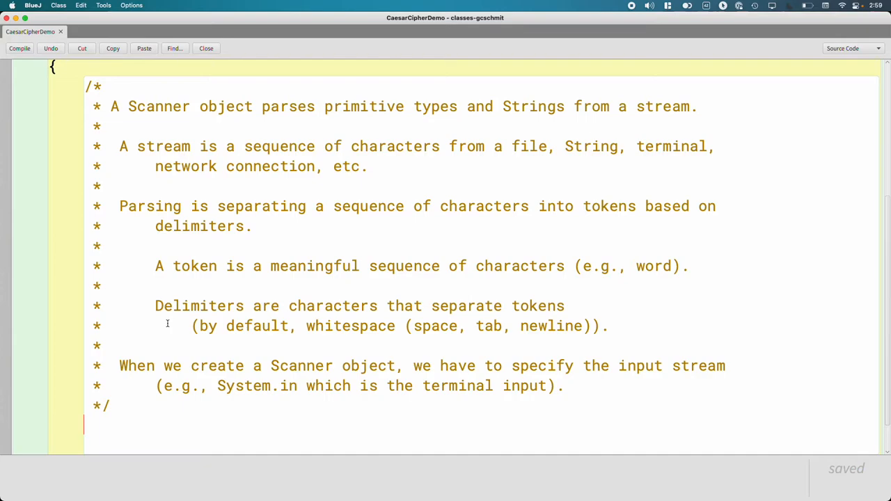
Step: Declare Scanner s = new Scanner(System.in); below the comment
text(Scanner)
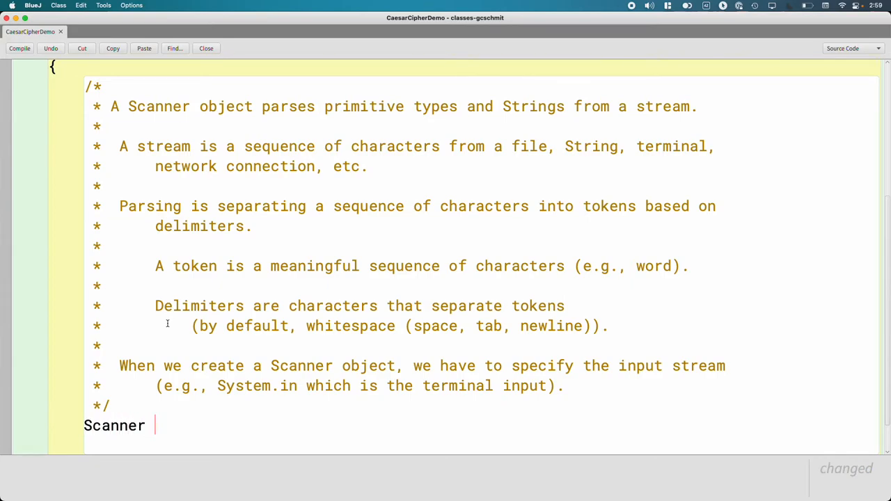
text(s)
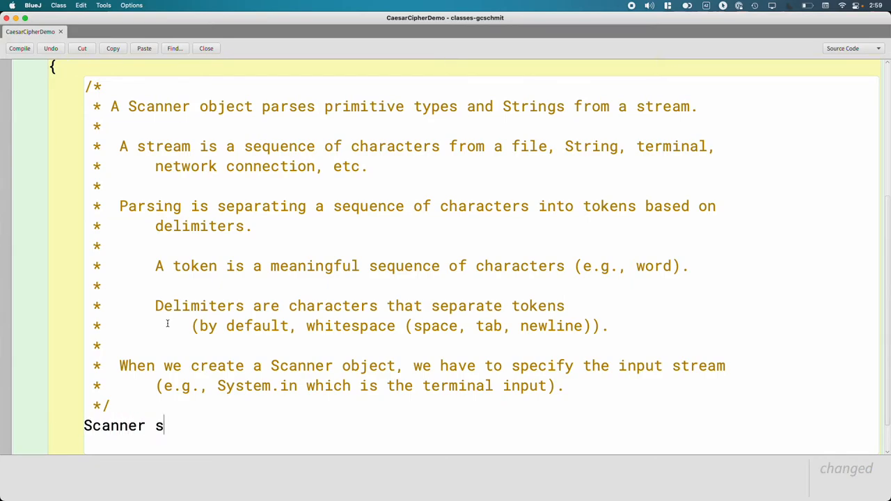
text(=)
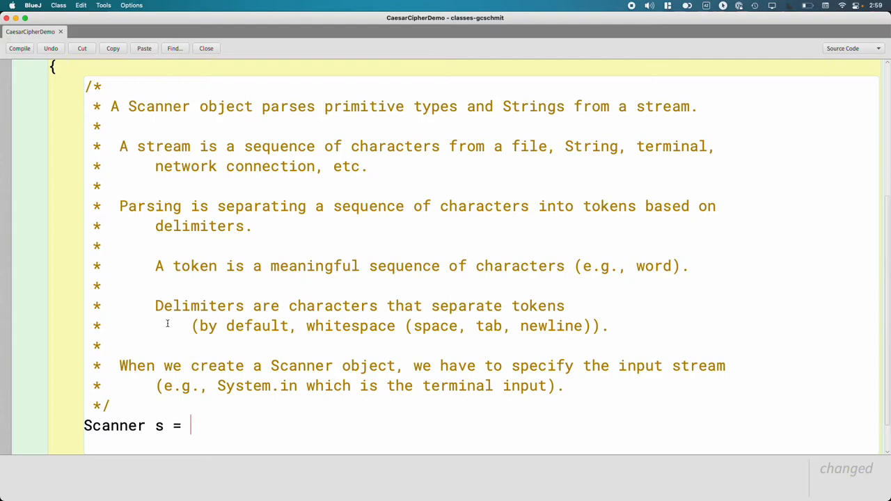
text(ne)
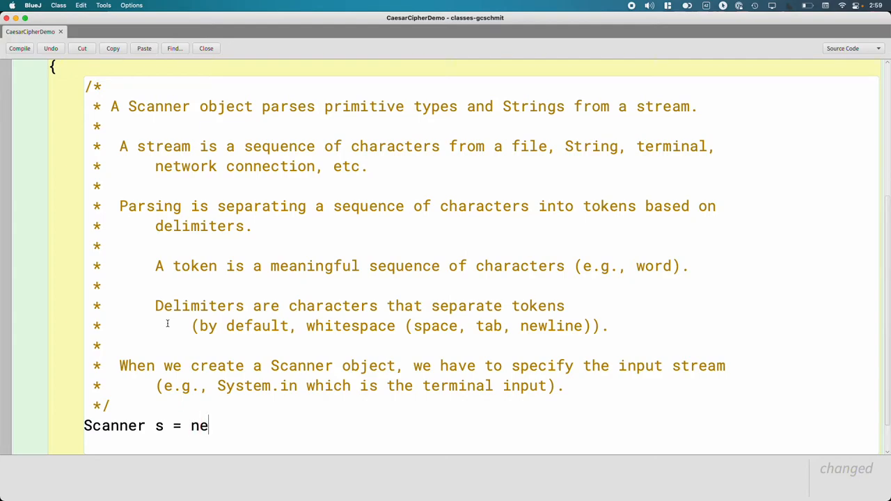
text(w Scanner)
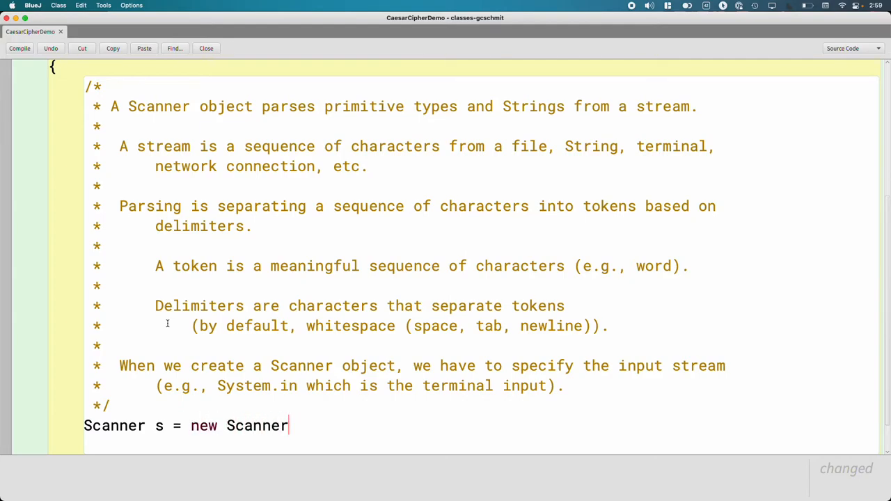
text((System.)
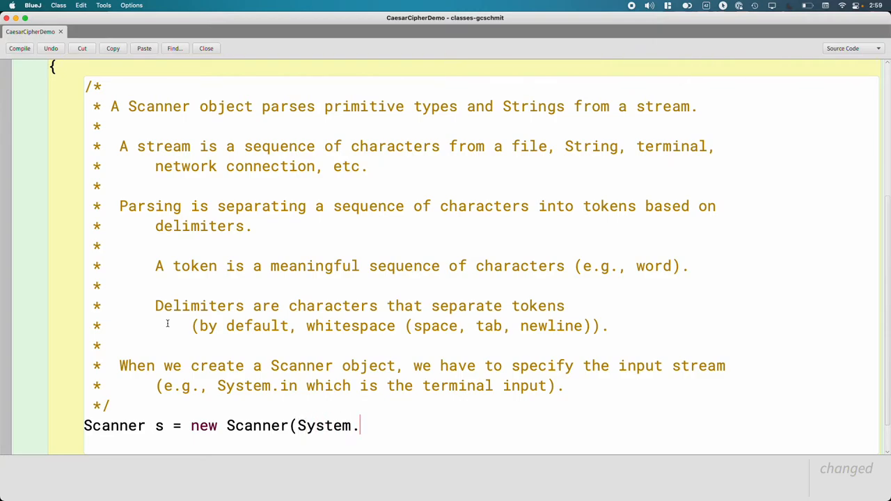
text(in);)
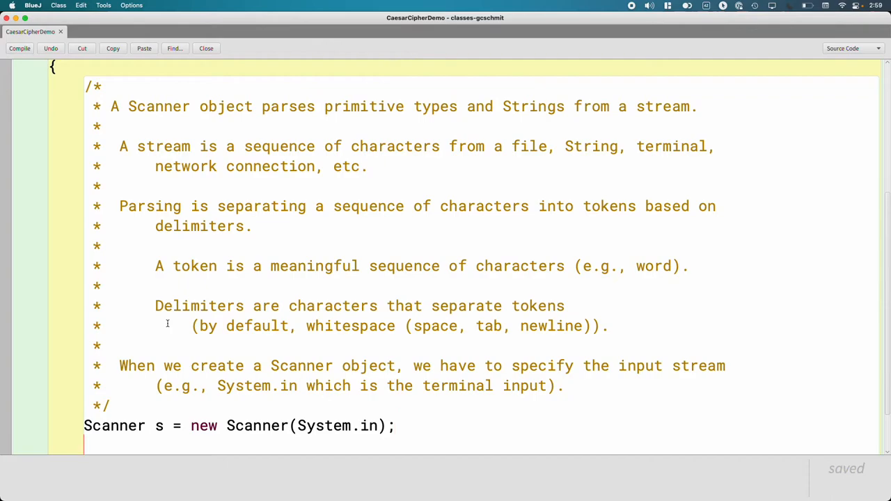
scroll(down, 3)
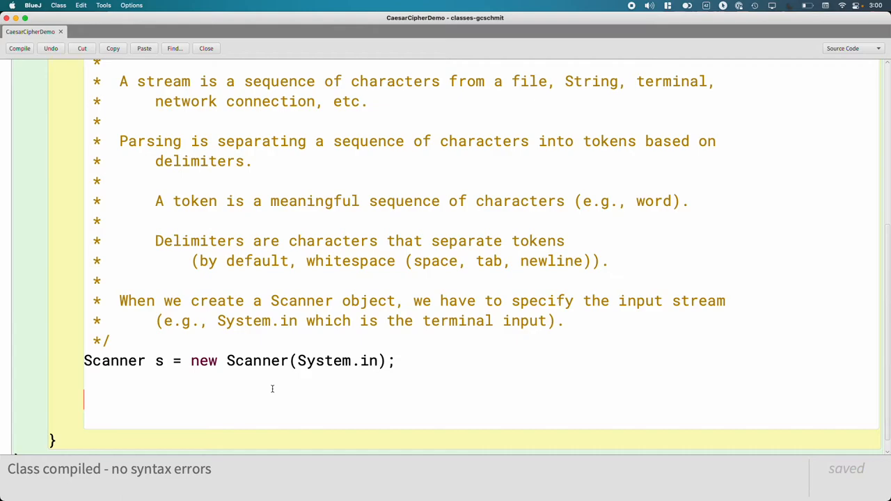
Step: Start a Best practices comment with item 1: prompt the user for what you want them to input
text(/*)
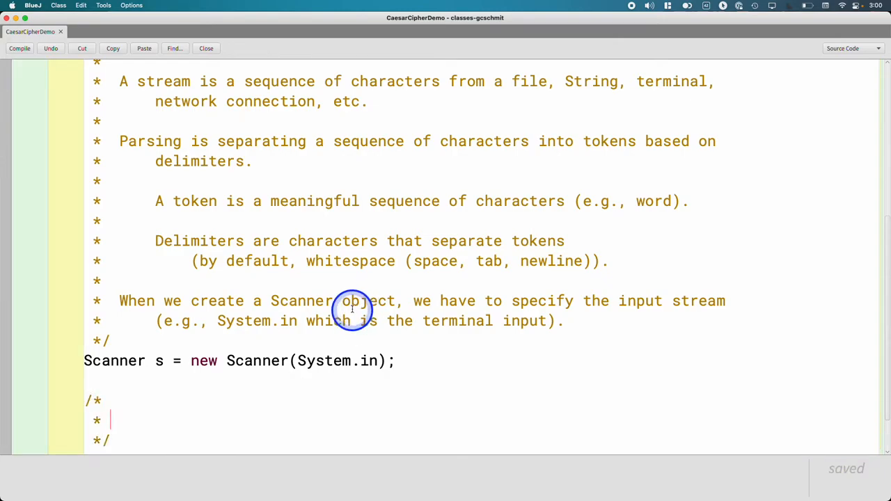
scroll(down, 3)
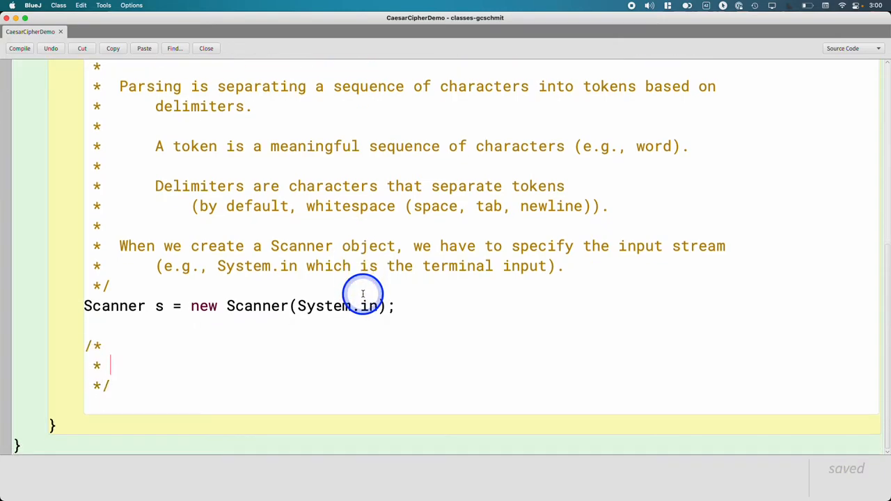
text(Best practices:)
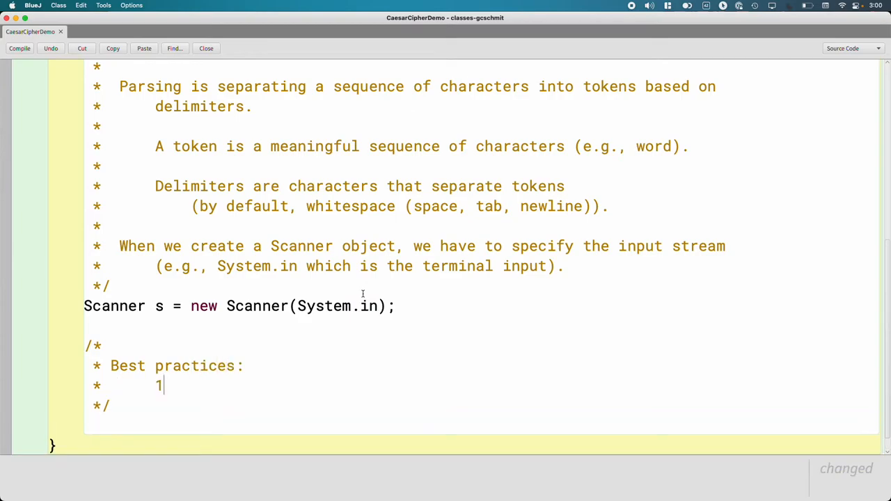
text(.)
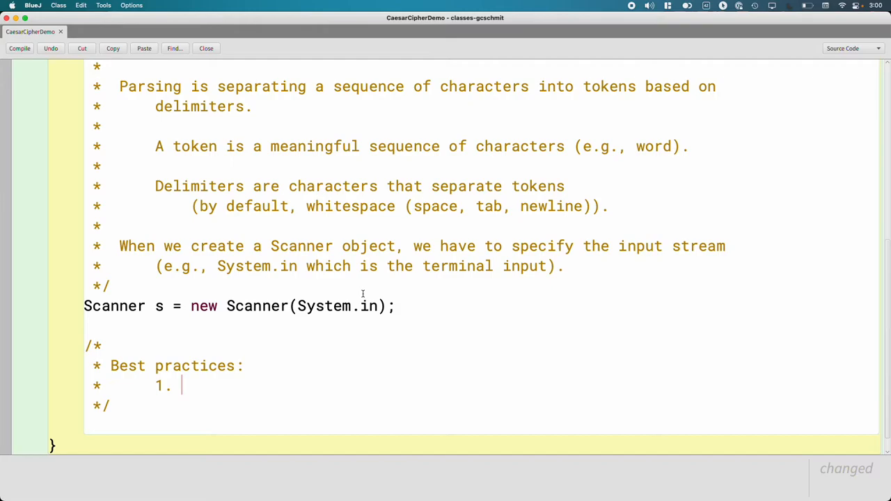
text(p)
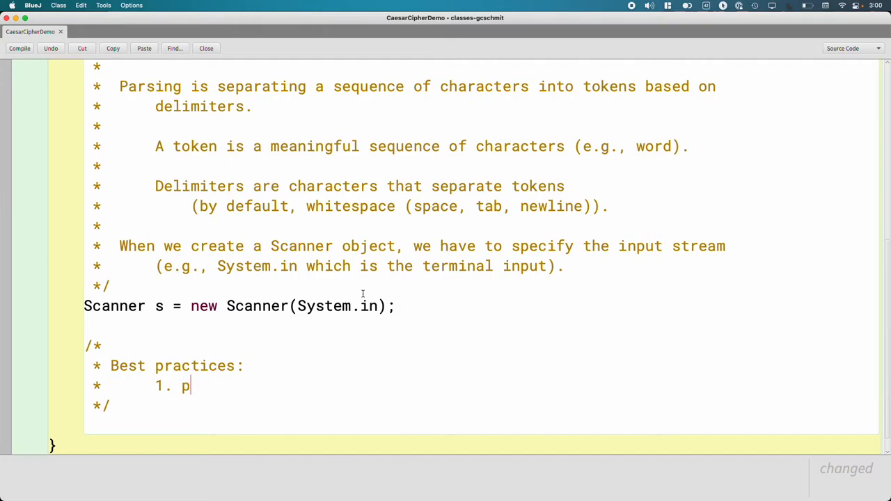
text(rompt the user)
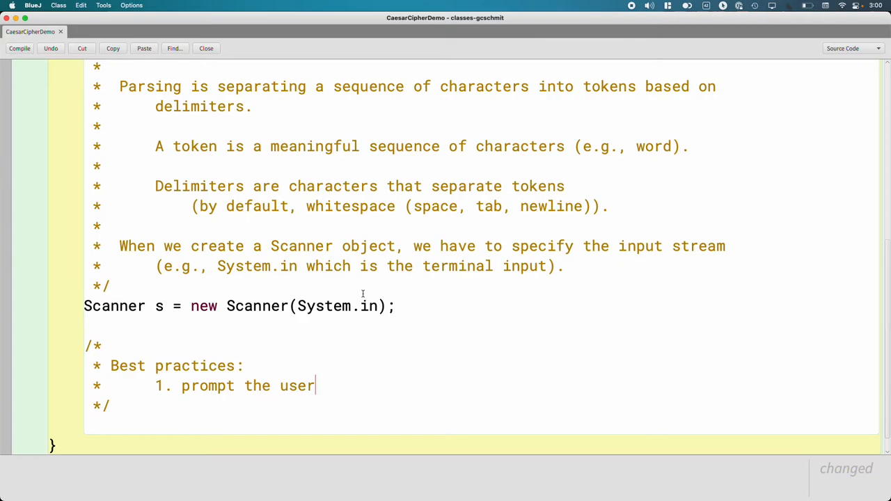
text(for what you w)
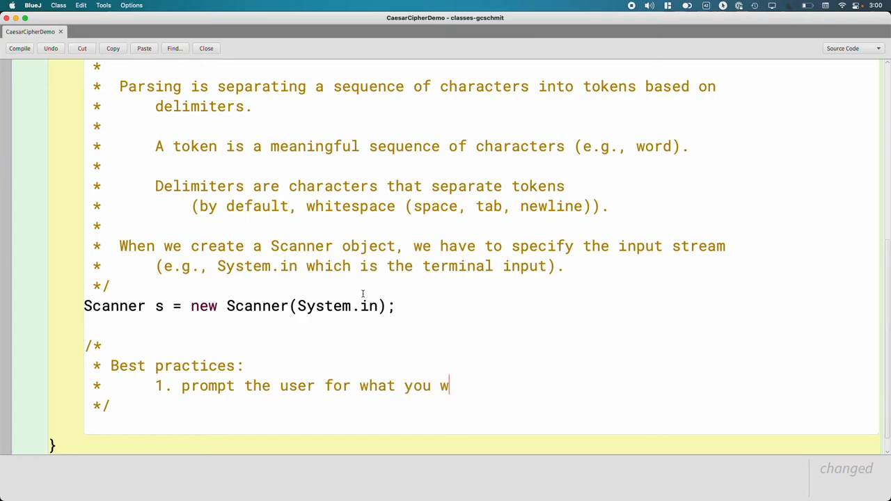
text(ant them to input)
text(*       2.)
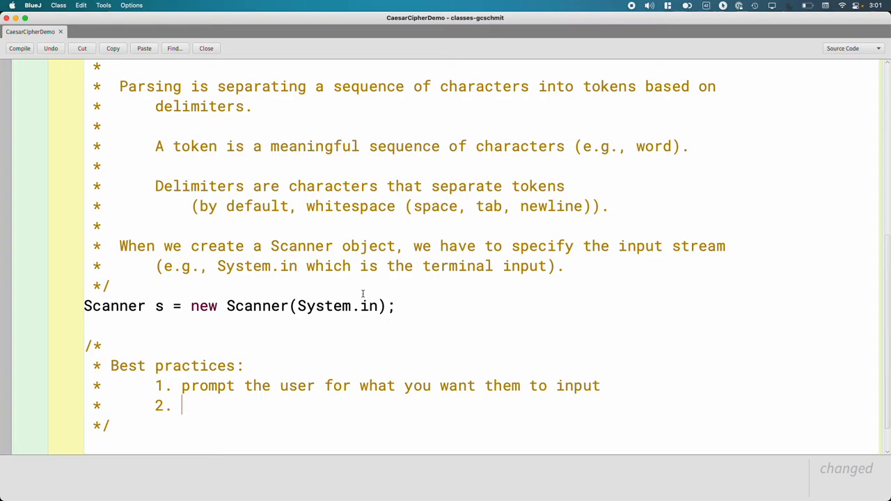
Step: Add item 2: use print, not println, so the cursor is at the end, not on a new line
text(use)
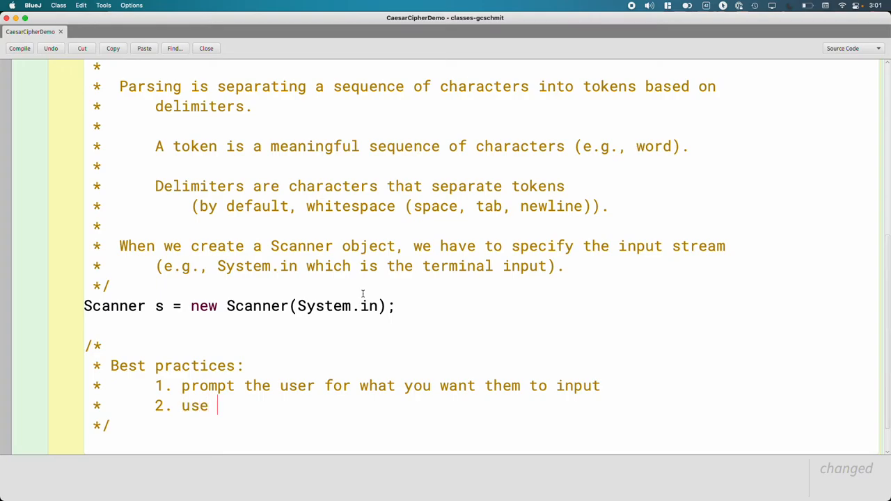
text(print, n)
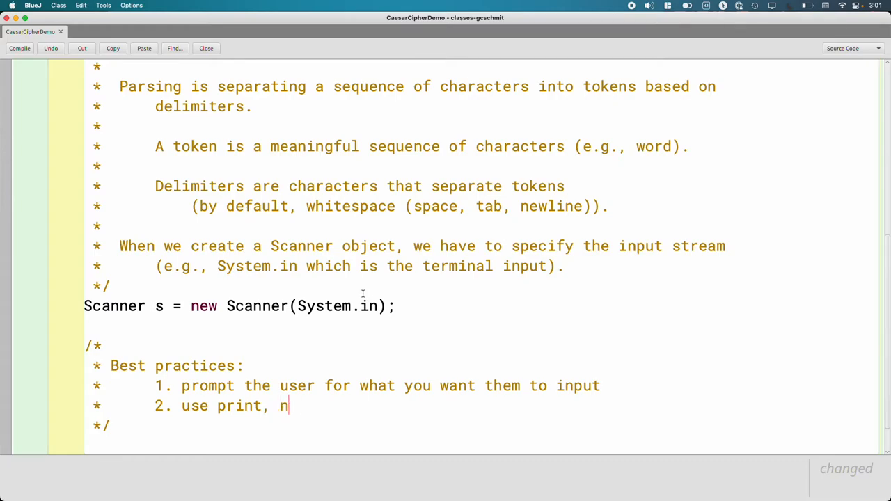
text(ot println;)
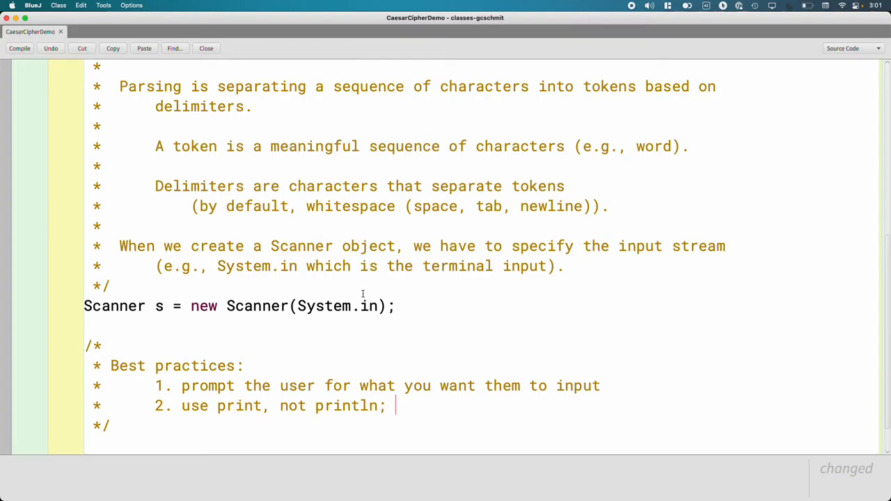
text(so that t)
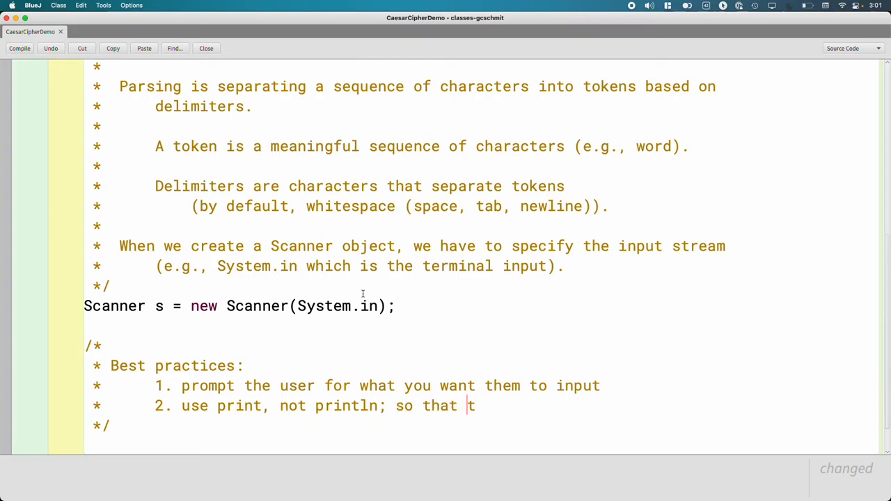
text(he cursor is)
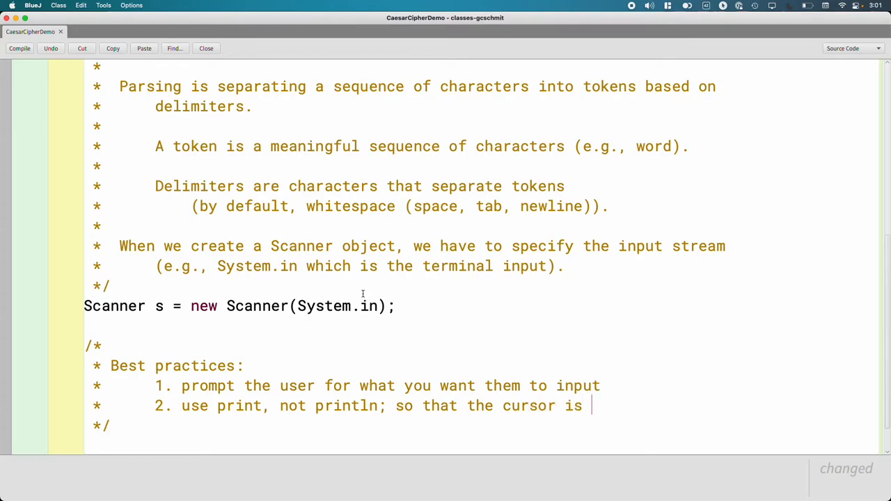
text(at the end of the)
text(*          prompt and not)
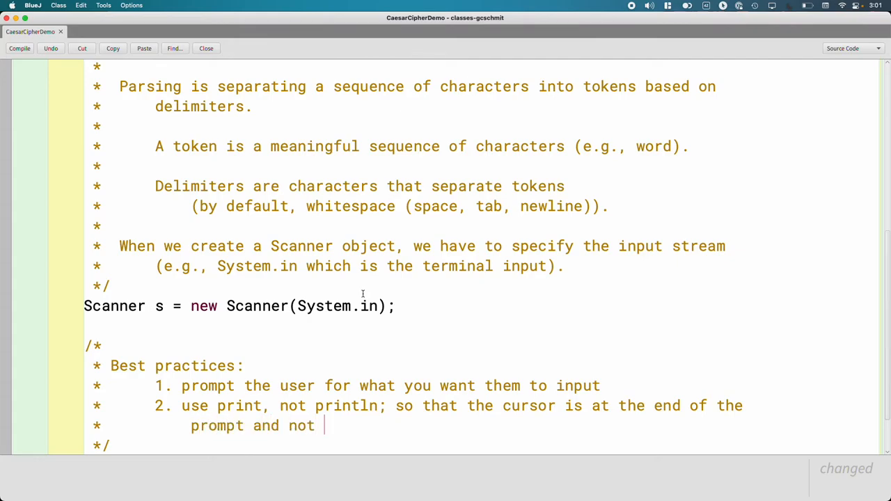
text(on a new line)
text(*      3.)
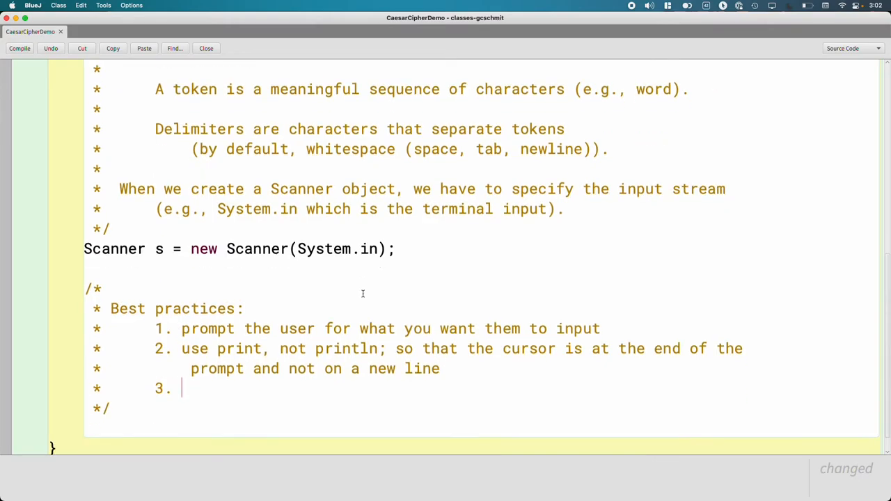
Step: Add item 3: leave a space after the prompt
text(leave a)
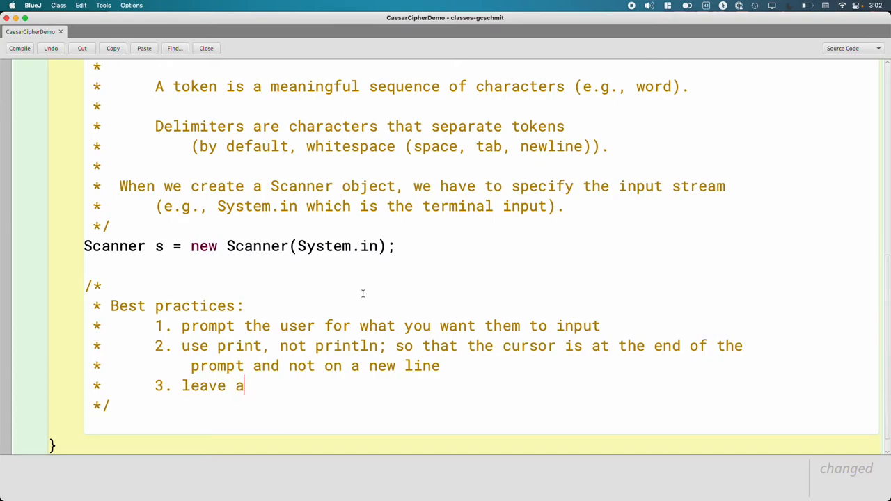
text(space)
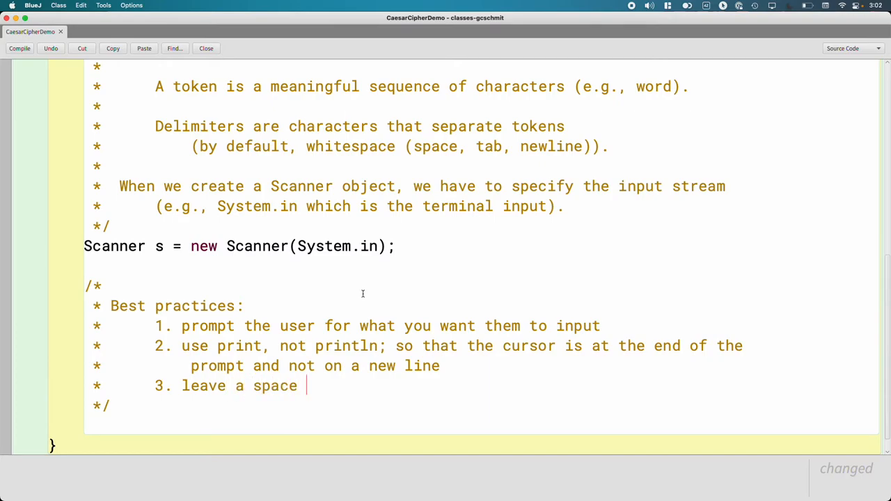
text(after the p)
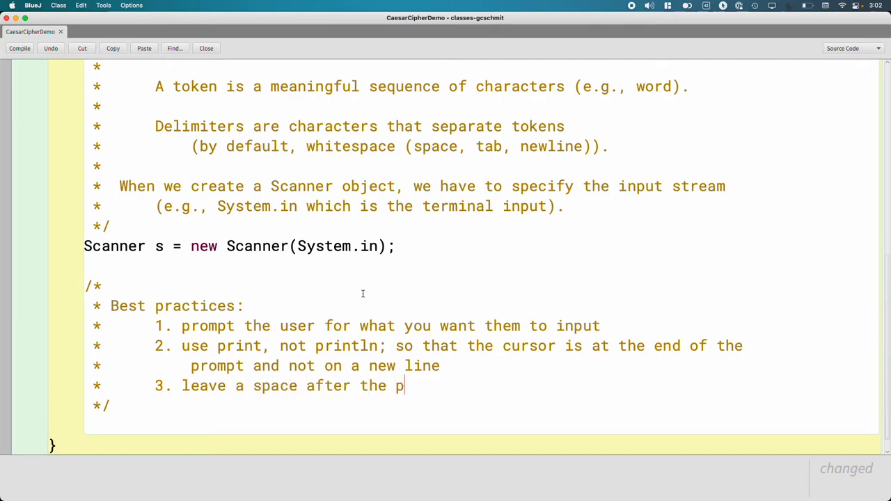
text(rompt)
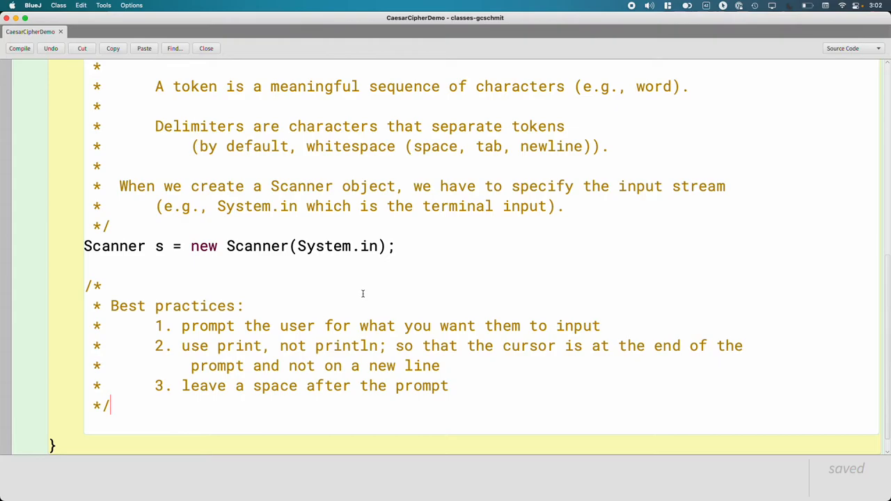
Step: Add System.out.print("Enter the text to encrypt: "); below the Scanner
text(S)
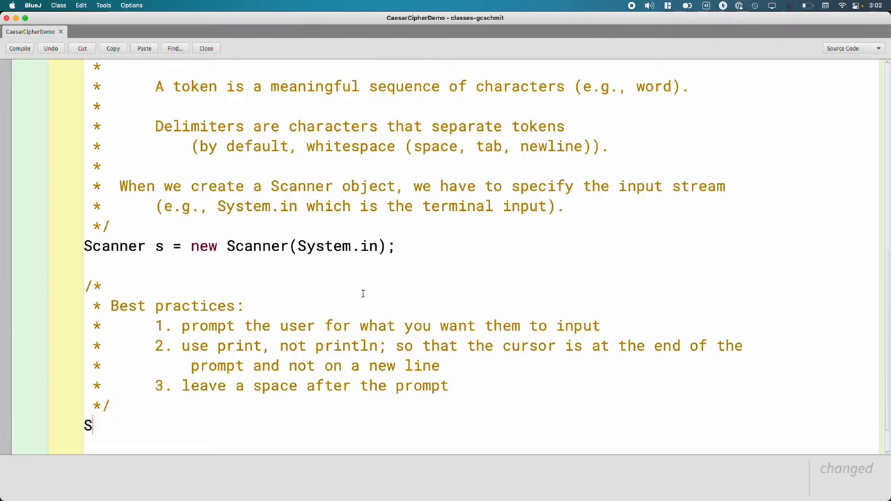
text(ystem)
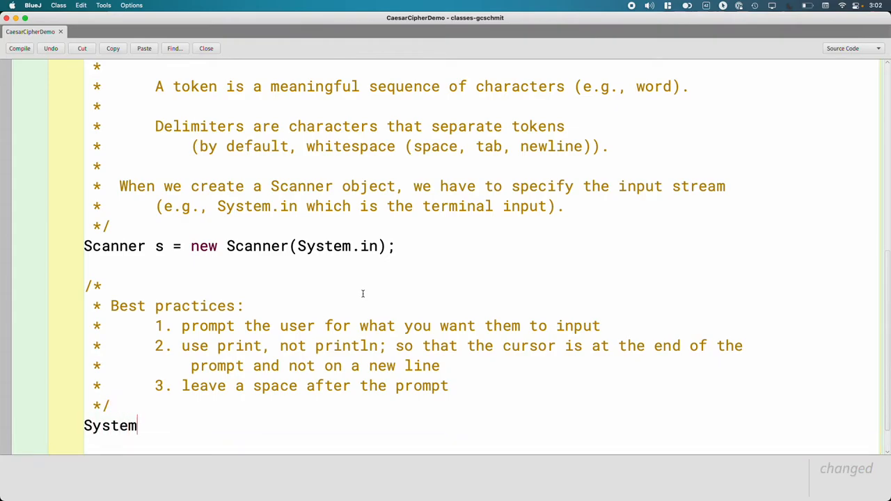
text(.out.print(")
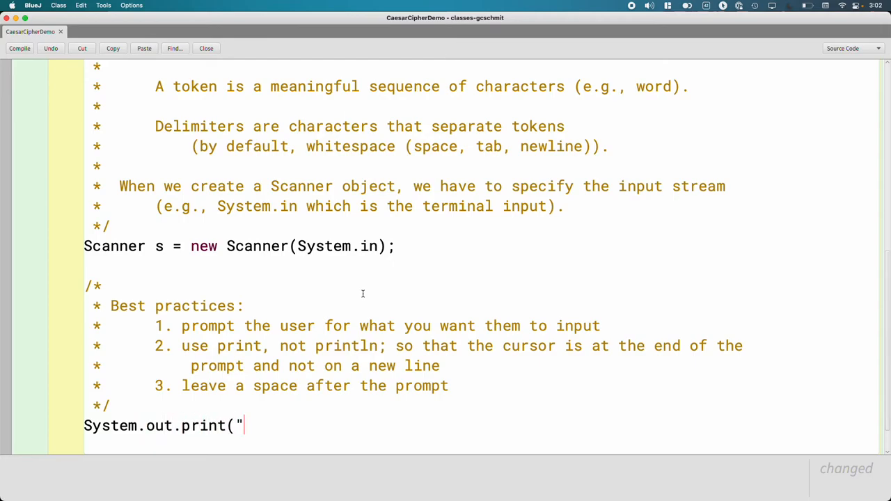
text(Enter the te)
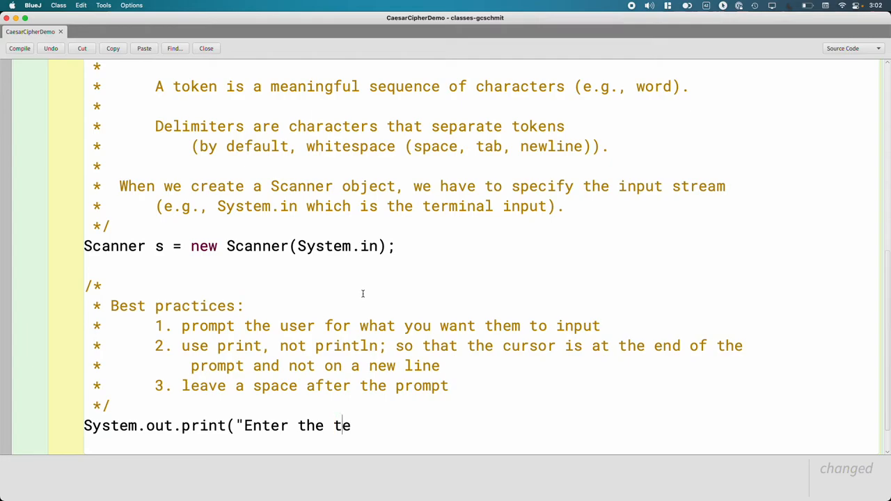
text(xt to encrypt)
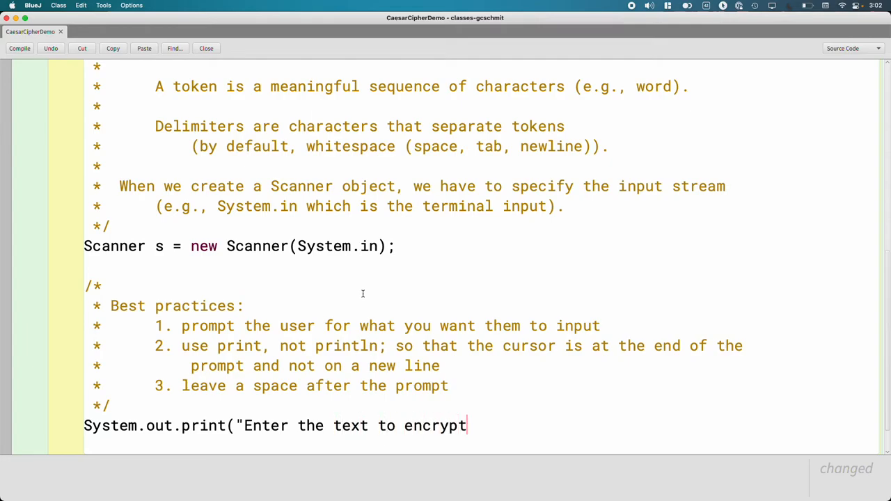
text(: ");)
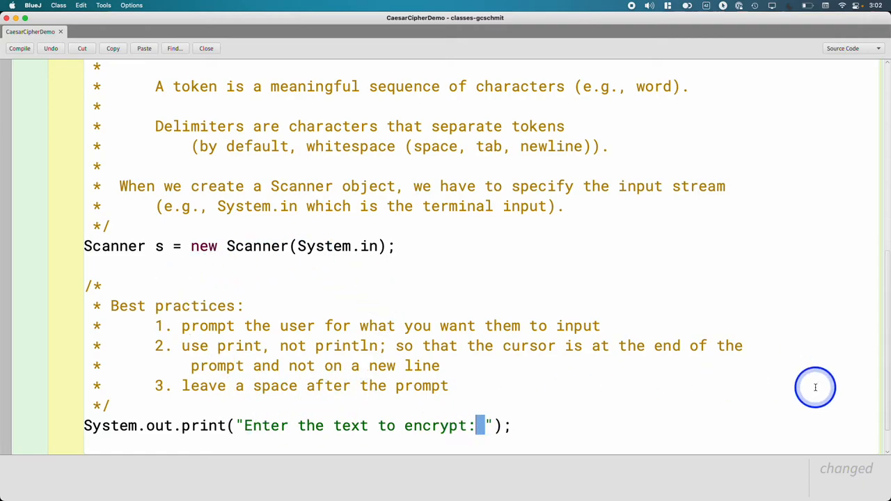
Step: Begin a new /* block comment beneath the prompt
scroll(down, 3)
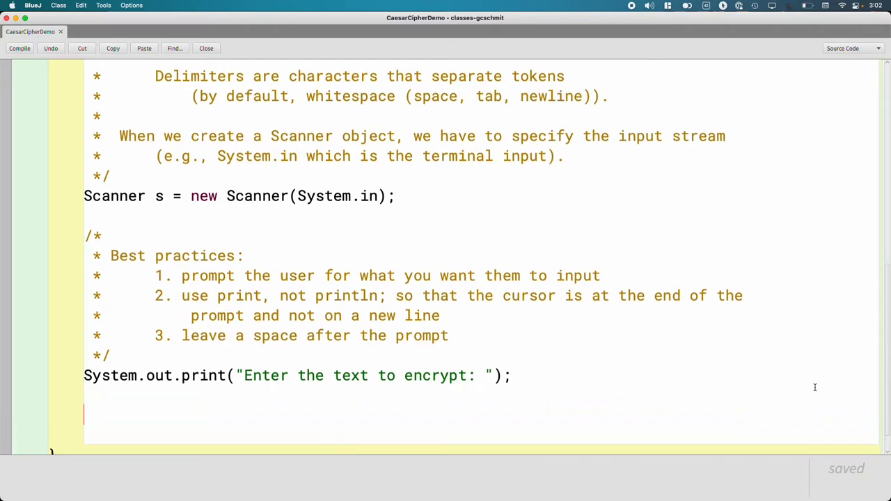
scroll(down, 3)
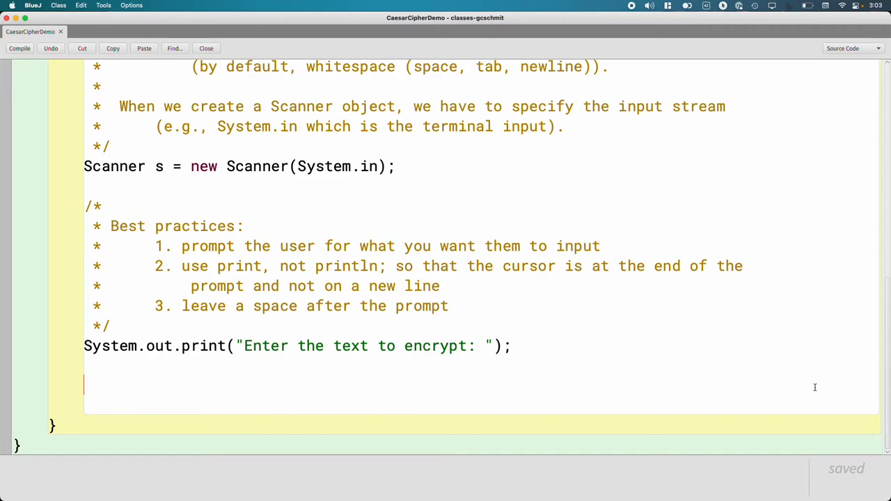
text(/*)
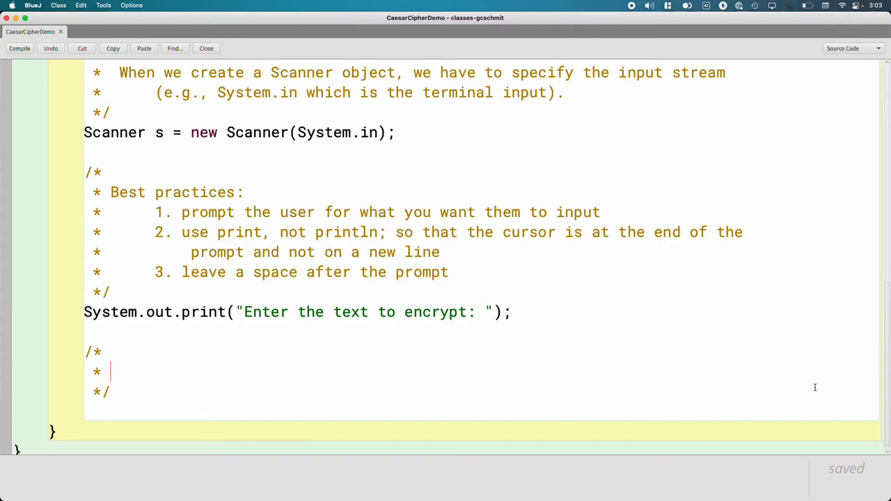
Step: Write the comment: nextLine returns all characters up to the end of the line (where the user typed enter)
text(The)
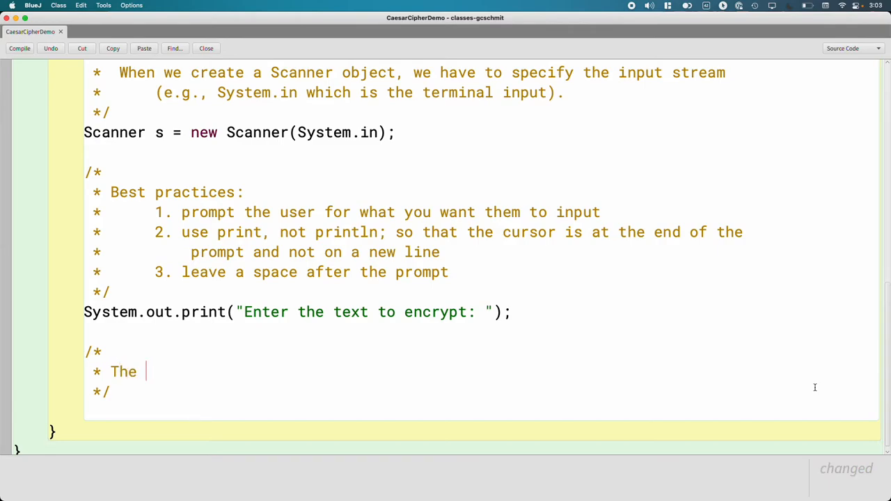
text(nextLine method)
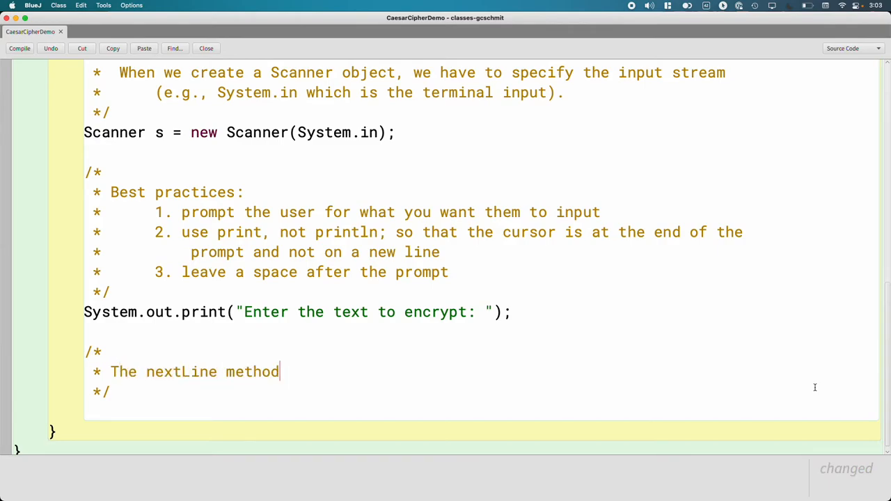
text(returns all)
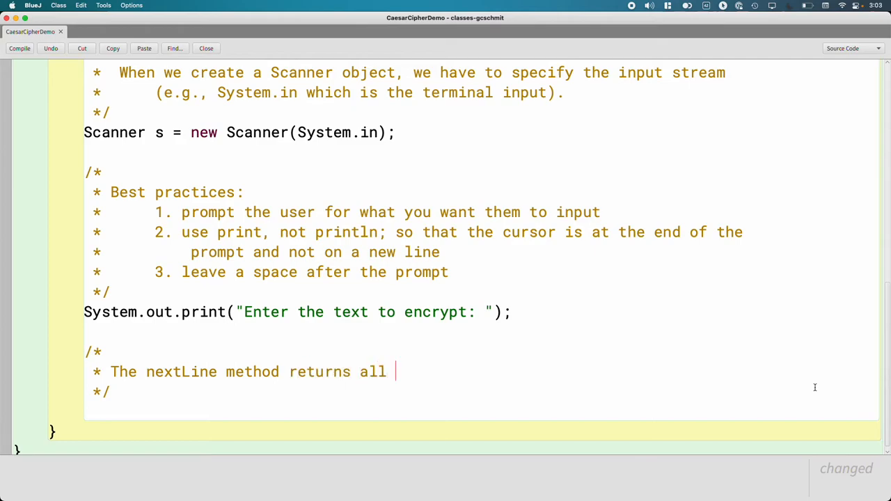
text(charact)
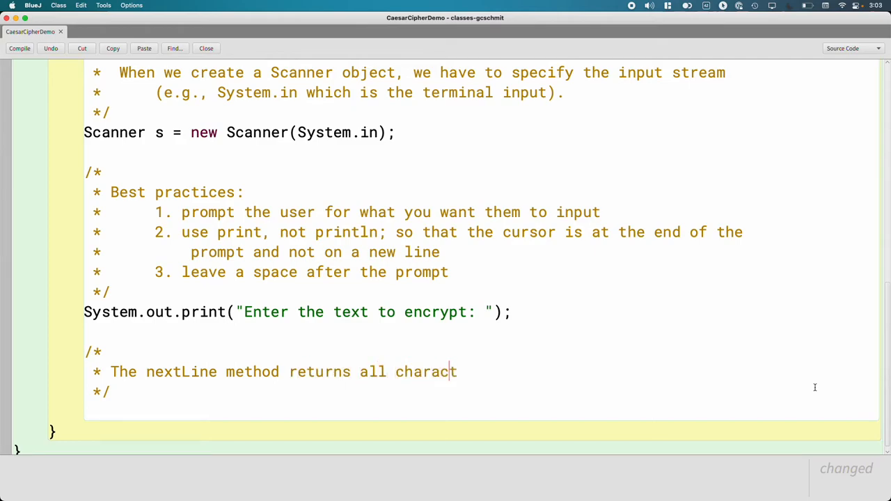
text(ers up to the)
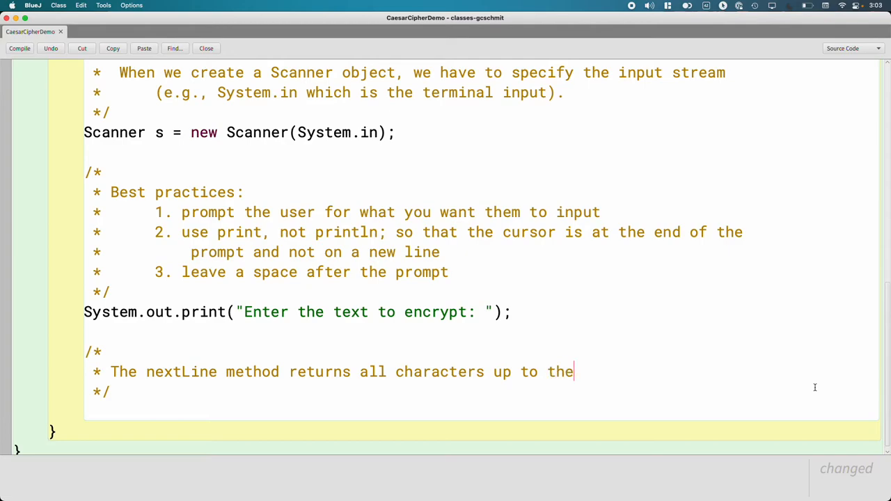
text(end of the line)
text(*      (e.)
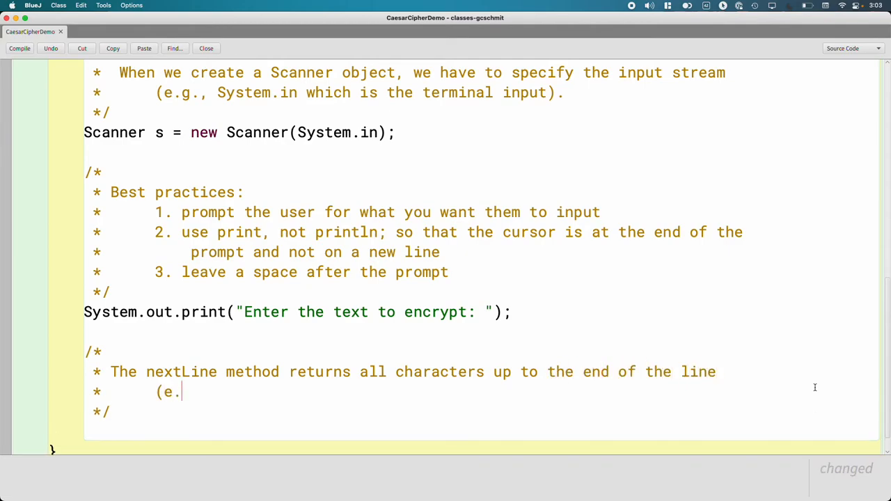
text(g.,)
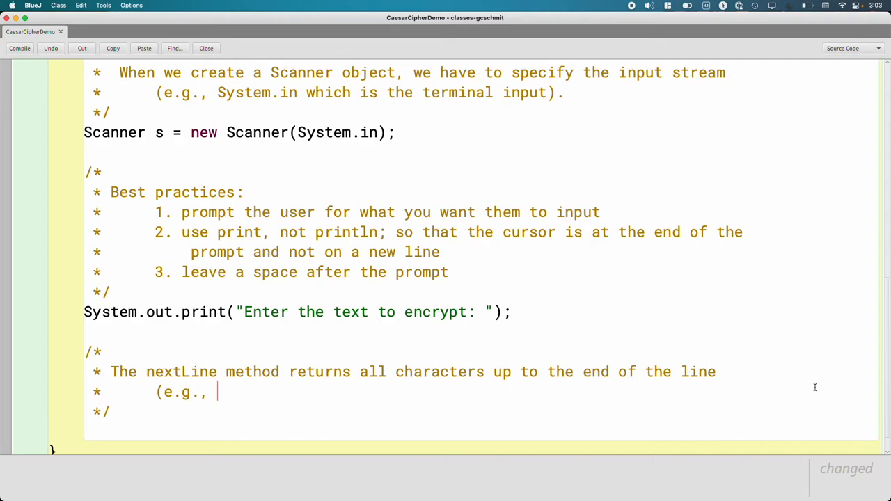
text(where)
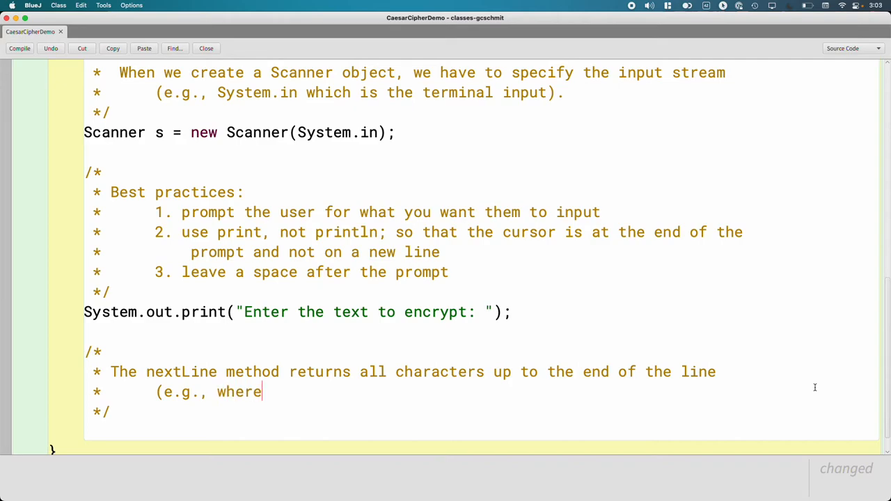
text(the user t)
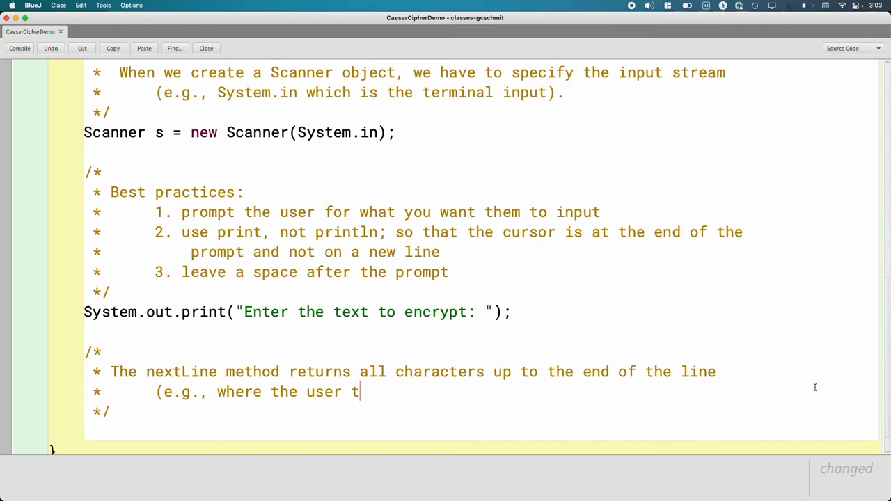
text(yped enter))
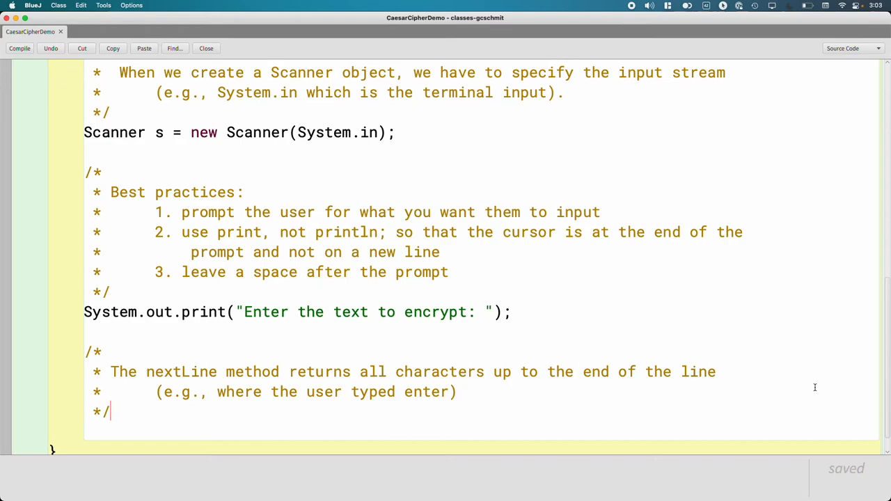
key(return)
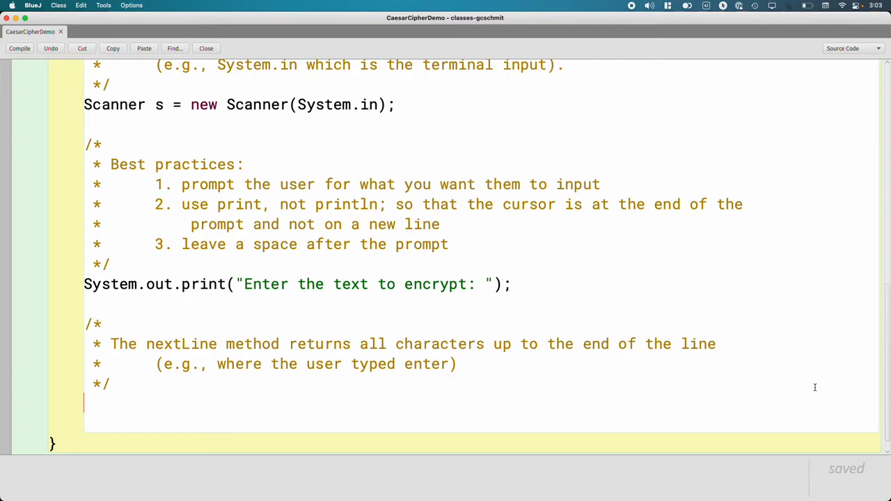
Step: Read the input line with String text = s.nextLine();
text(S)
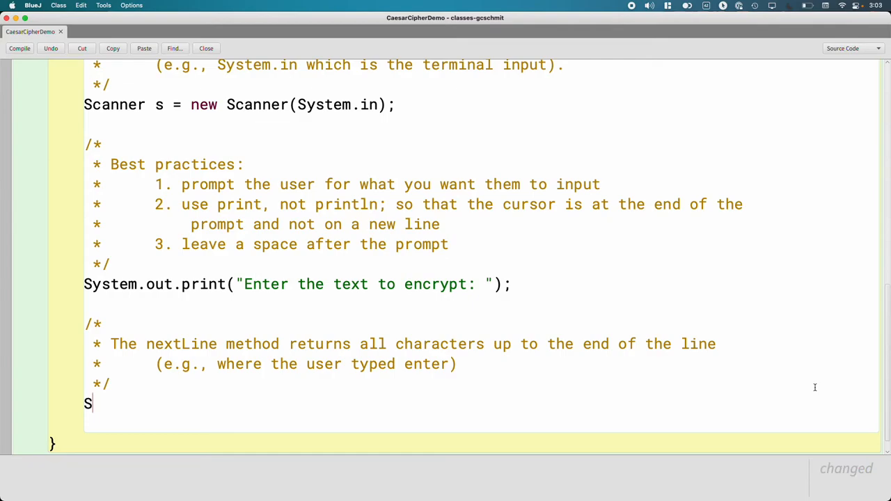
text(tring text =)
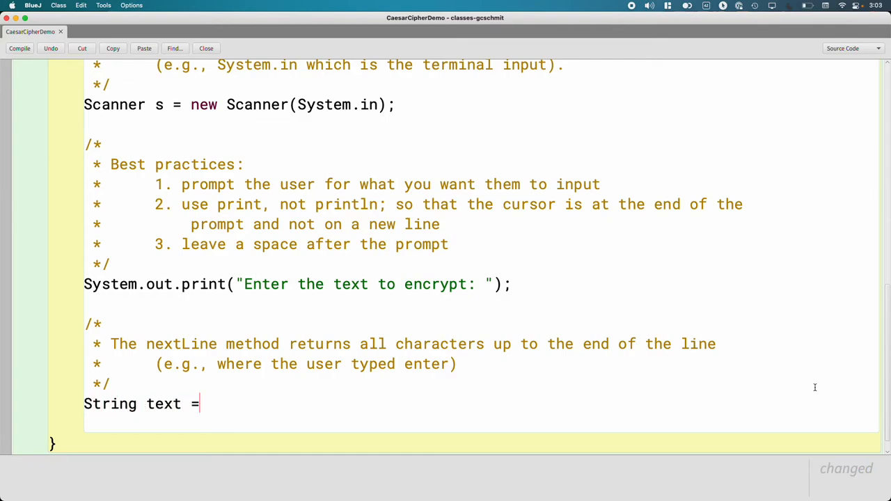
text(s.next)
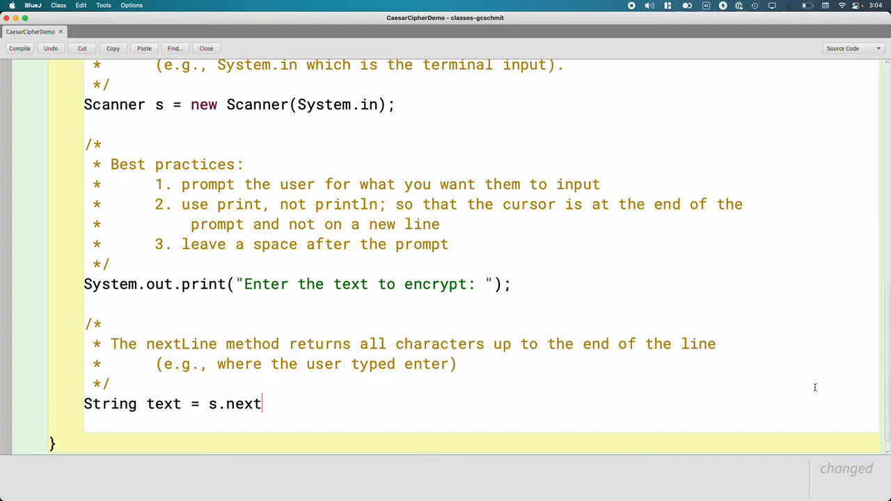
text(Line();)
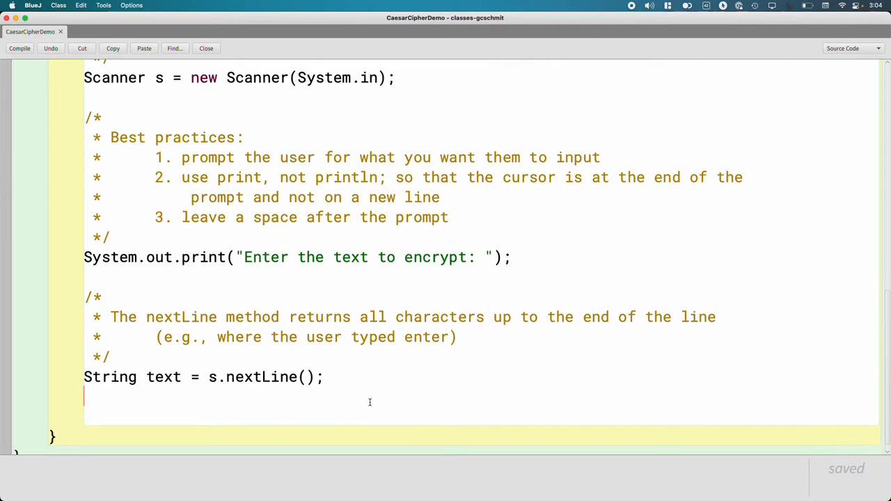
Step: Uppercase it with text = text.toUpperCase();
scroll(up, 3)
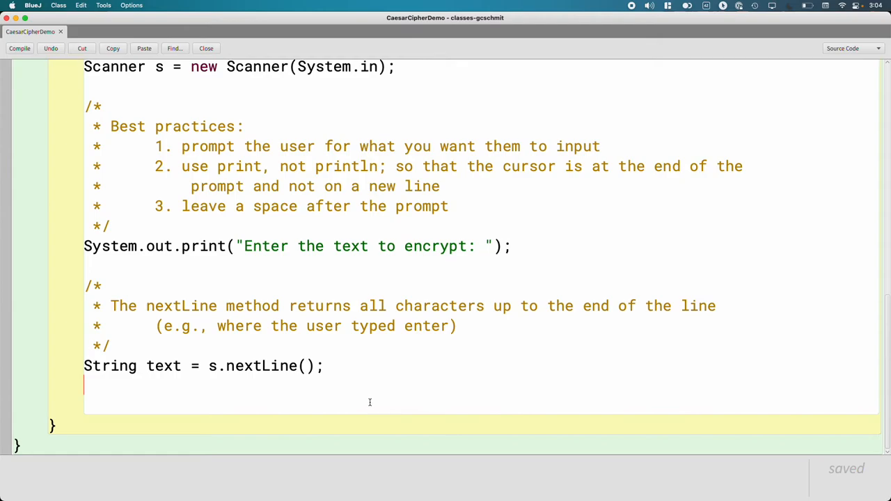
text(text =)
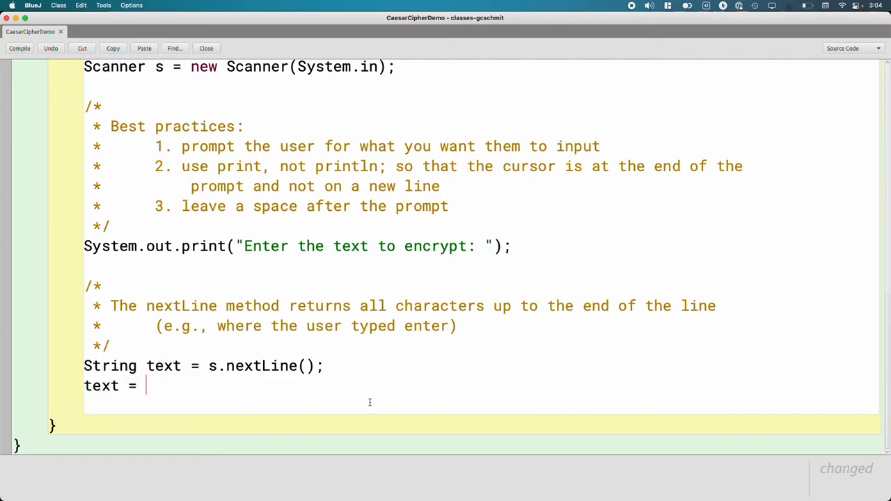
text(text.toUppe)
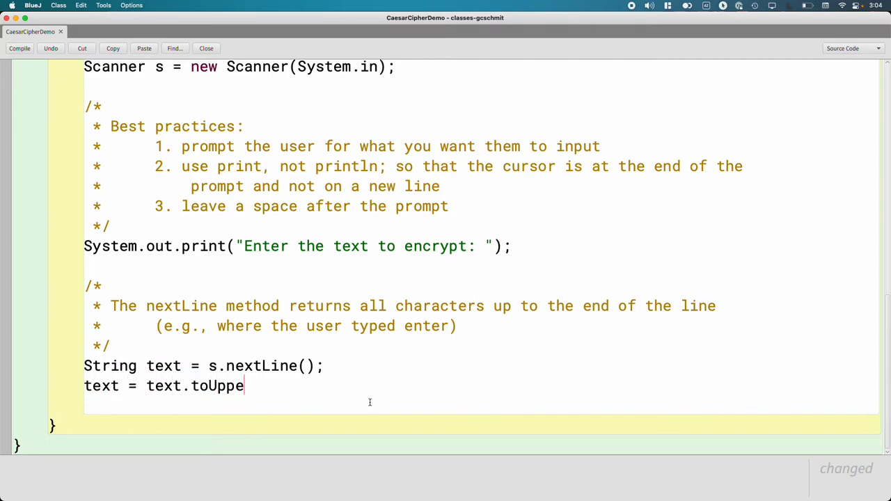
text(rCase();)
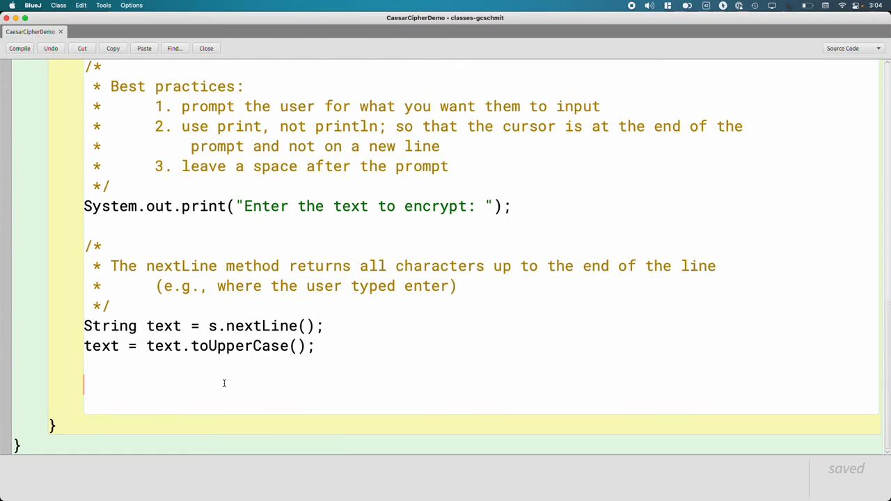
Step: Add System.out.print("Enter the keyphrase (no spaces): "); after the text handling
text(System)
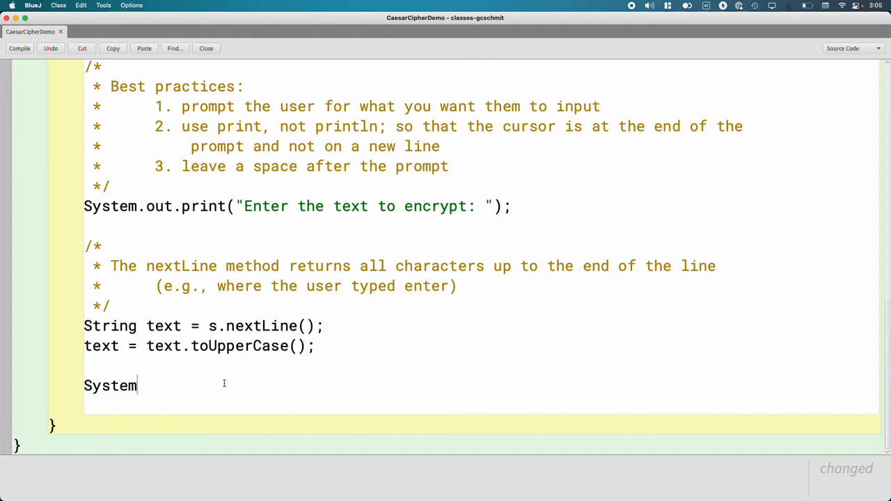
text(.out.prin)
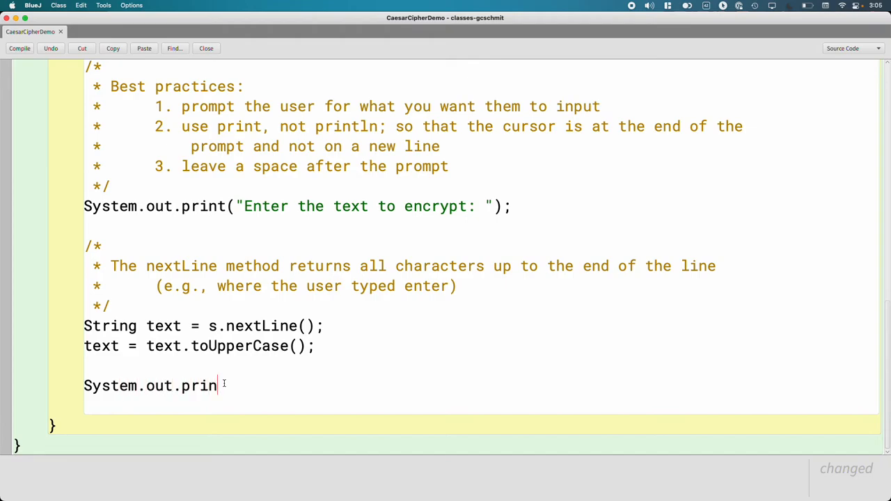
text(t("E)
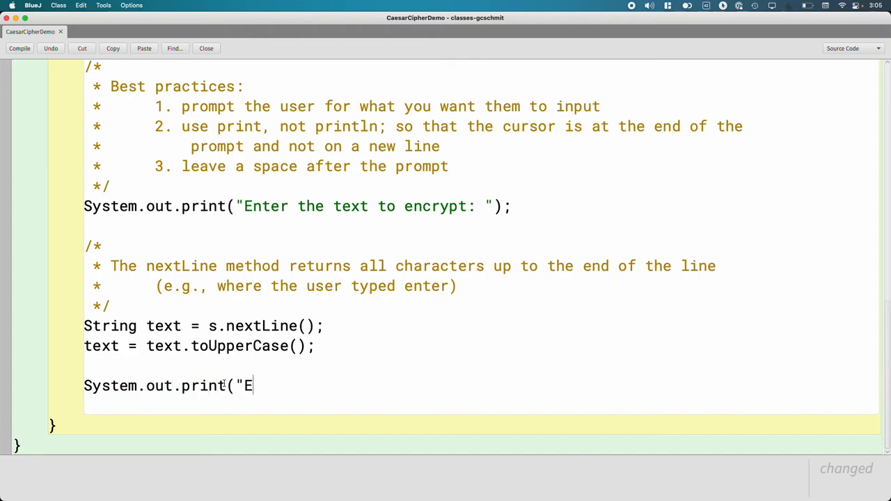
text(nter the keyphrase)
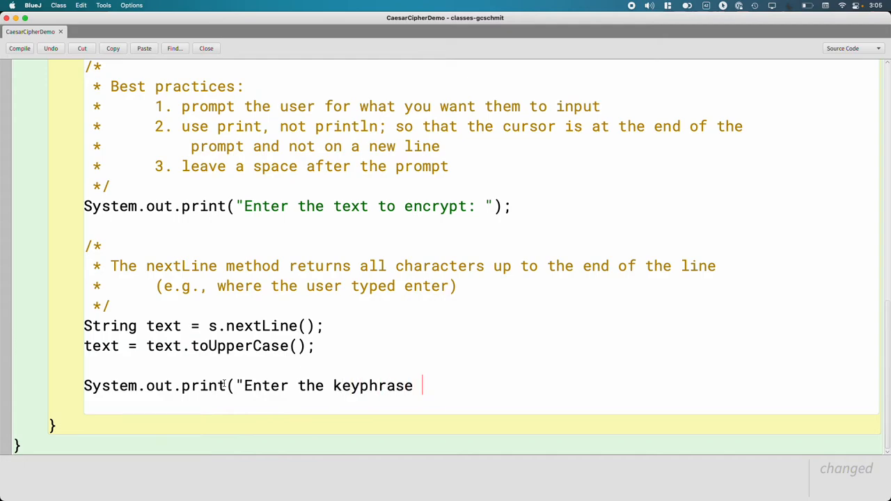
text((no spaces): ");)
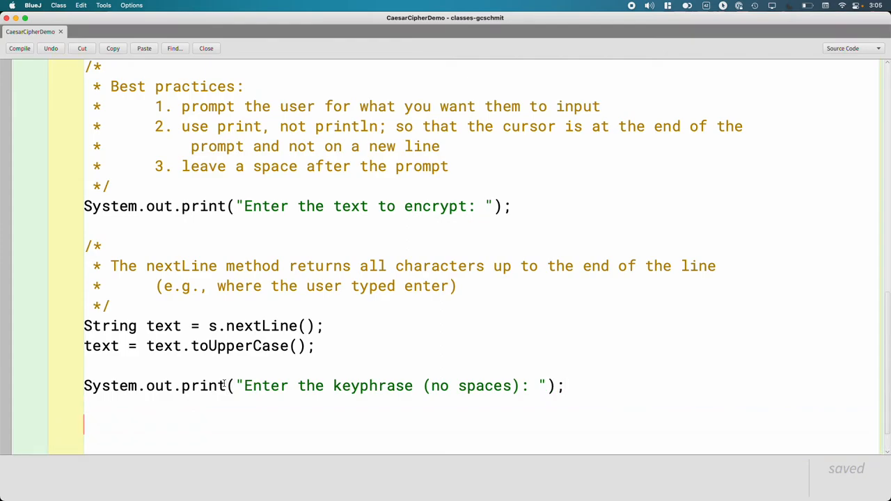
scroll(down, 3)
text(/*)
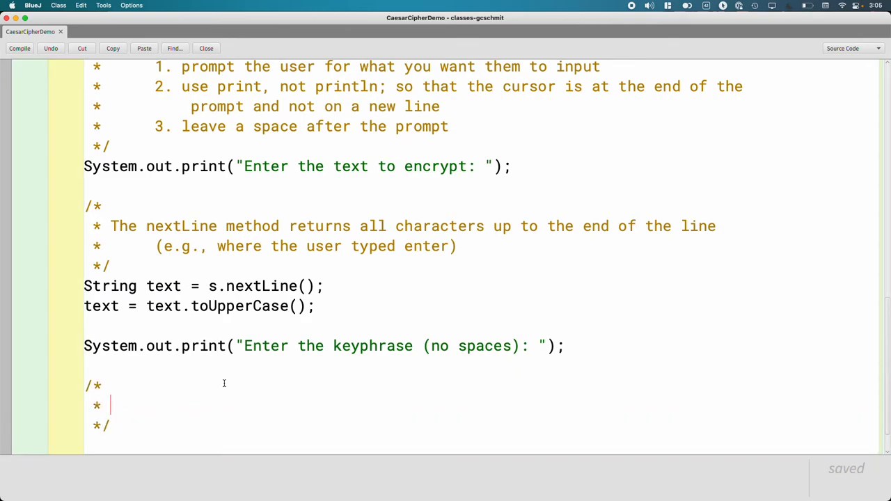
Step: Write the comment: the next method returns the next token in the stream as a String
text(The next meth)
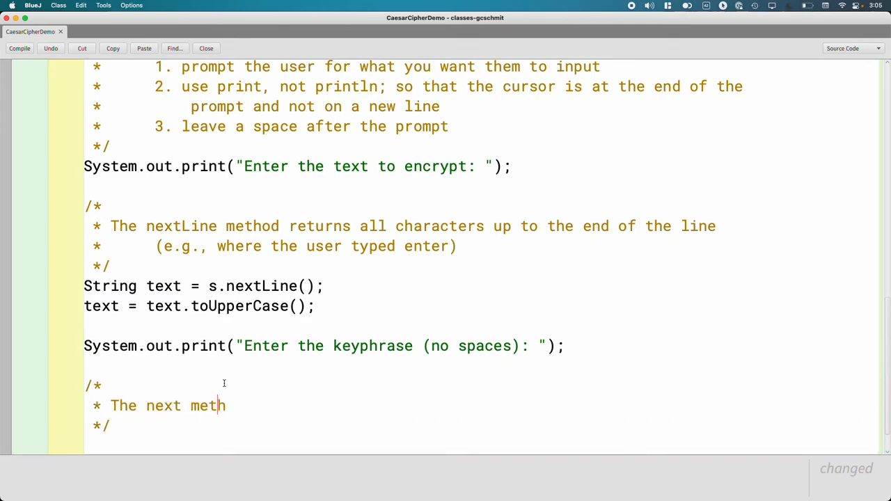
text(od returns th)
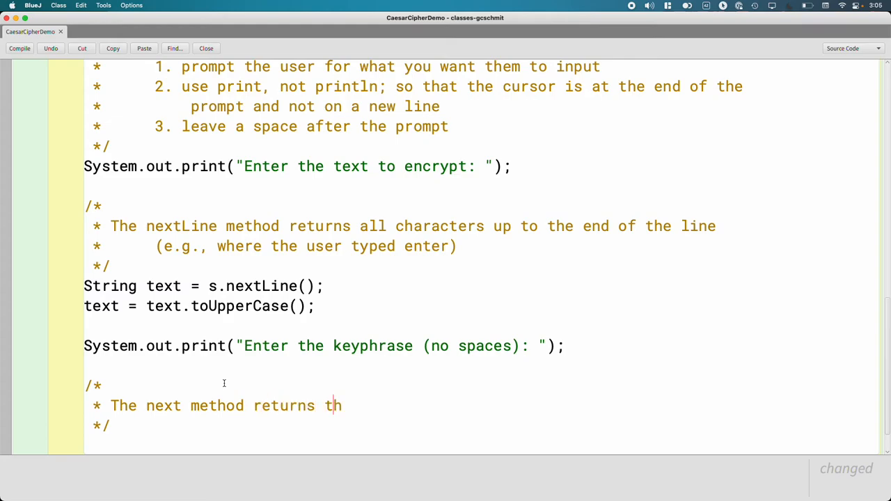
text(he next token)
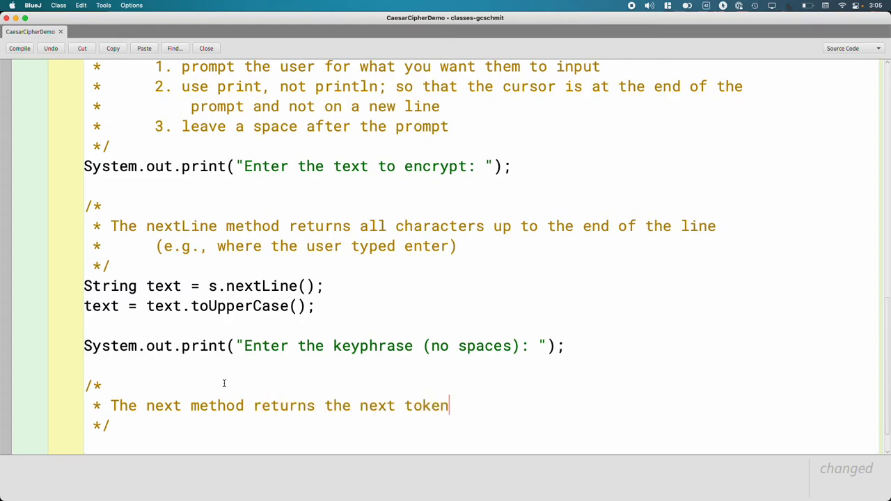
text(in the)
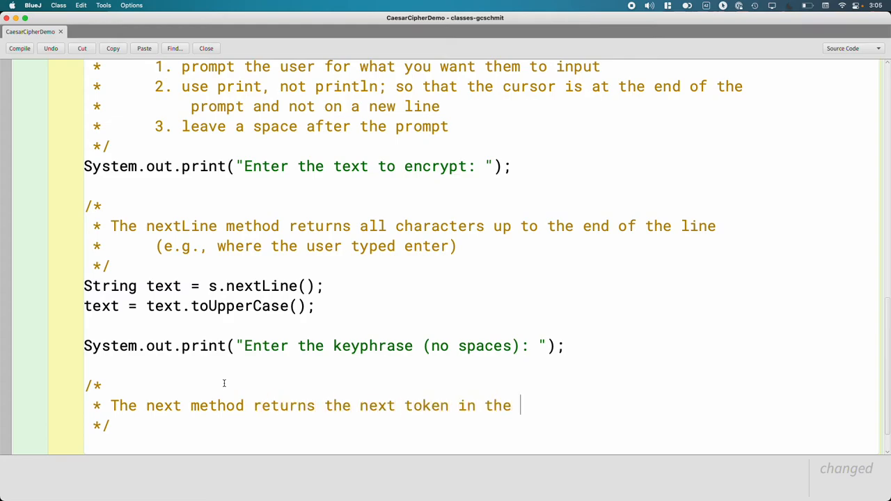
text(stream as String)
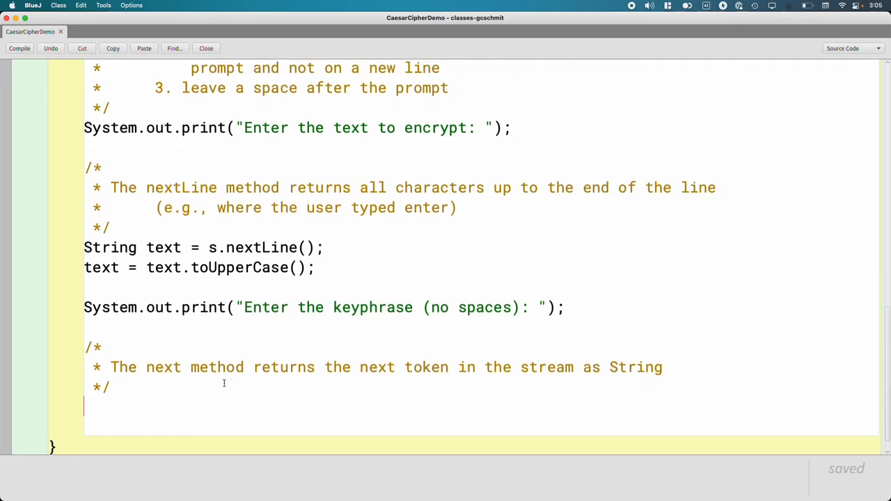
Step: Read String keyphrase = s.next();, uppercase it with keyphrase.toUpperCase();, and compile
text(Sstring keyphrase = s)
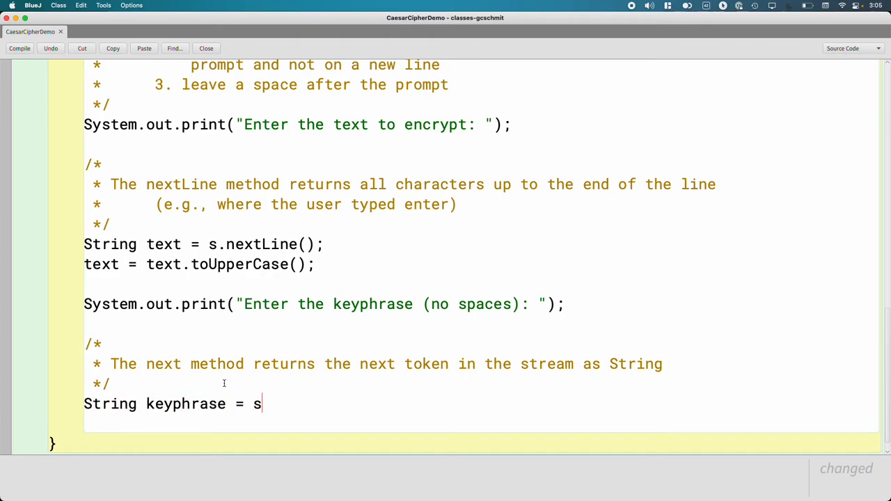
text(.next();)
text(key)
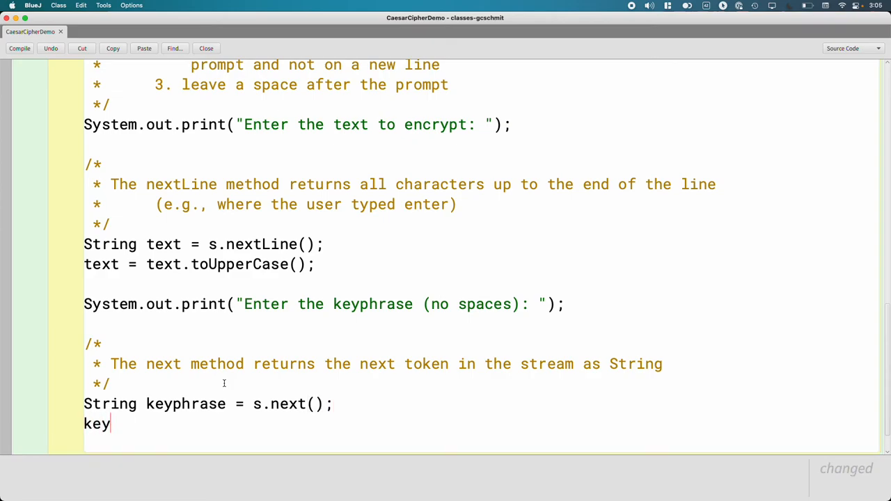
text(phrase =)
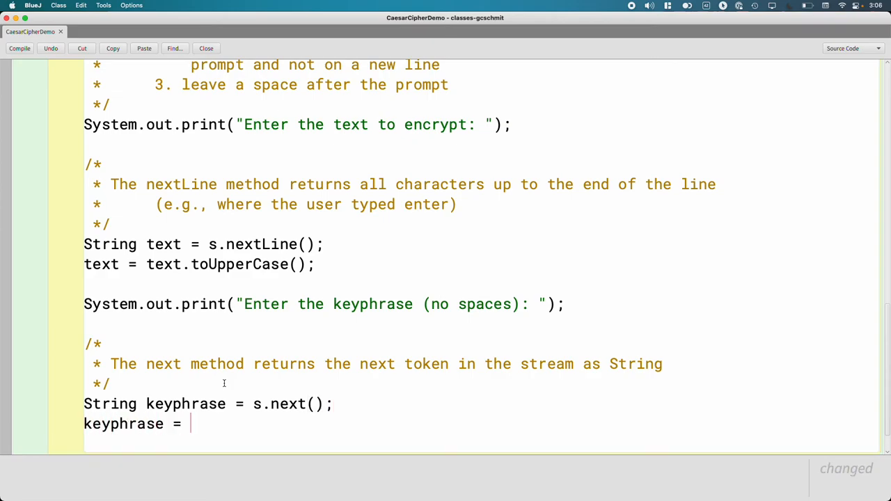
text(keyphrase.toU)
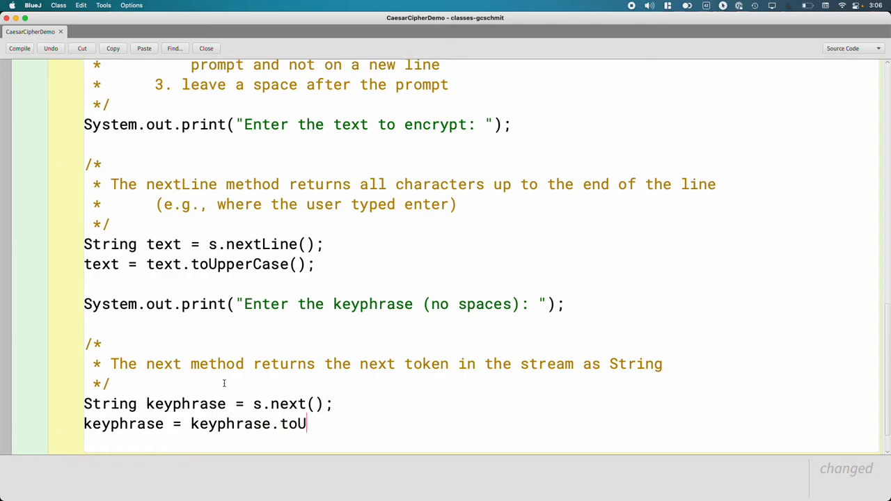
text(pperCase();)
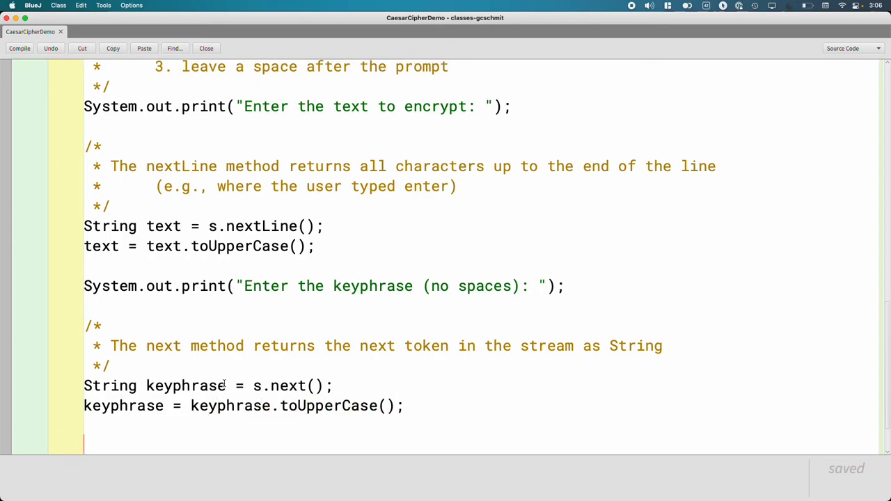
click(19, 48)
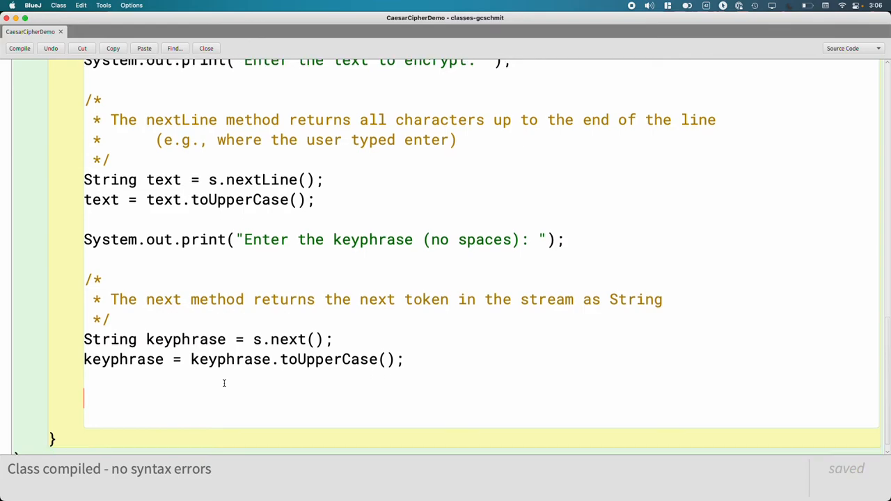
scroll(up, 3)
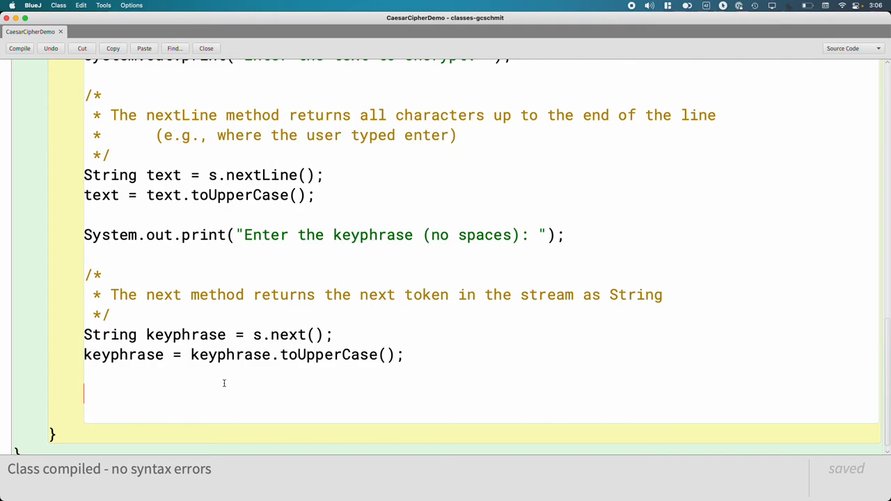
Step: Add System.out.print("Enter the number of seconds to test a guessed keyphrase: ");
text(System)
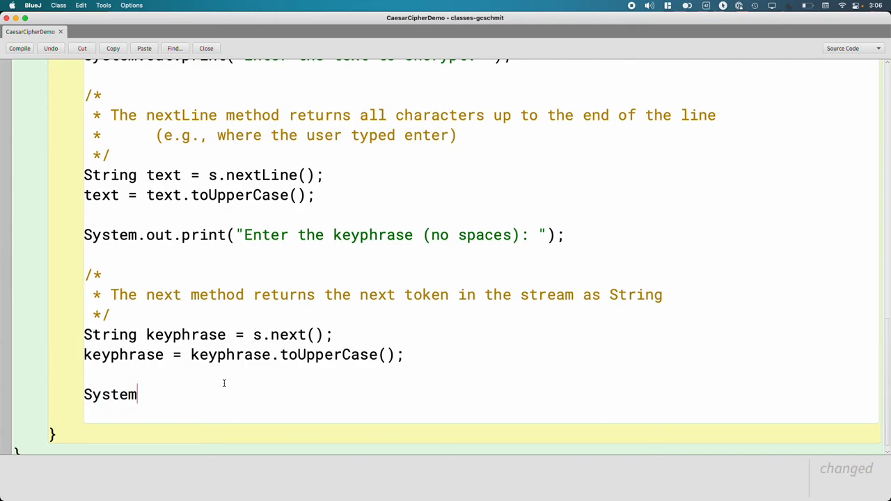
text(.out.pr)
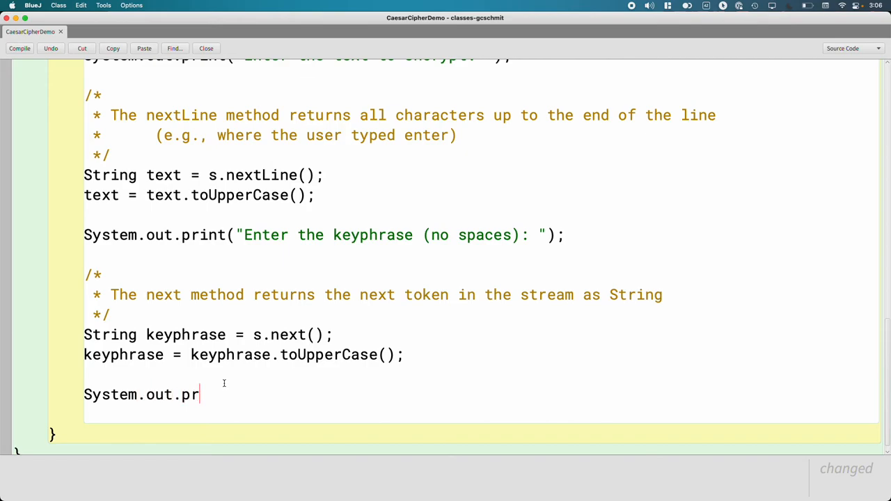
text(int(")
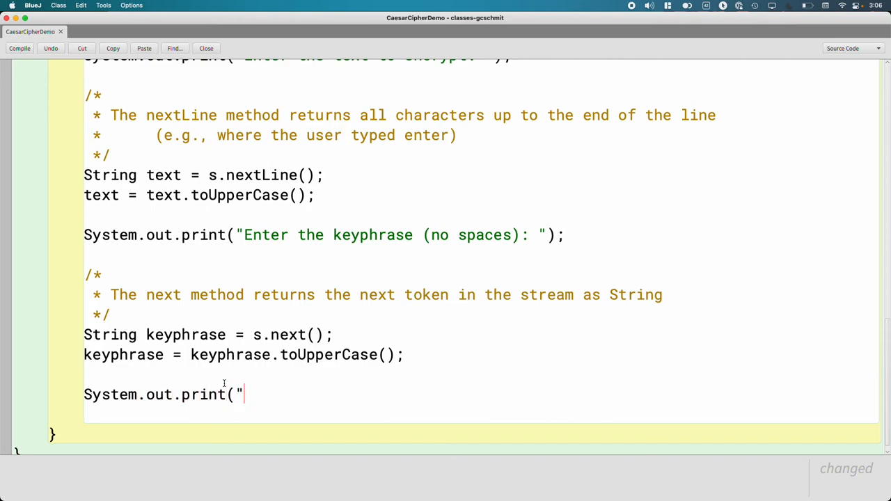
text(Enter th)
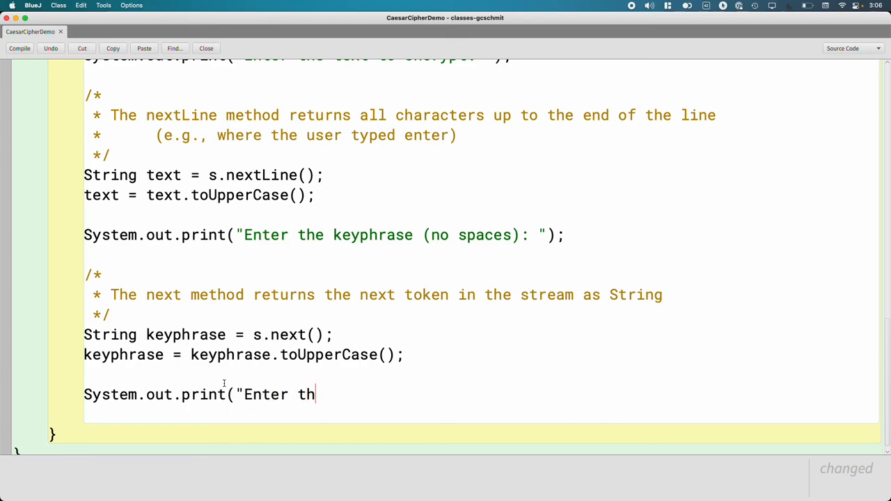
text(e number of seconds)
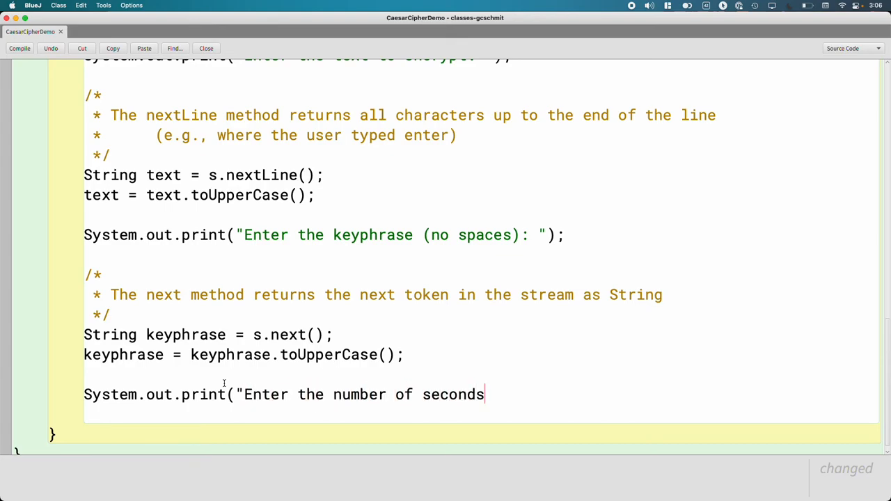
text(to test a gues)
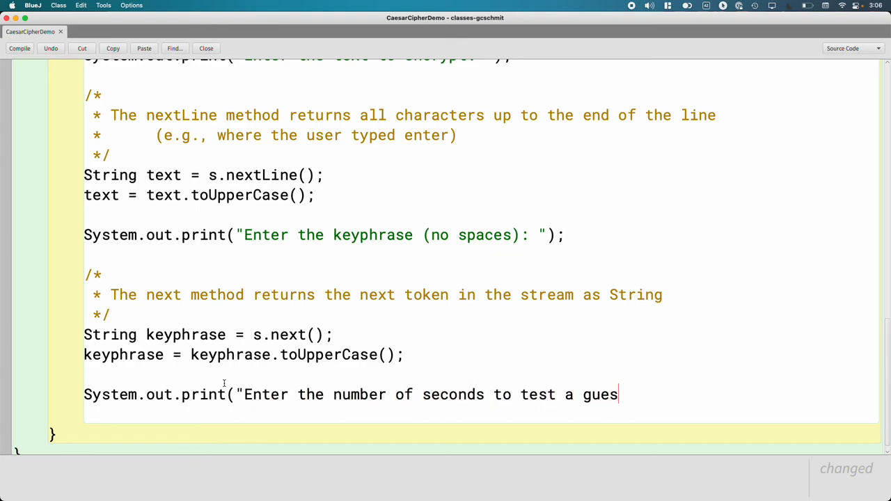
text(sed keyphrase)
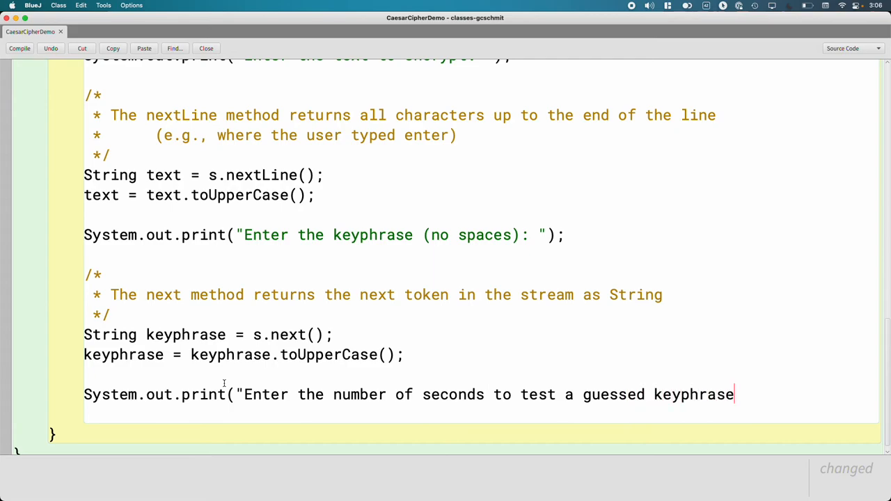
text(: ");)
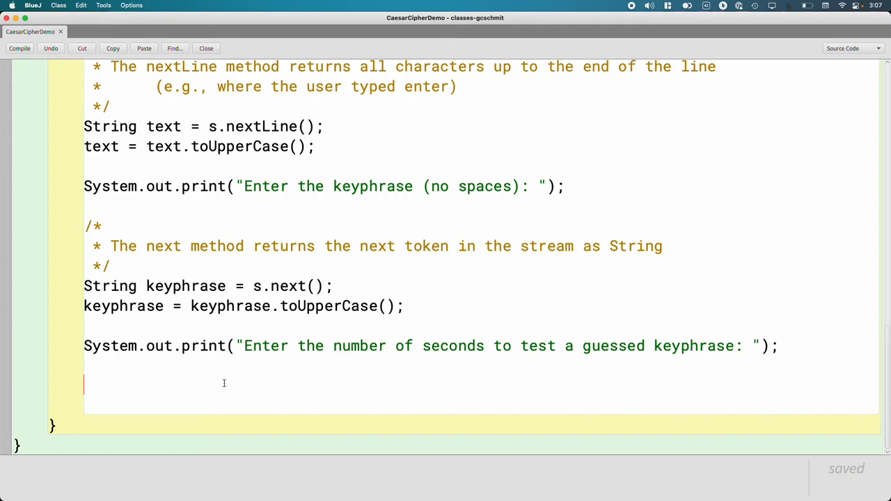
Step: Start a block comment: nextInt attempts to convert the next token to an int and returns the value
text(/)
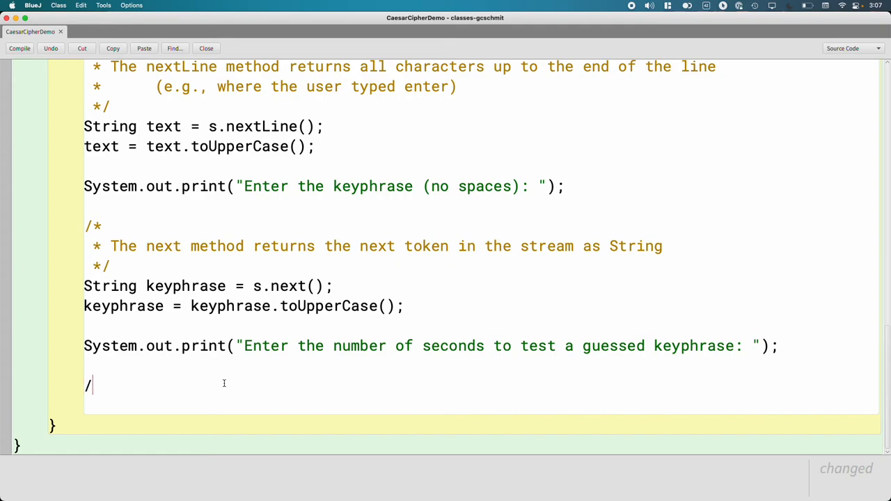
key(Enter)
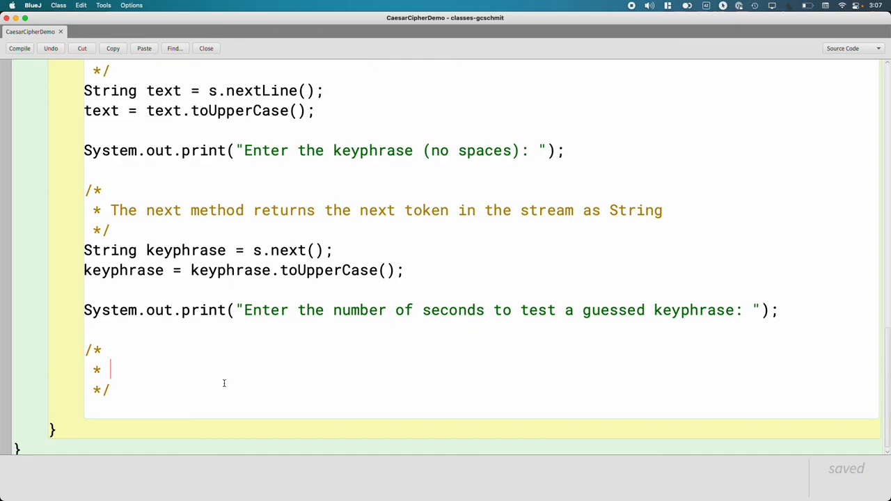
text(The next)
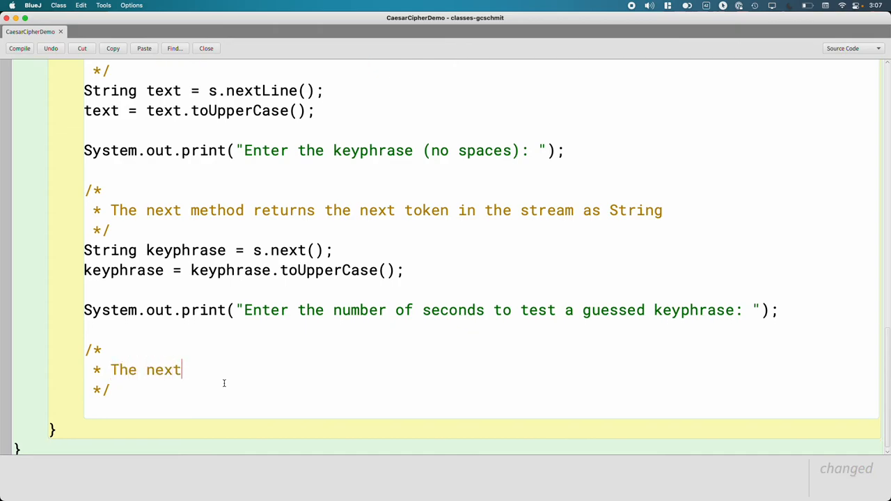
text(Int me)
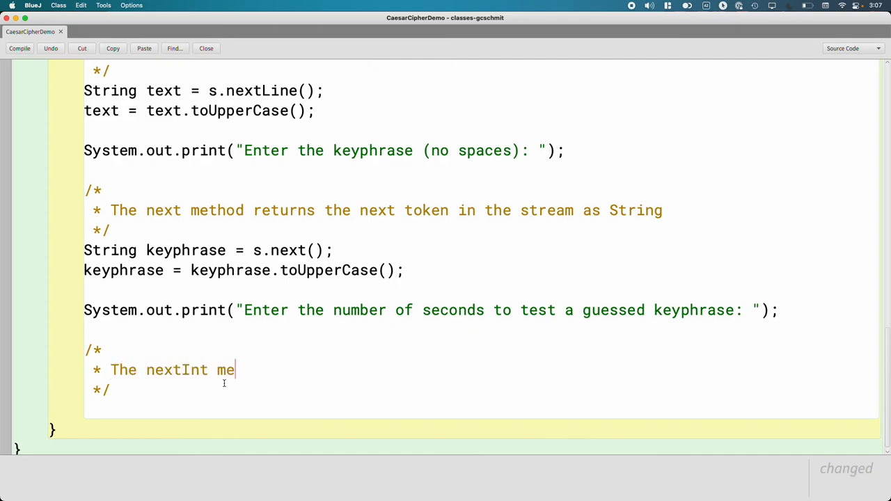
text(thod attempt)
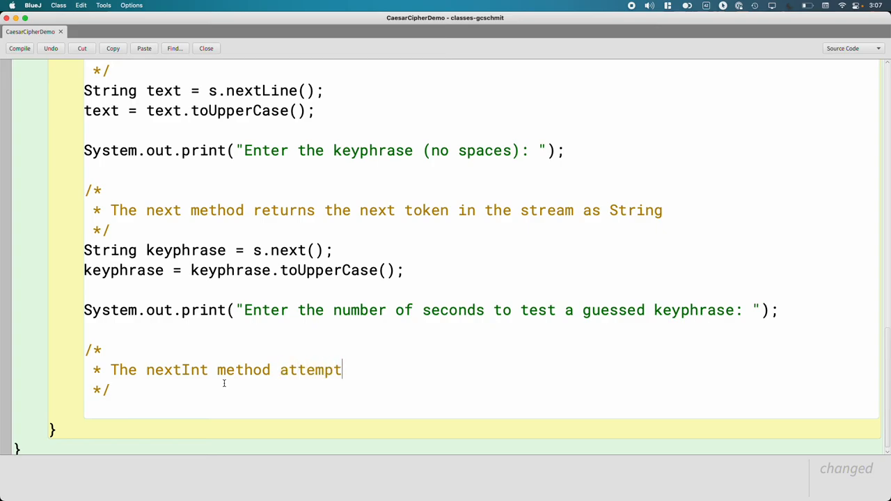
text(s to convert)
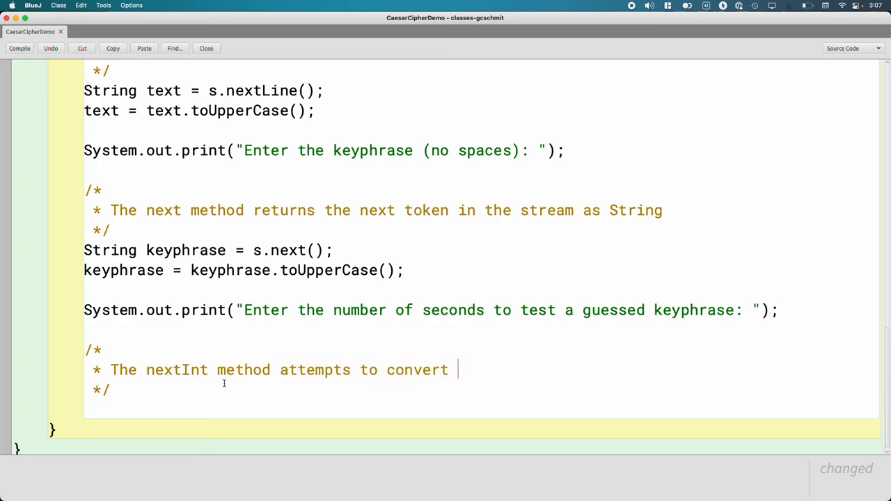
text(the next token)
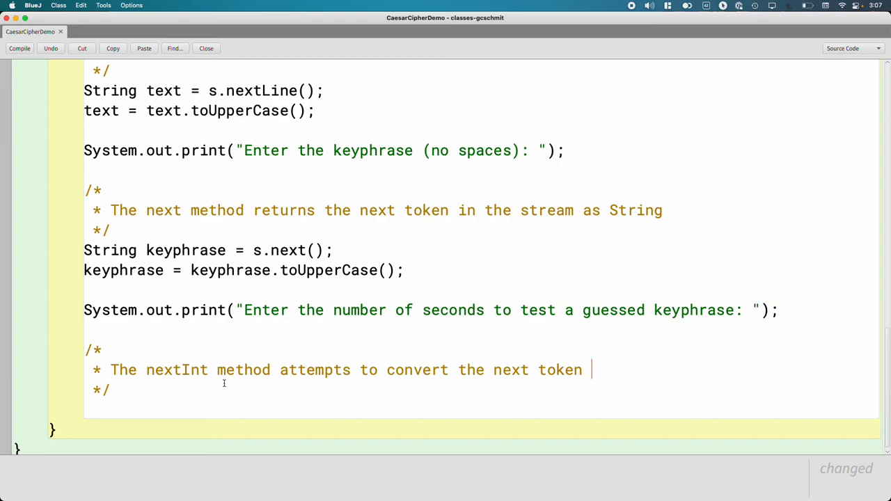
text(in the stream to an)
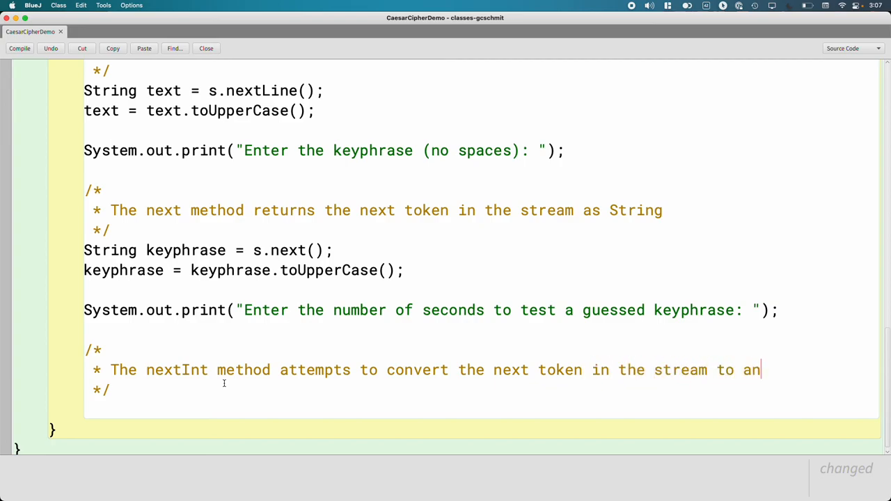
text(int)
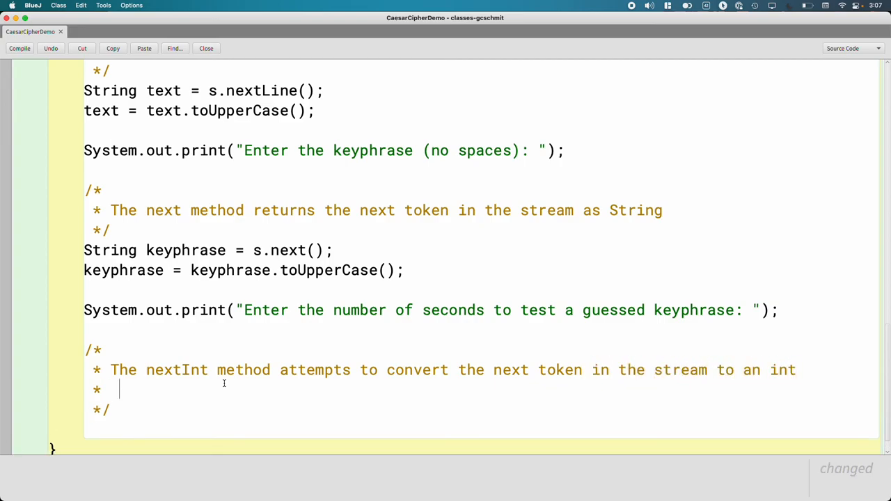
text(and re)
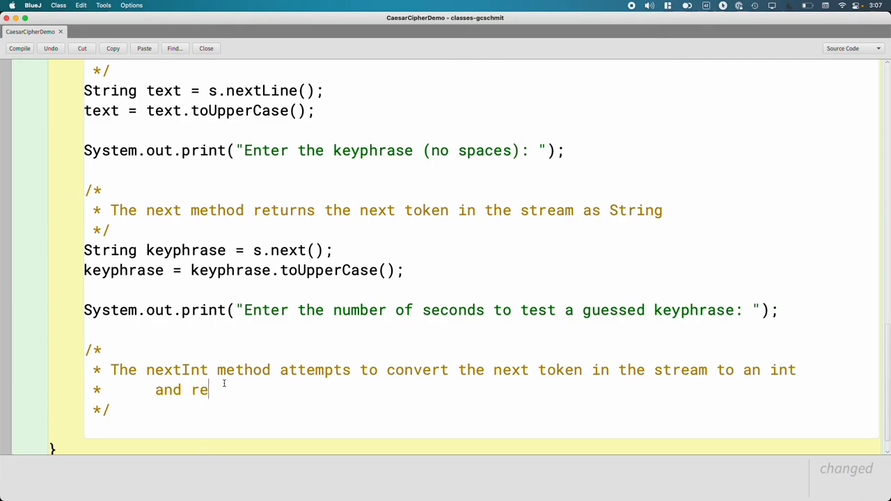
text(turns the value.)
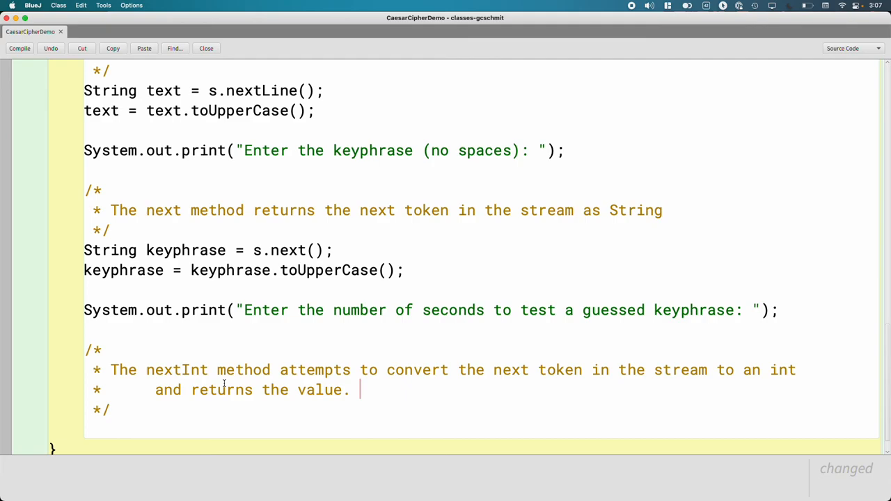
Step: Add that an exception is generated if it cannot, and nextDouble behaves the same way for doubles
text(If the nex)
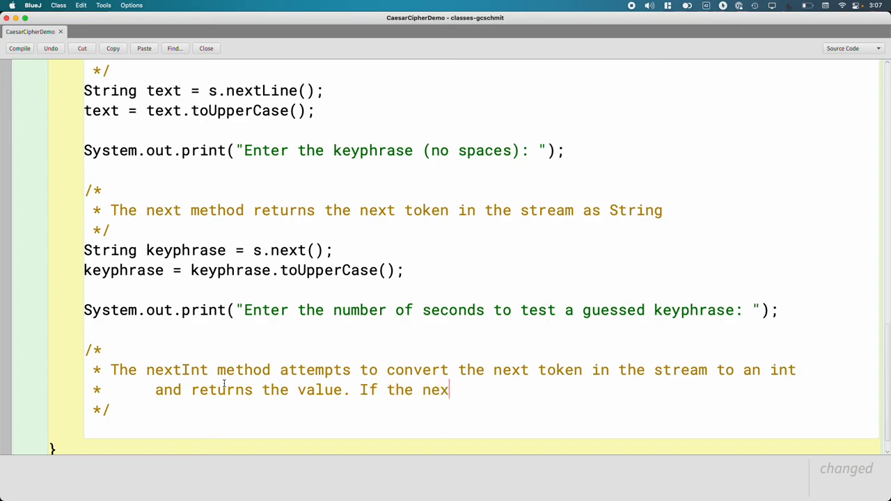
text(t token cannot be converted, an)
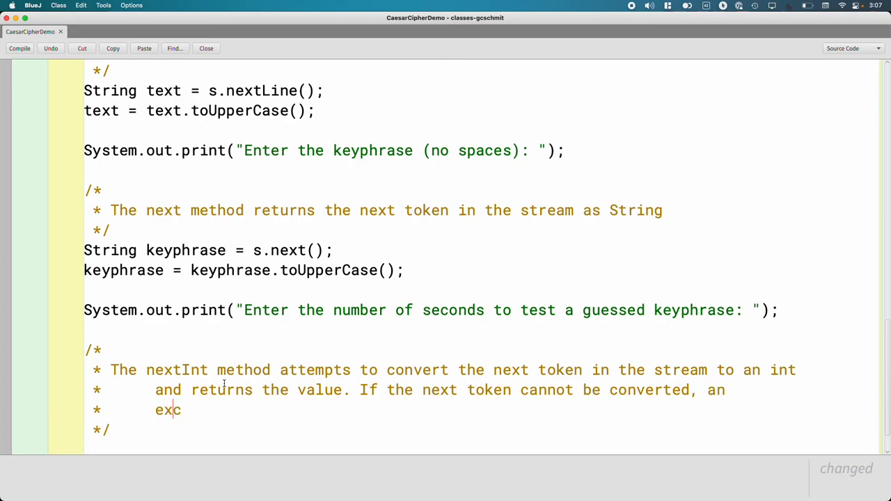
text(eption is generated.)
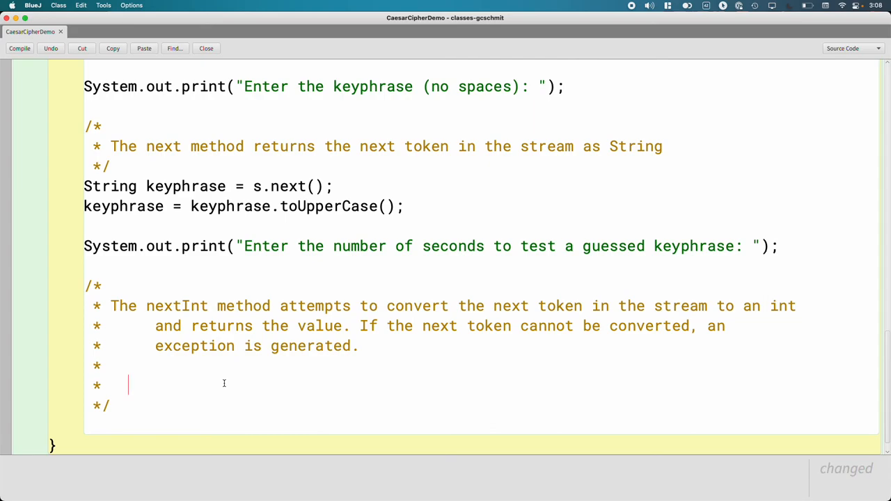
text(The next)
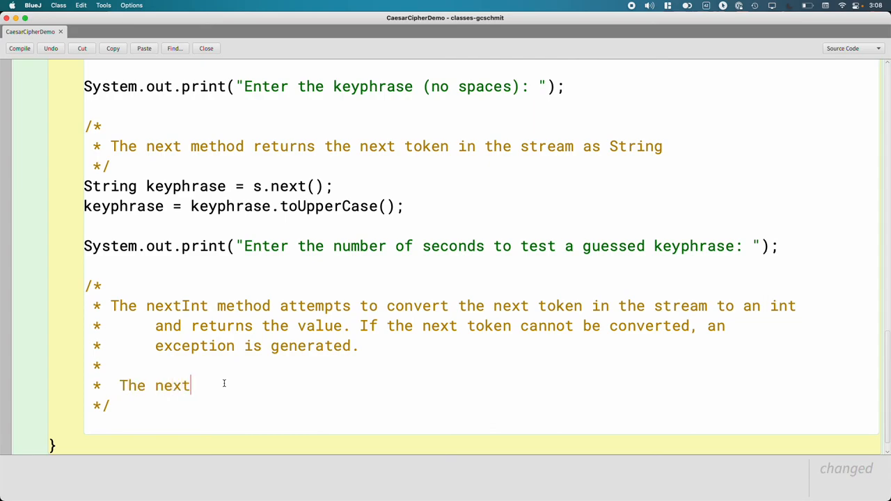
text(Doulb)
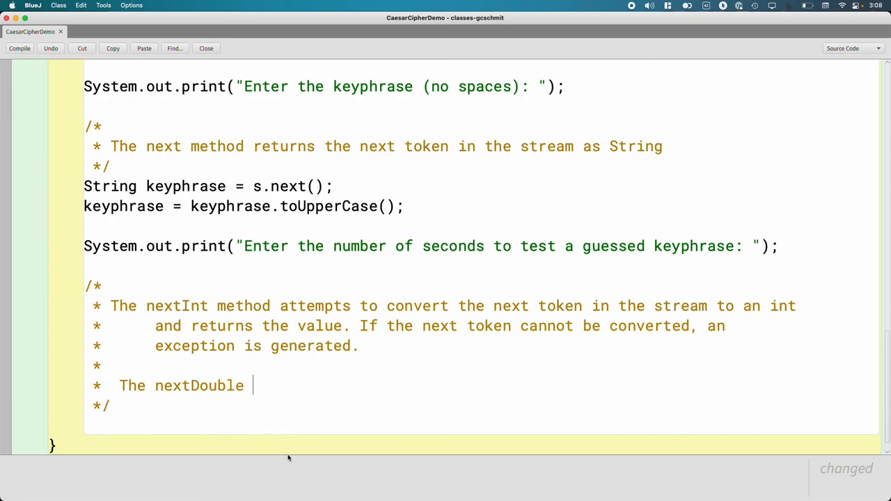
text(behaves in teh s)
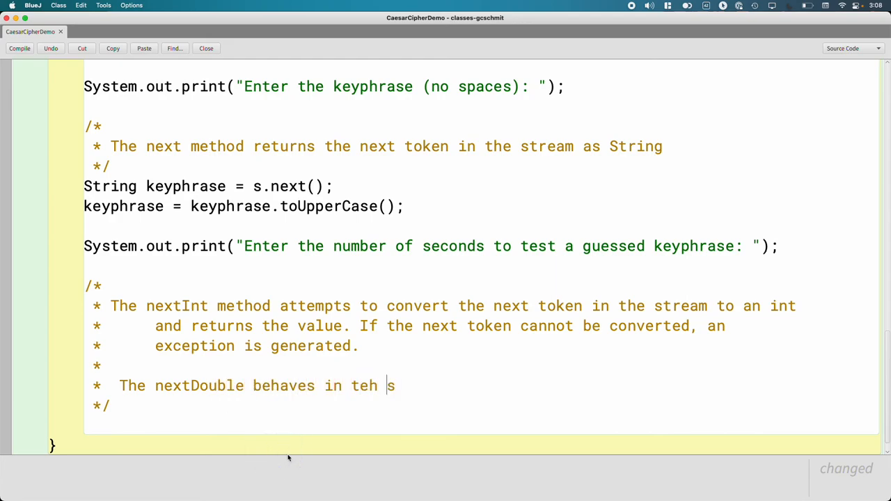
text(same way for double)
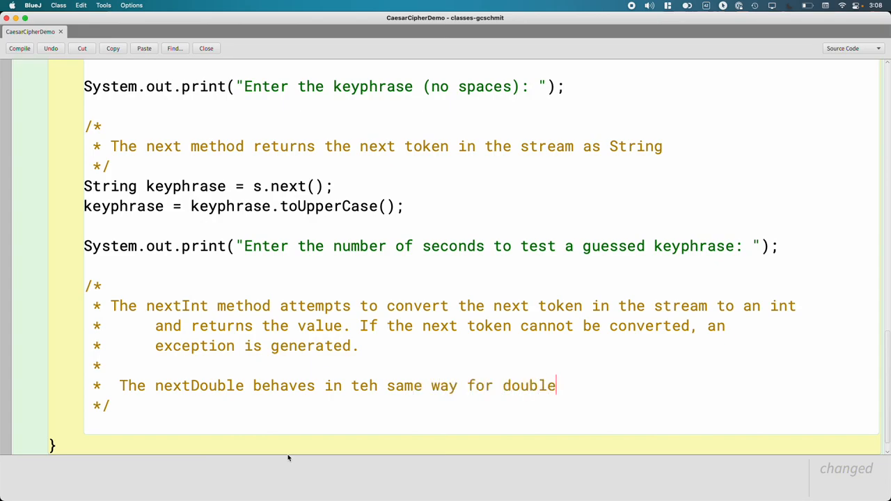
text(s.)
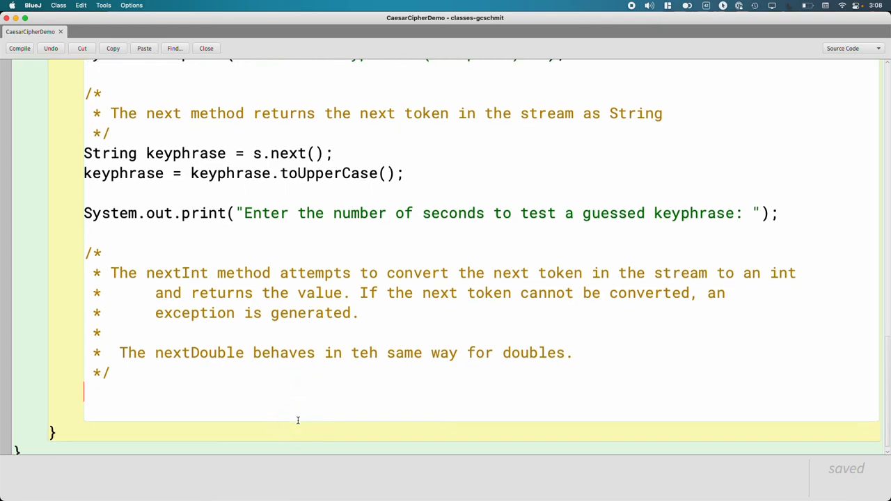
Step: Declare int secondsPerGuess = s.nextInt(); below the comment
text(int)
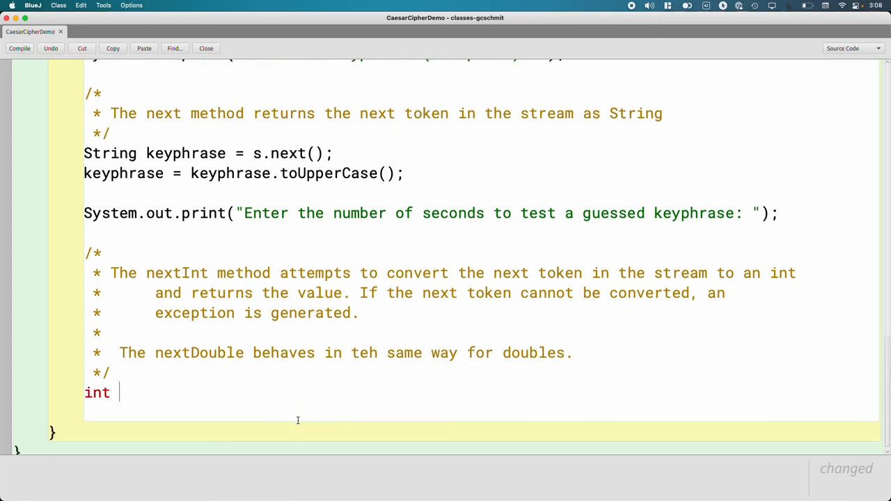
text(secondsPerG)
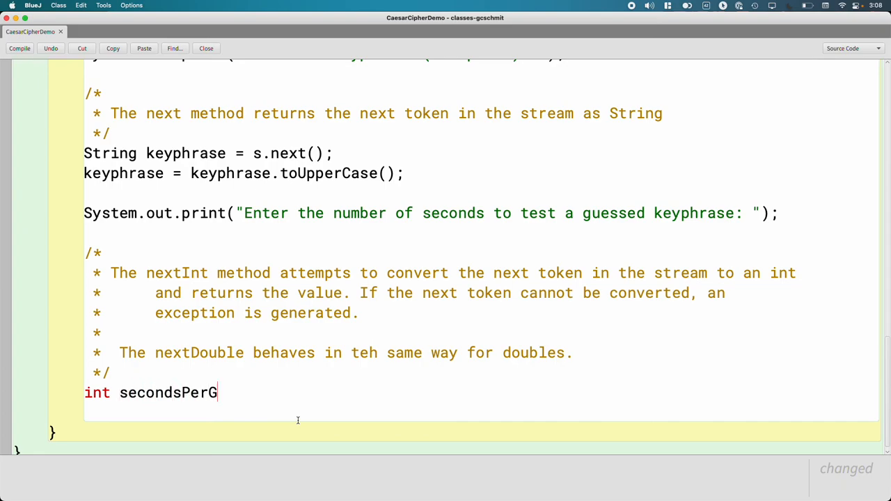
text(uess = s)
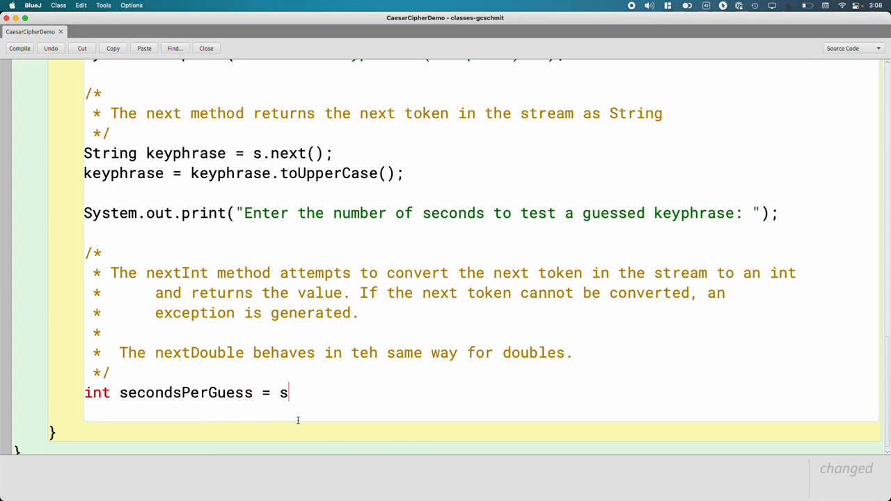
text(.nextInt();1)
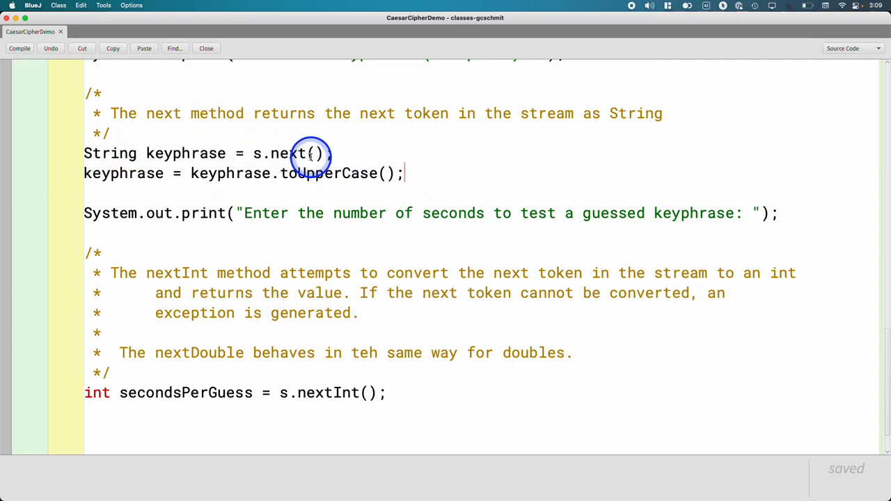
Step: Chain .toUpperCase() onto s.next() in the keyphrase declaration and retype keyphrase = keyphrase.toUpperCase(); below
text(.)
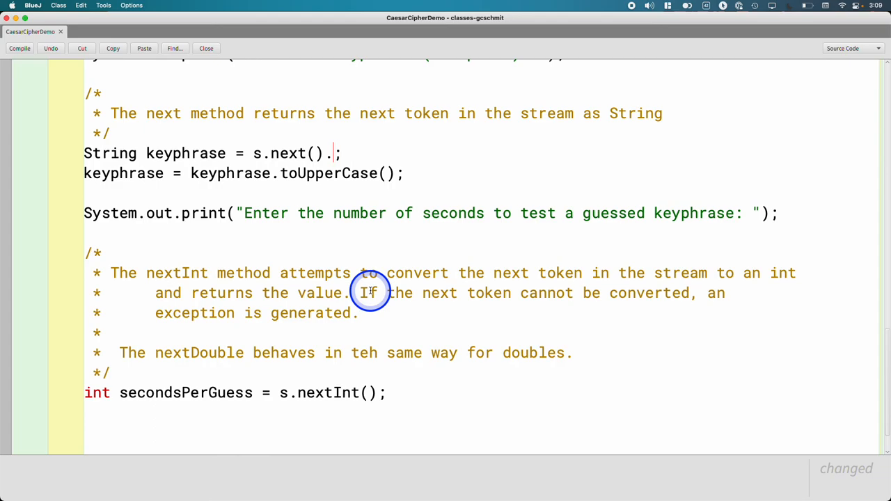
text(toUpperCase())
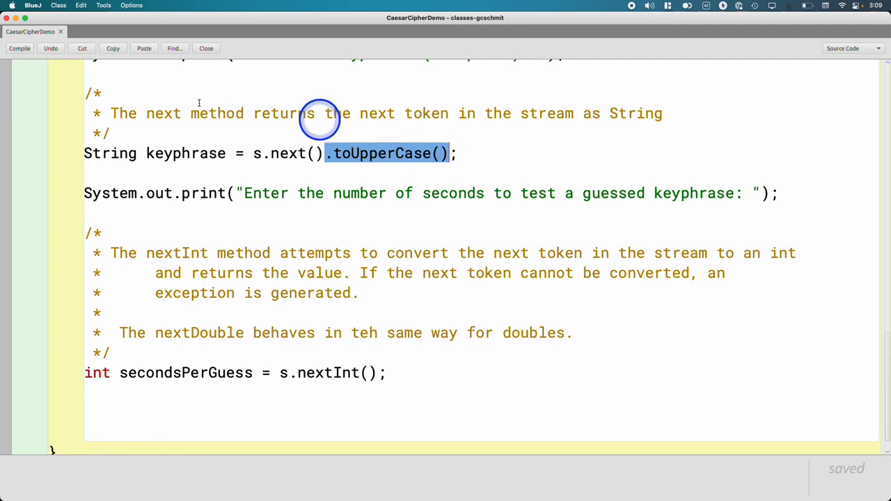
double_click(186, 154)
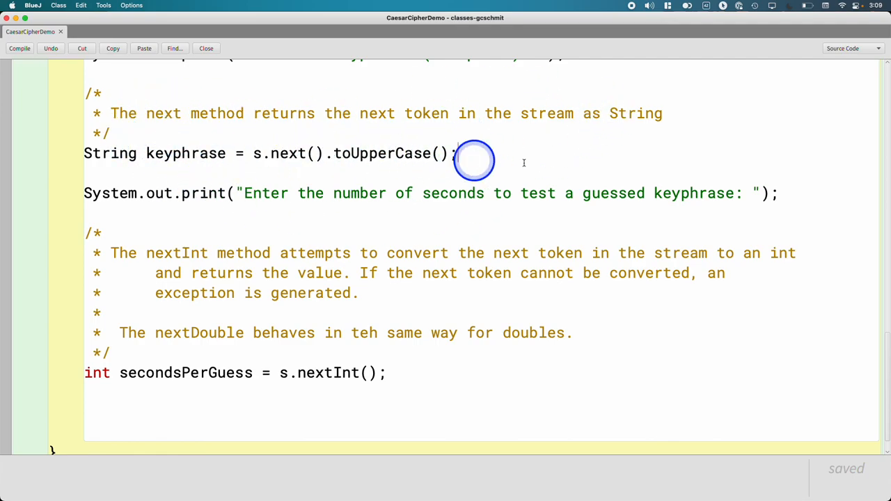
text(keyphrase = keyphrase.toUpperCase();)
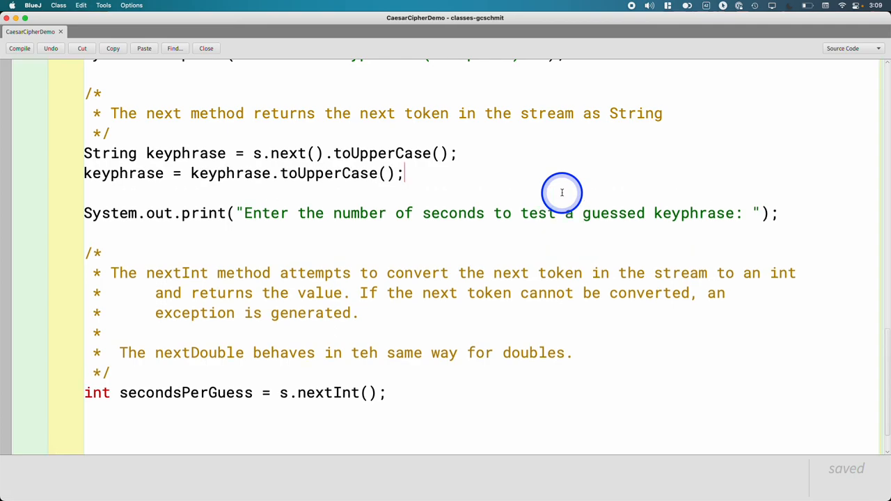